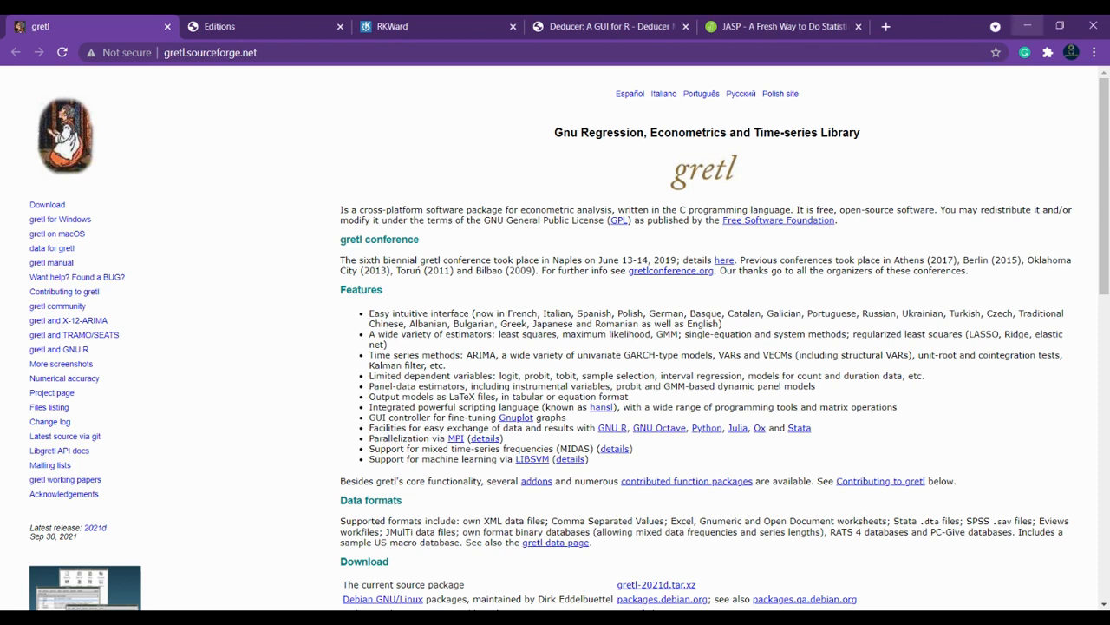
pyautogui.moveTo(639, 517)
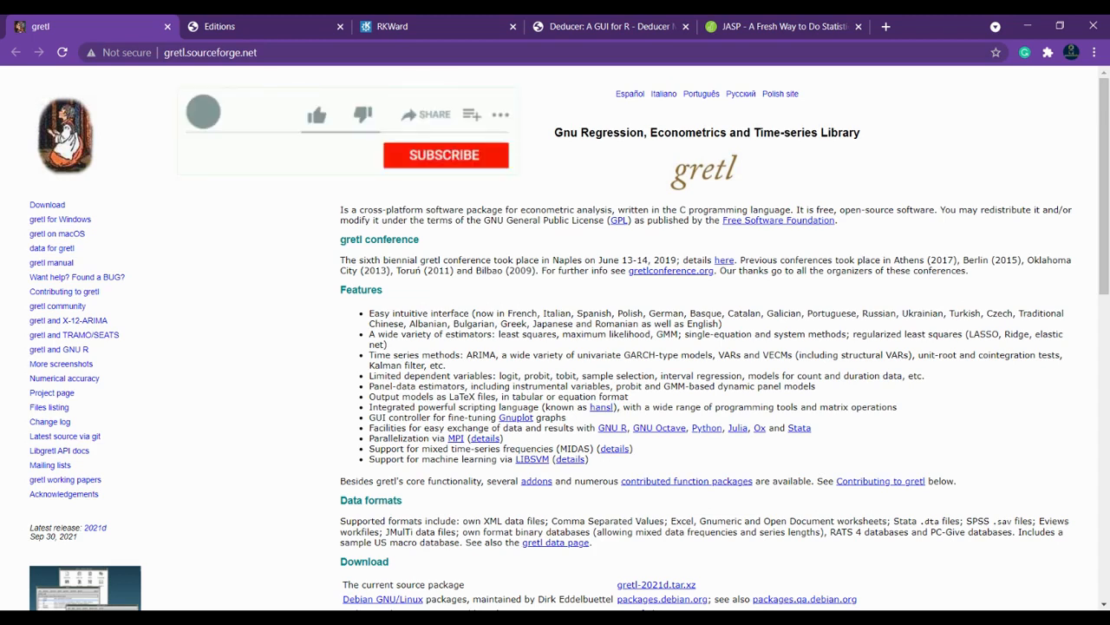
# Step: Browse and scroll through the gretl website pages
pyautogui.click(444, 154)
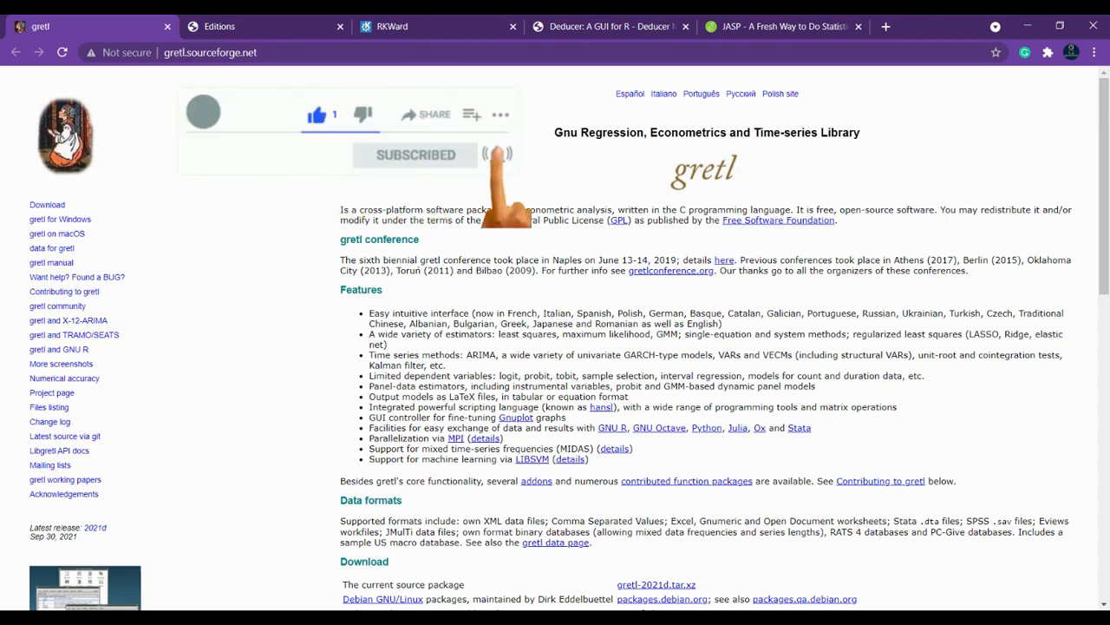
pyautogui.moveTo(577, 19)
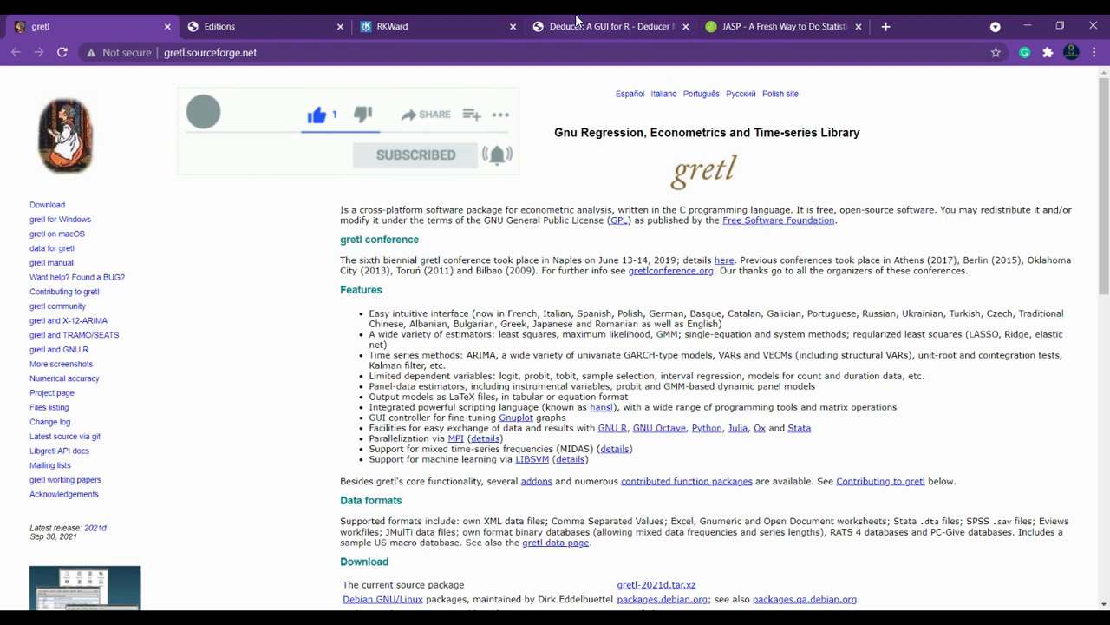
pyautogui.moveTo(676, 190)
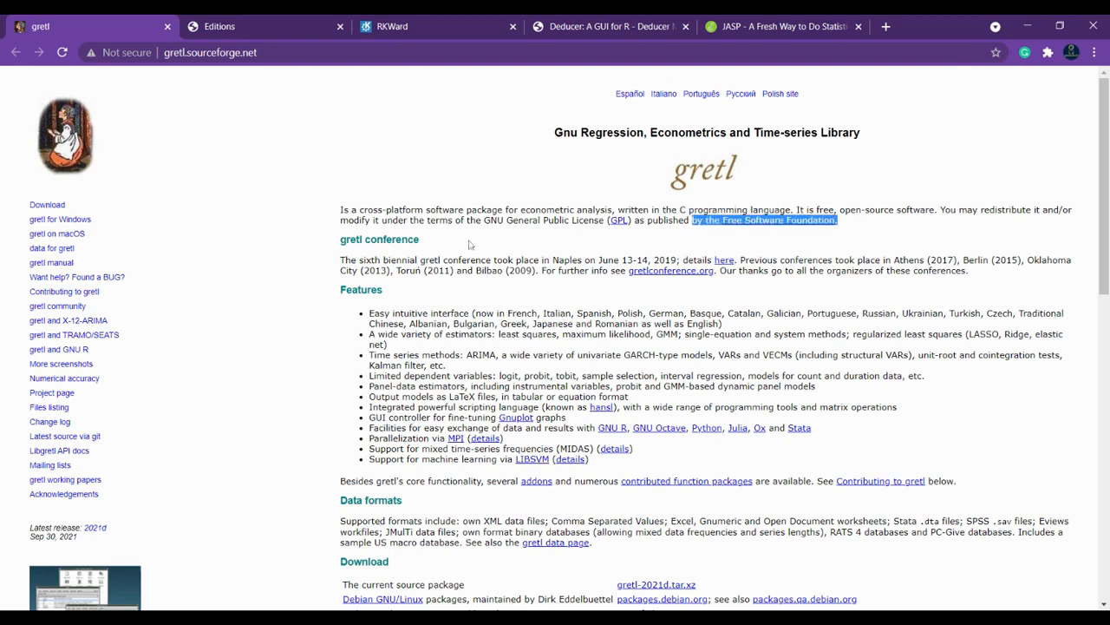
pyautogui.click(469, 244)
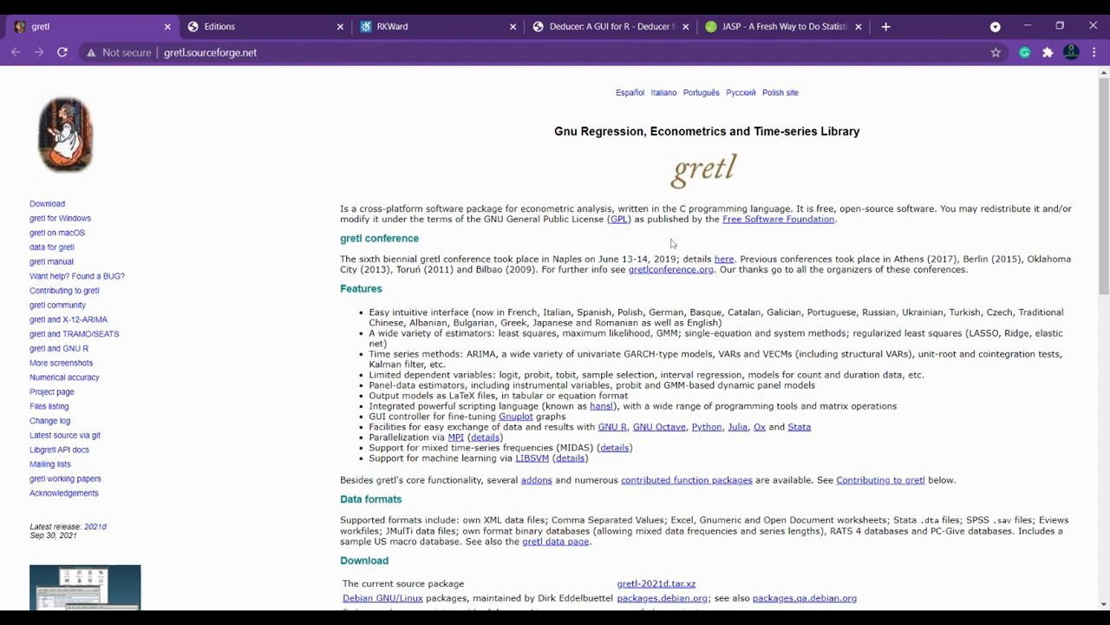
pyautogui.scroll(-3)
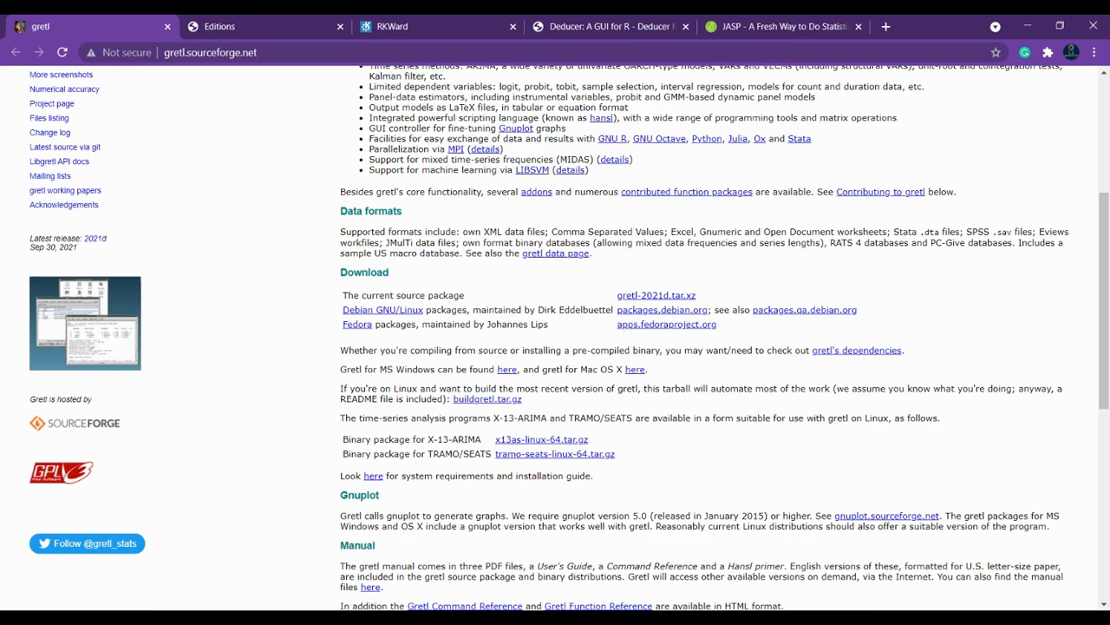
pyautogui.moveTo(328, 312)
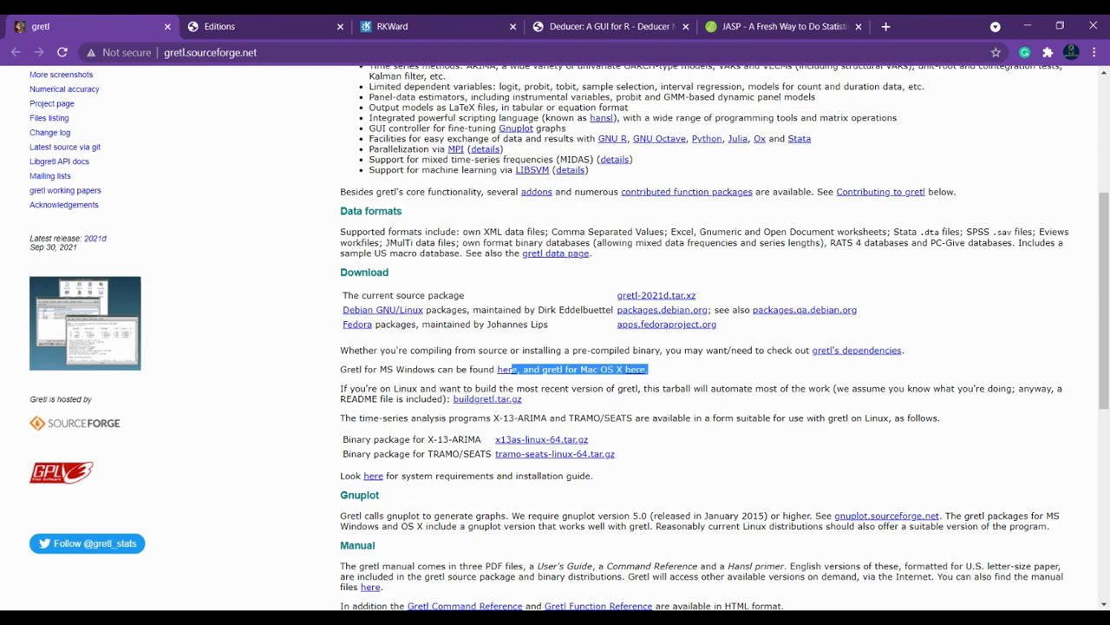
pyautogui.scroll(-3)
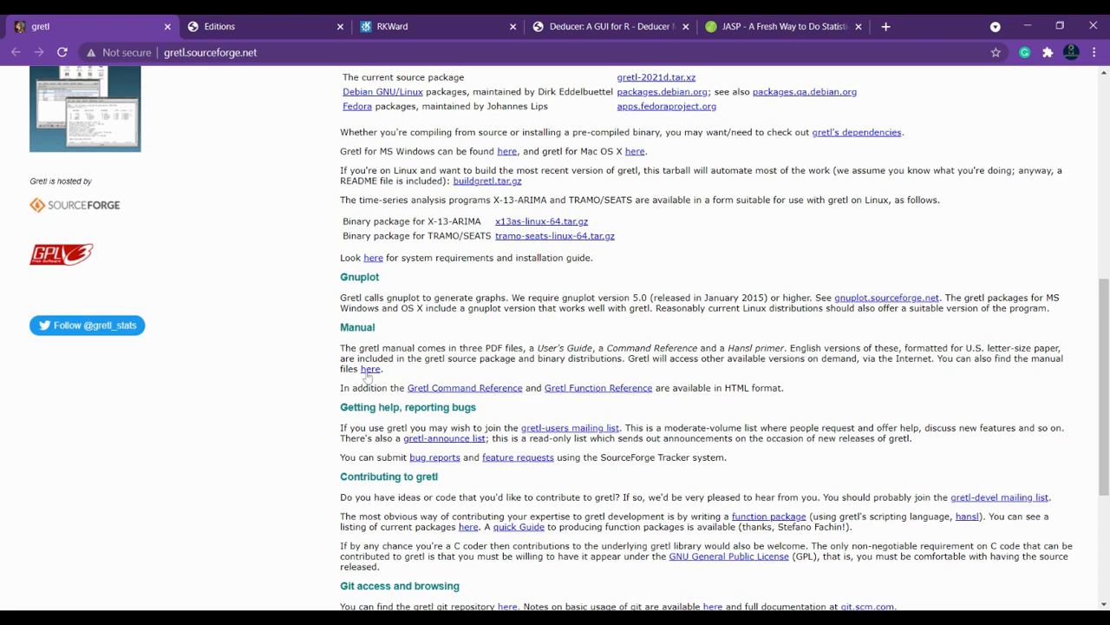
pyautogui.scroll(-3)
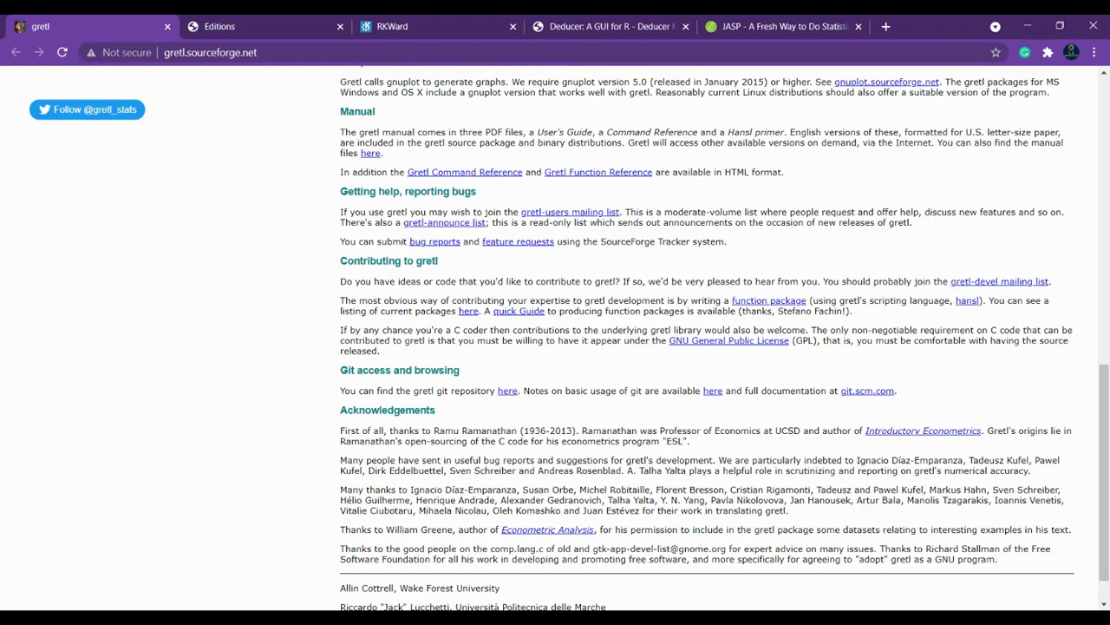
pyautogui.scroll(-3)
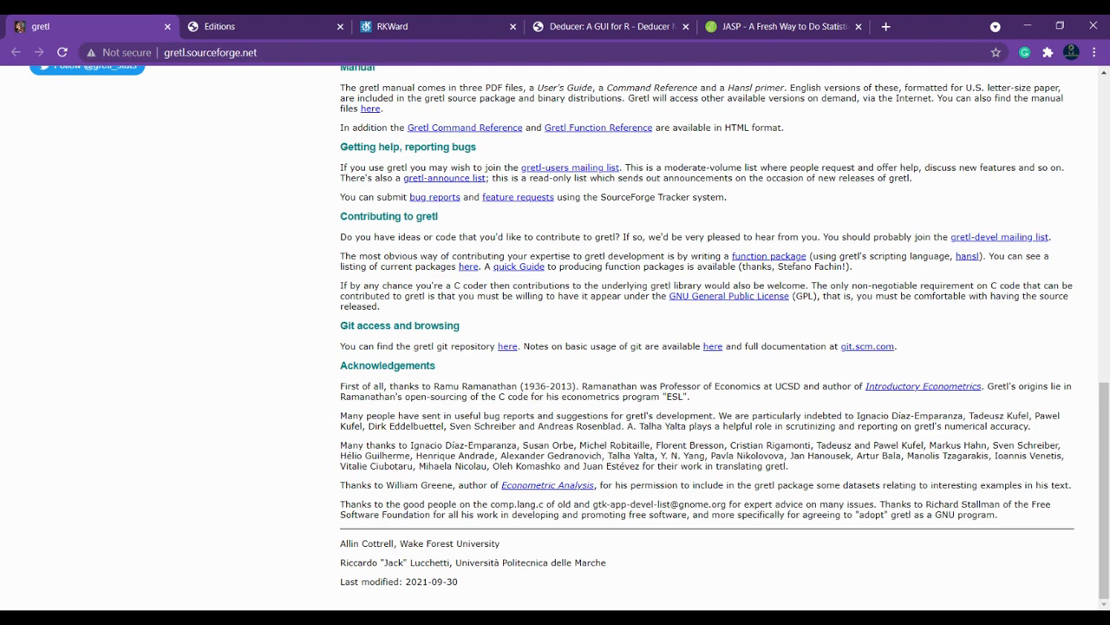
pyautogui.scroll(3)
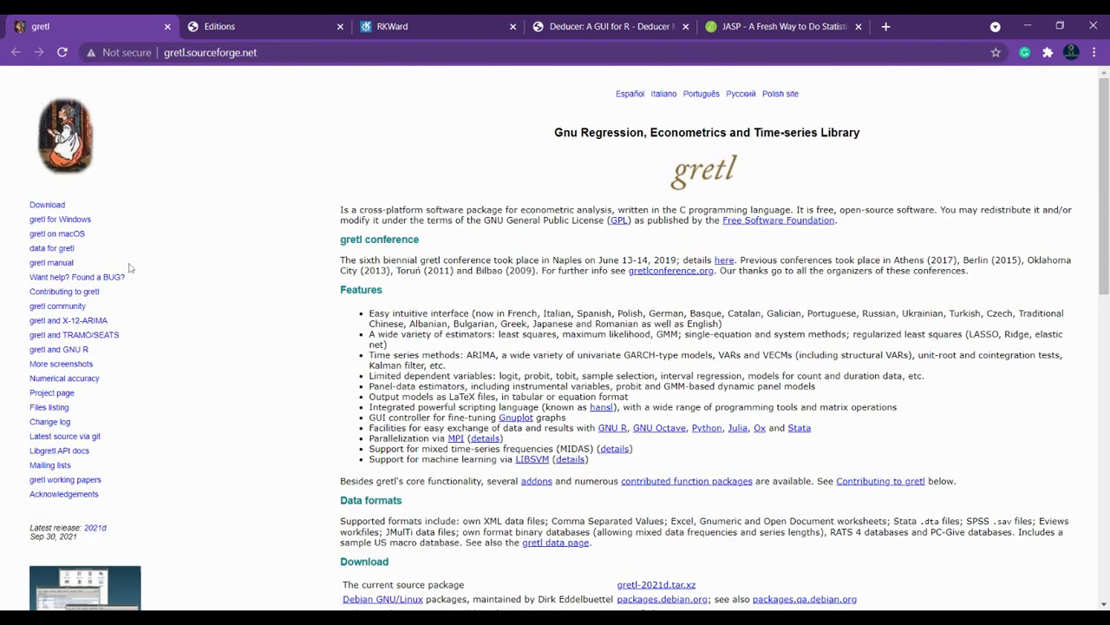
pyautogui.moveTo(90, 193)
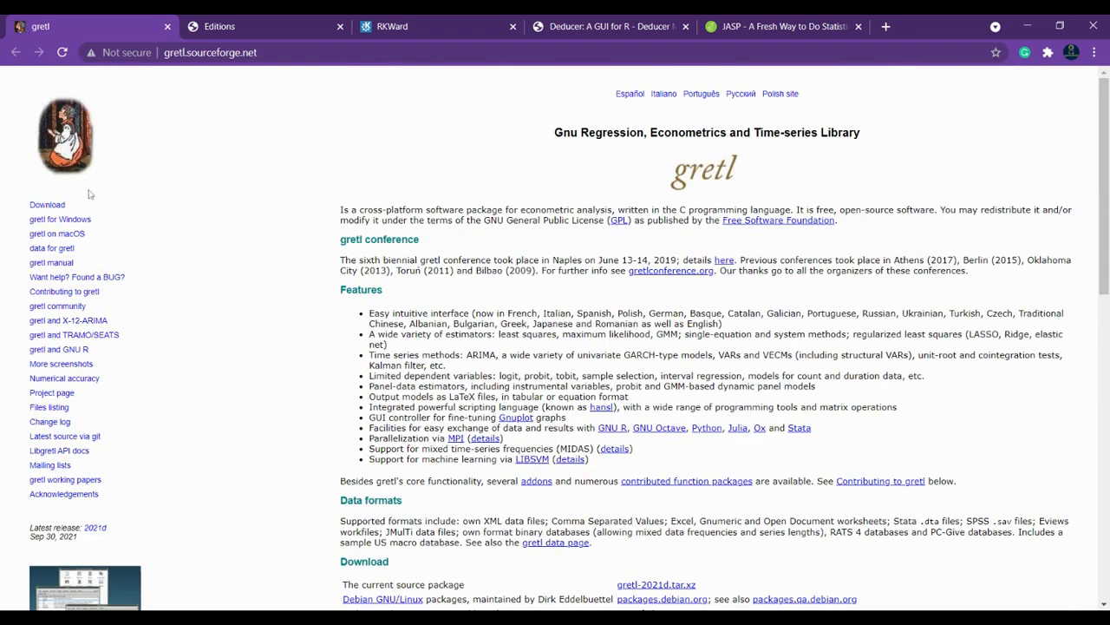
pyautogui.moveTo(39, 219)
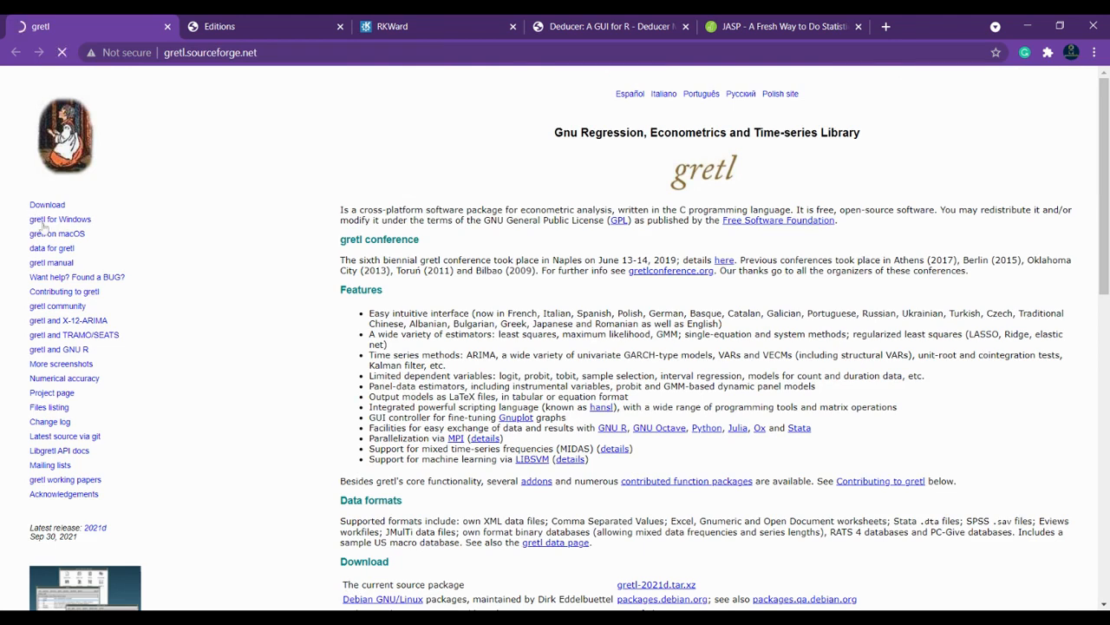
# Step: Look over the gretl for Windows download page
pyautogui.click(60, 219)
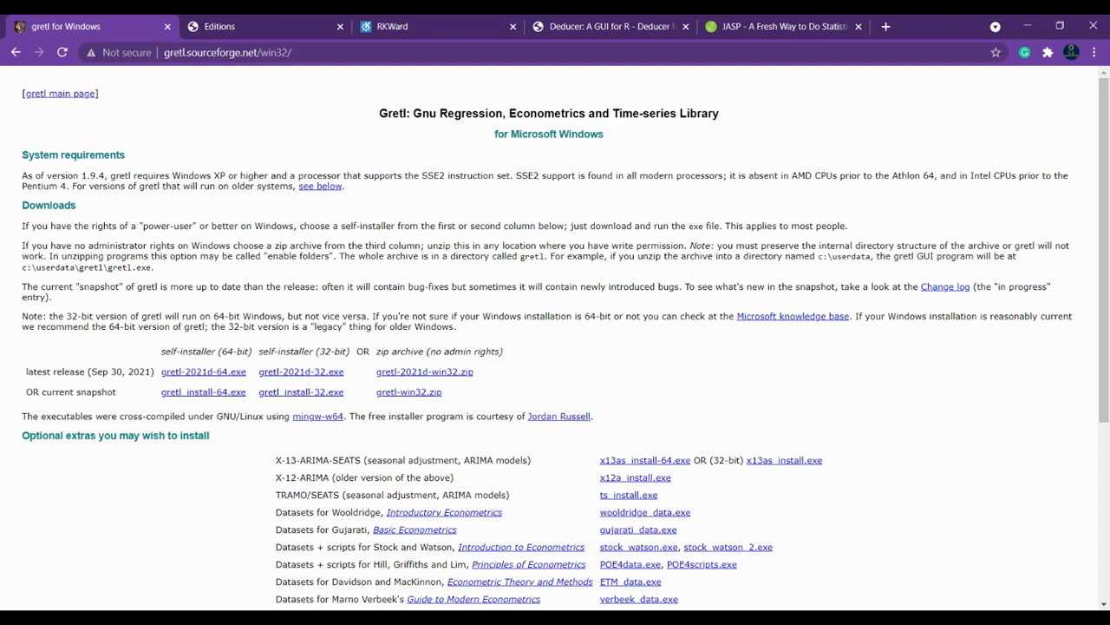
pyautogui.scroll(-3)
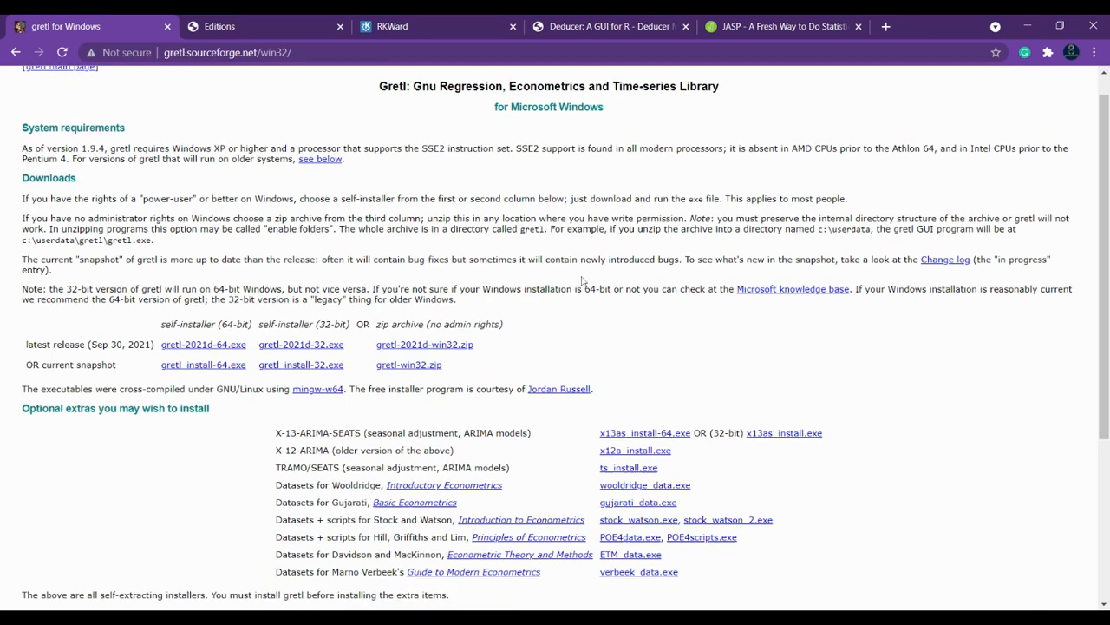
pyautogui.scroll(-3)
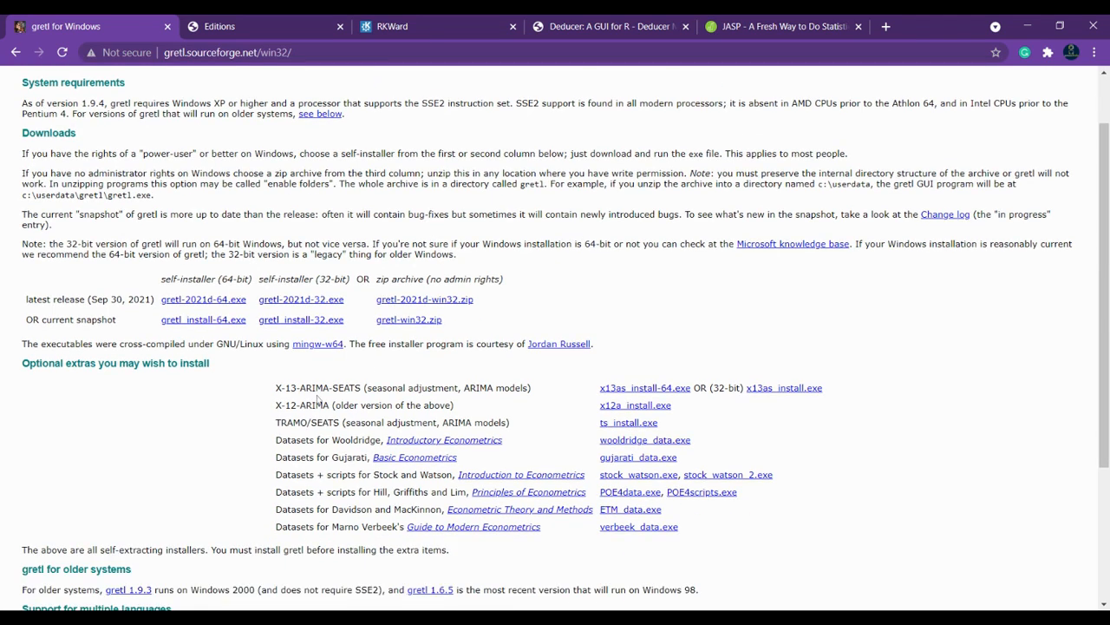
pyautogui.scroll(-3)
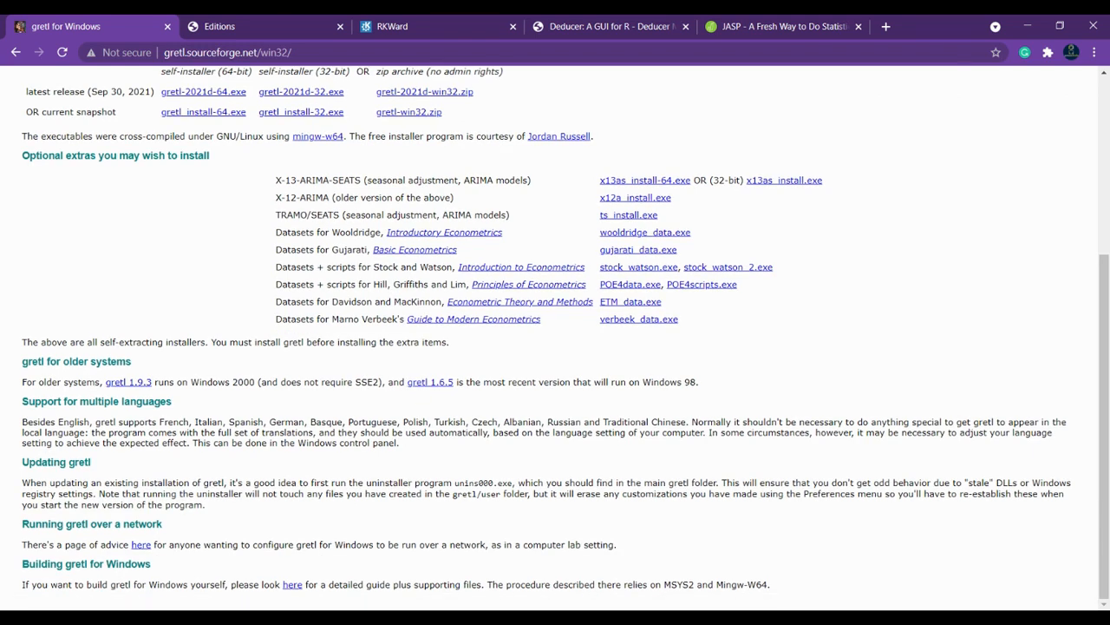
pyautogui.scroll(3)
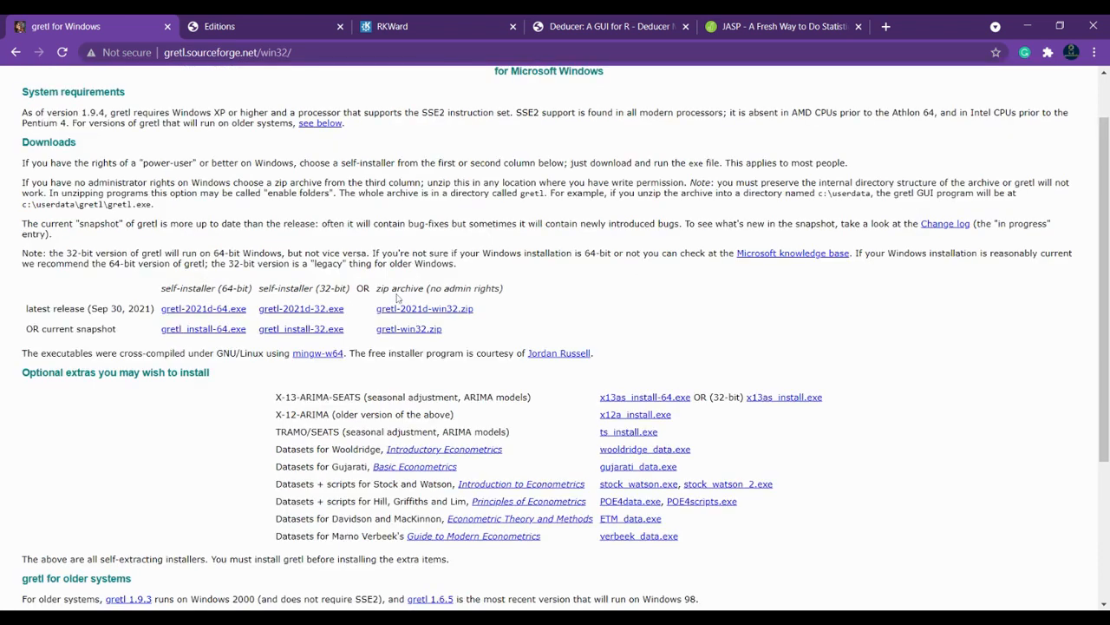
pyautogui.scroll(3)
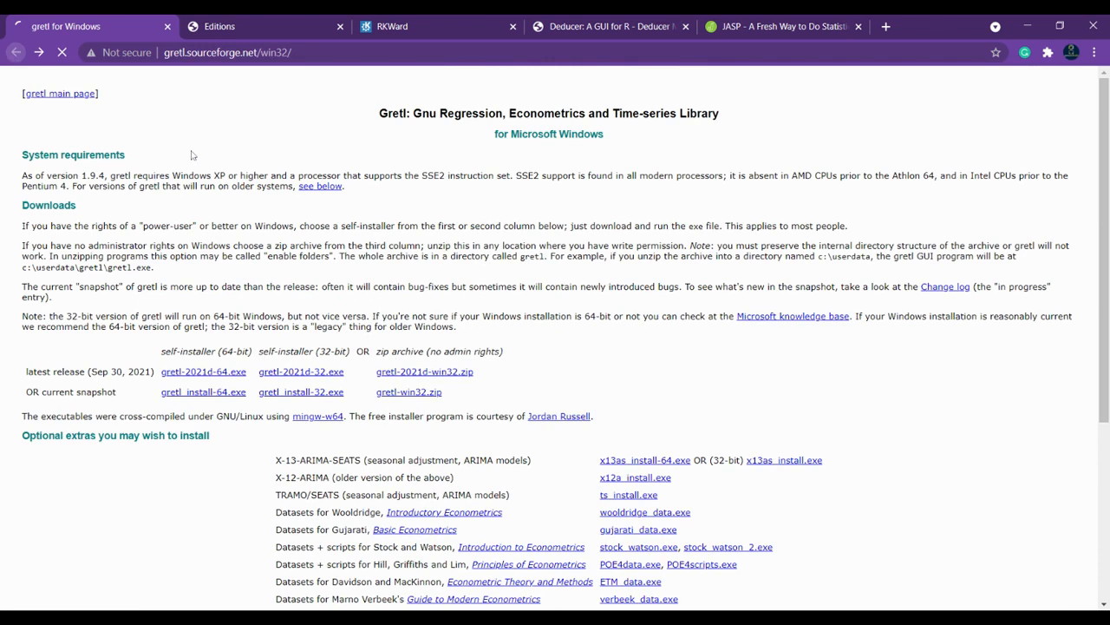
# Step: Return to gretl's main page, then select text on the BlueSky Statistics Editions tab
pyautogui.click(59, 93)
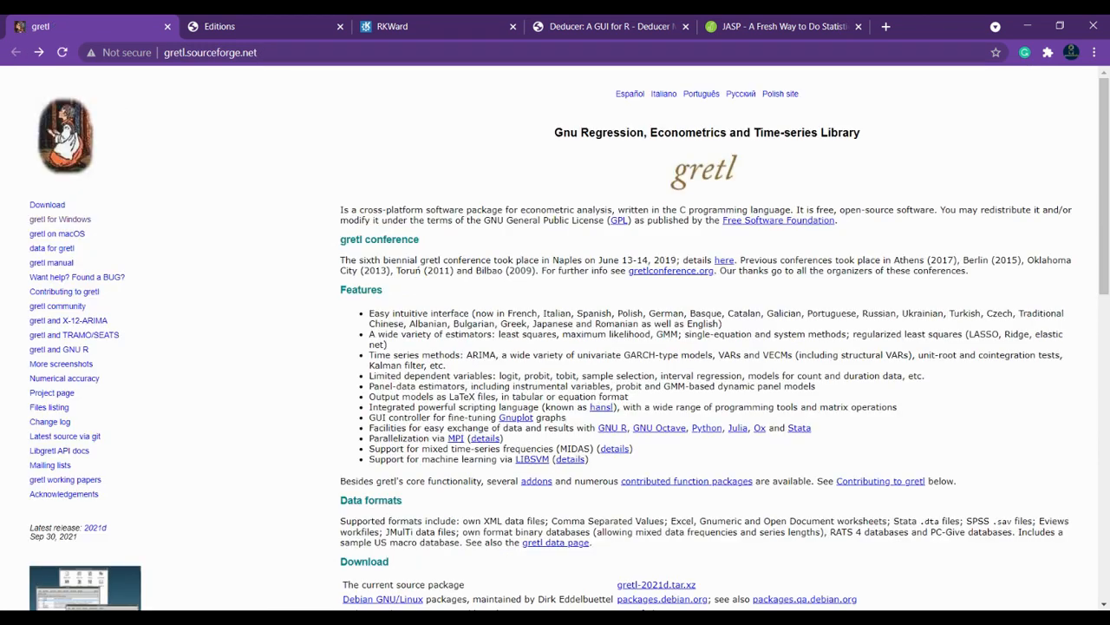
pyautogui.click(220, 26)
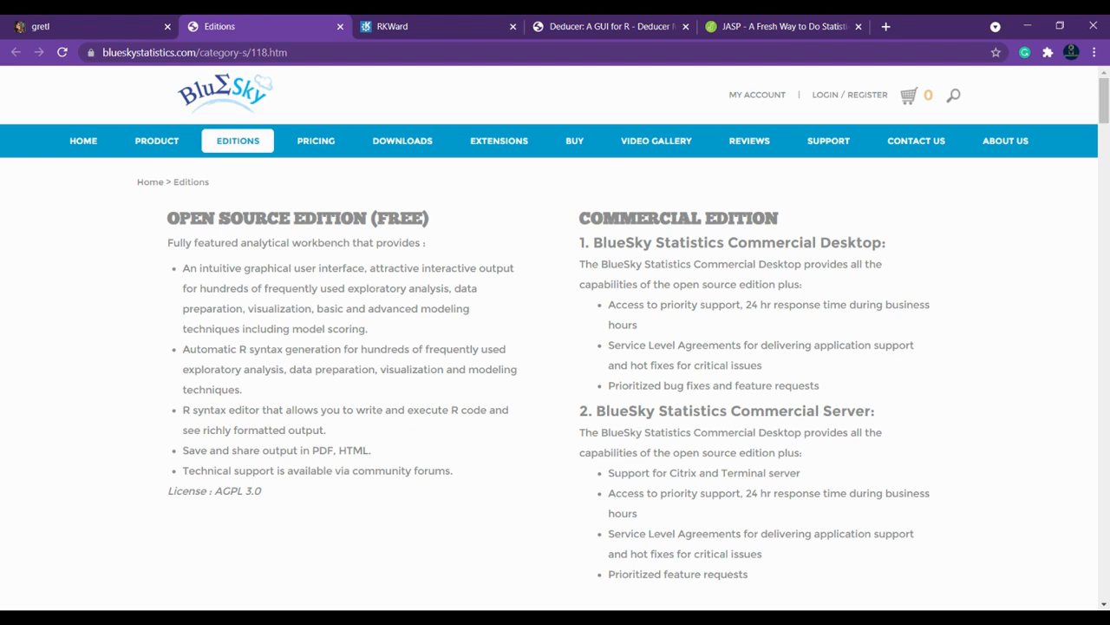
pyautogui.moveTo(151, 20)
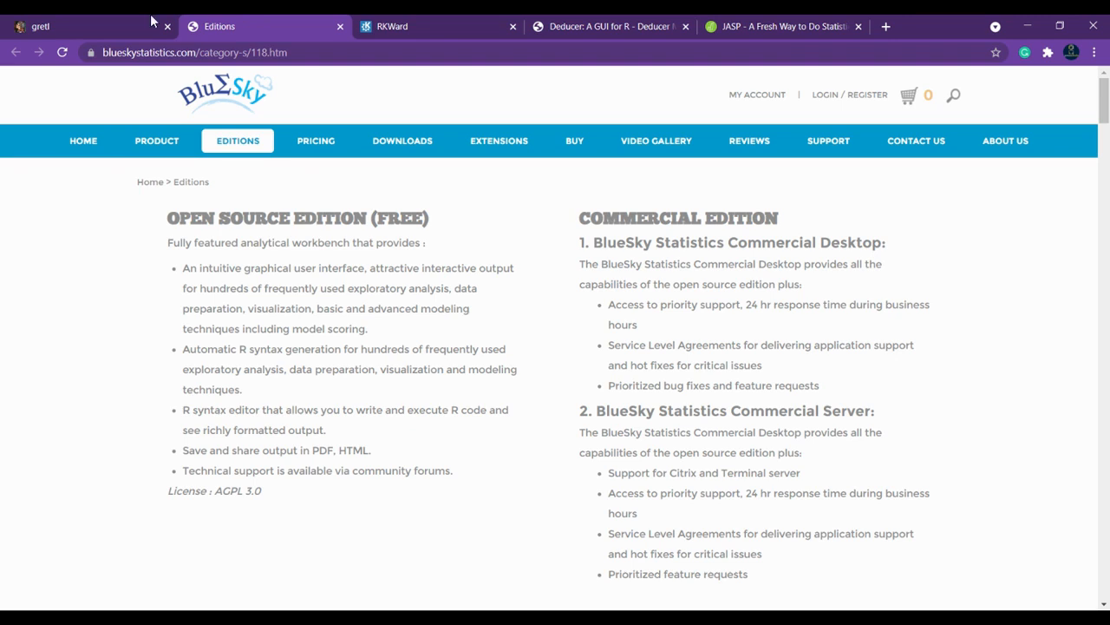
pyautogui.moveTo(124, 226)
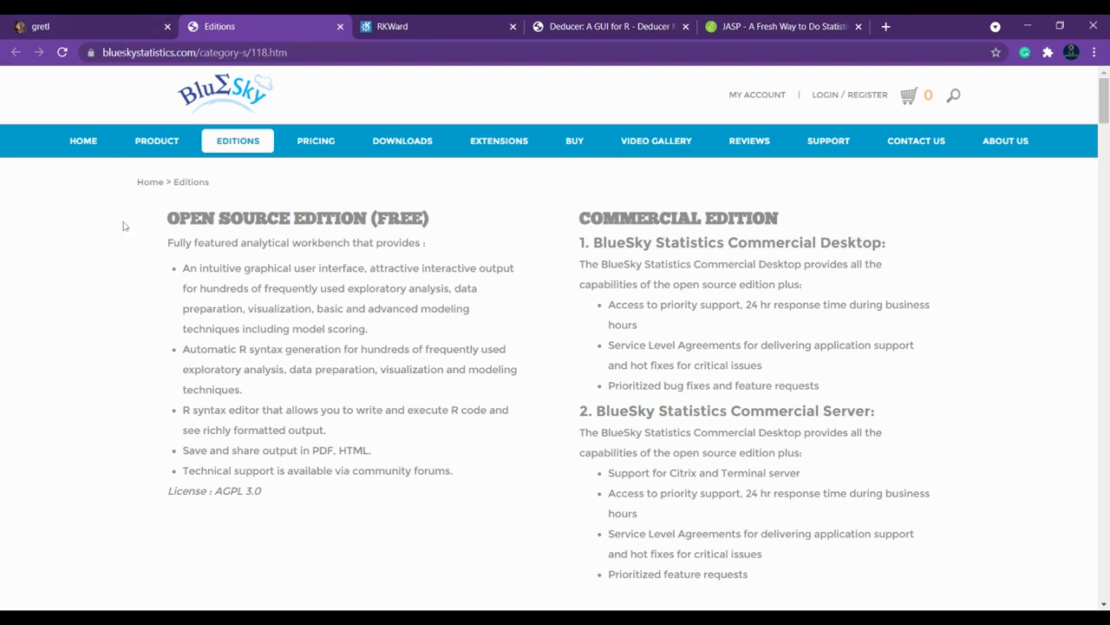
pyautogui.tripleClick(297, 218)
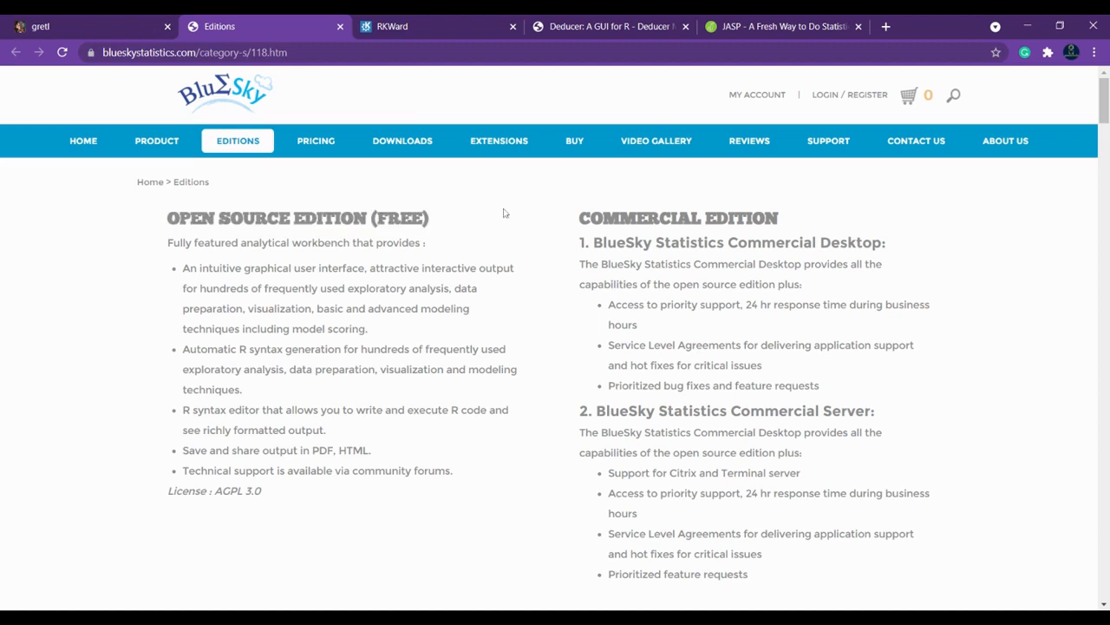
pyautogui.moveTo(994, 456)
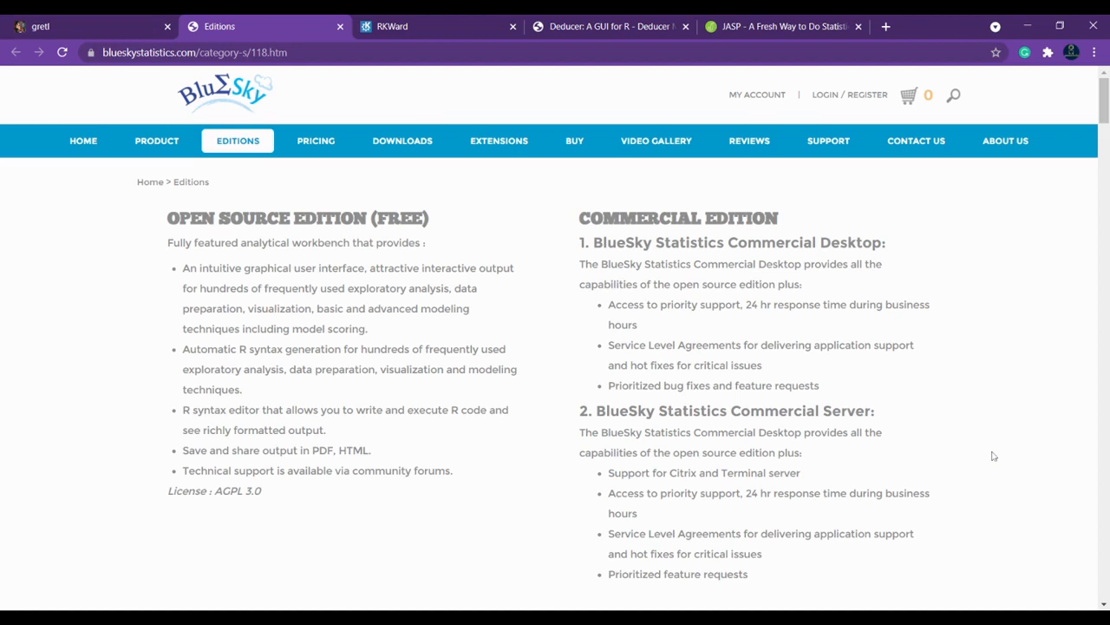
pyautogui.moveTo(994, 456)
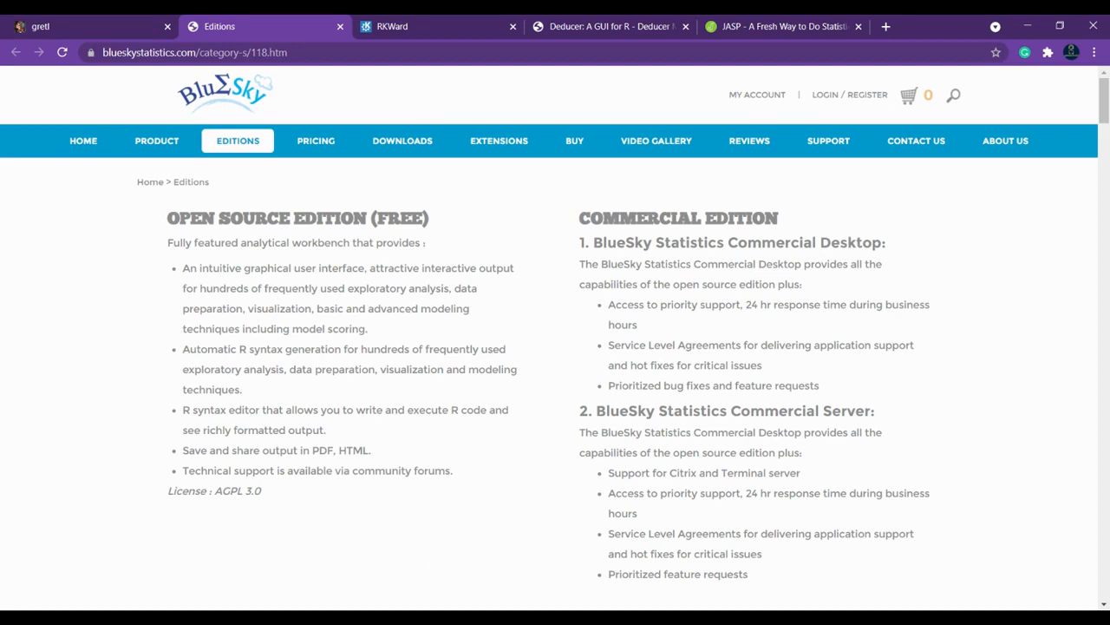
pyautogui.moveTo(311, 175)
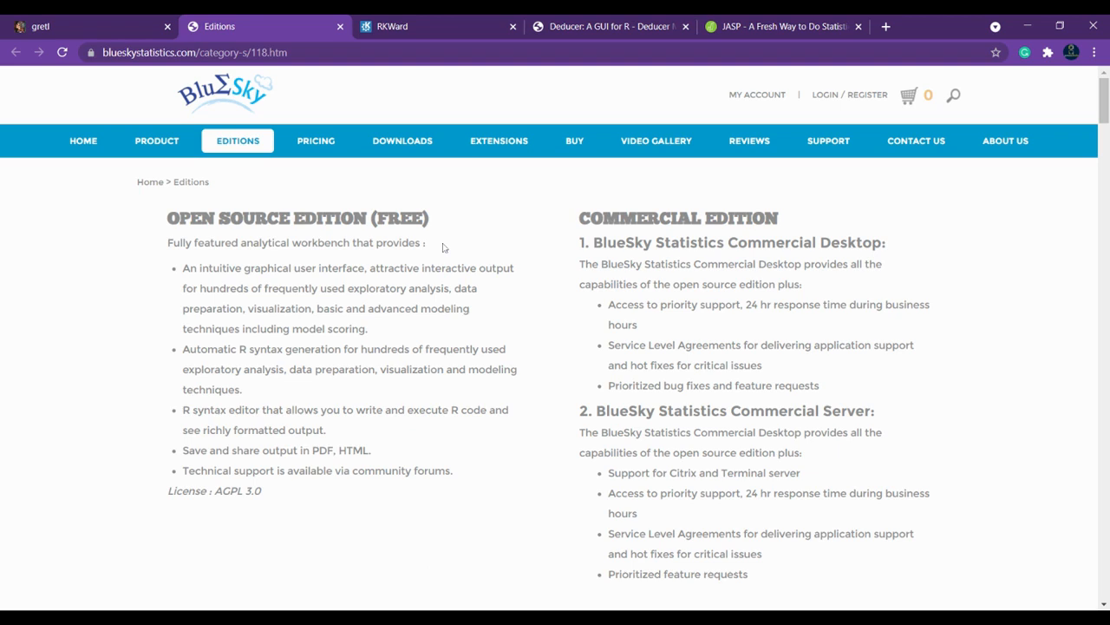
pyautogui.moveTo(436, 158)
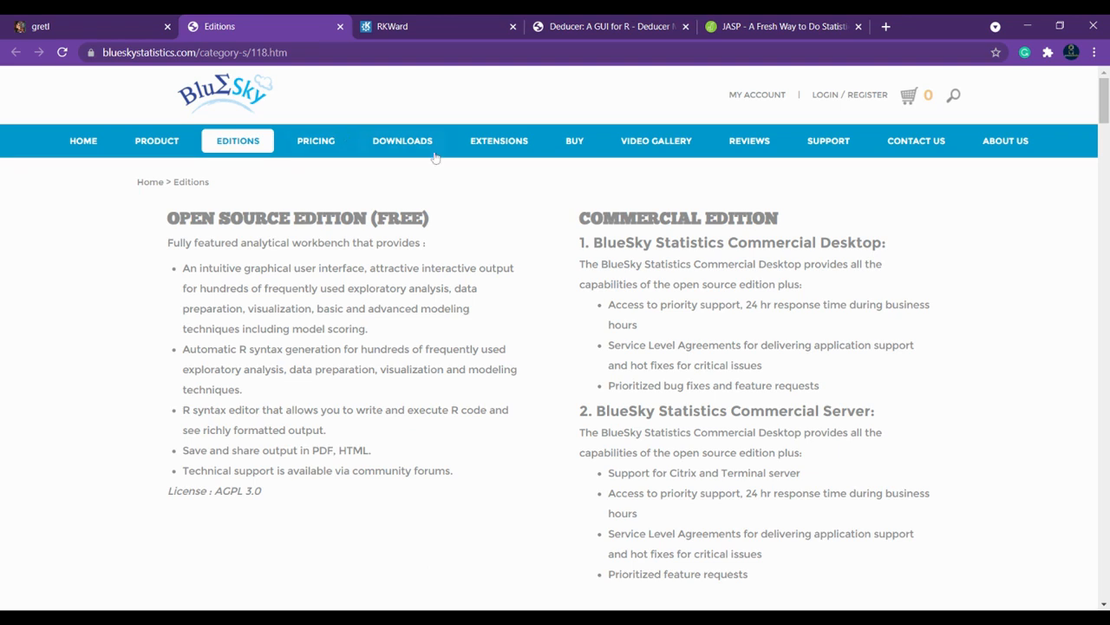
# Step: Open BlueSky Statistics Downloads and read past the release builds to guides and books
pyautogui.click(401, 140)
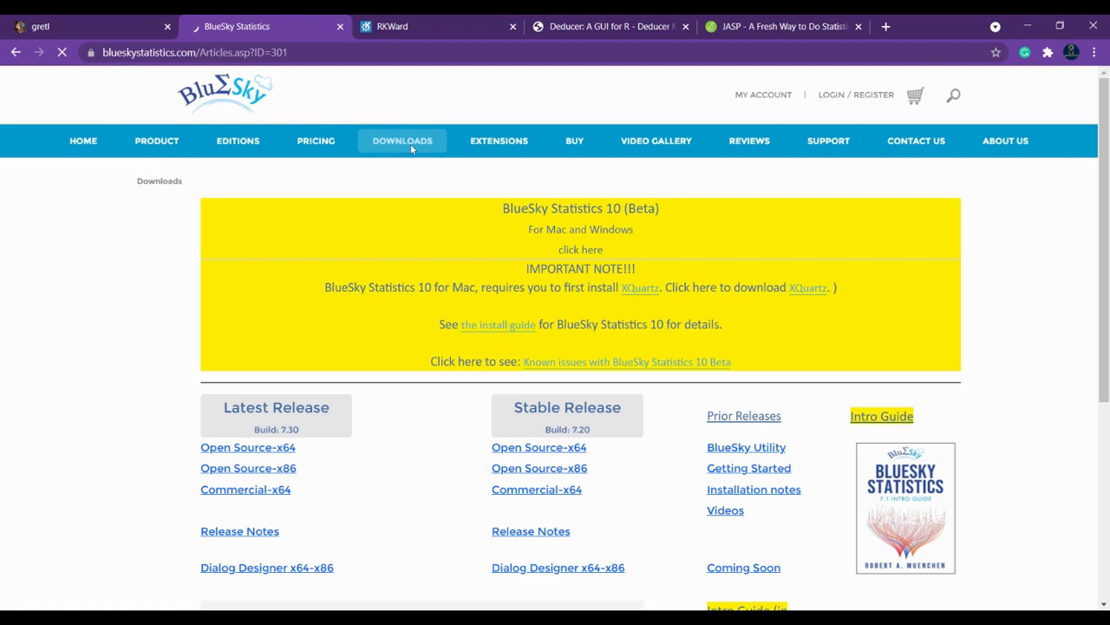
pyautogui.scroll(-3)
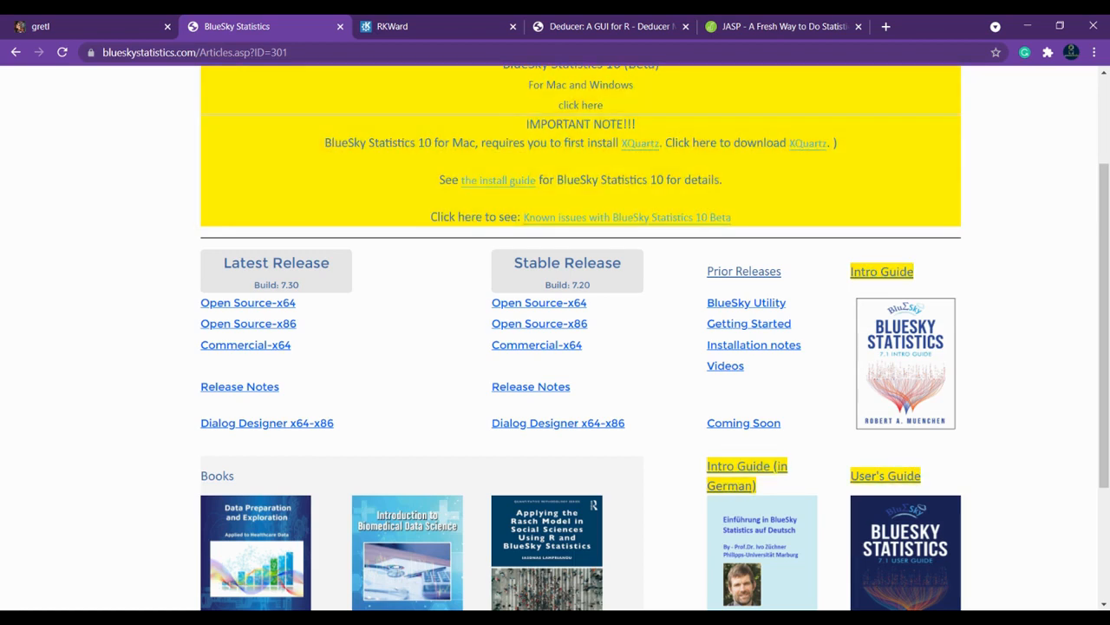
pyautogui.scroll(-3)
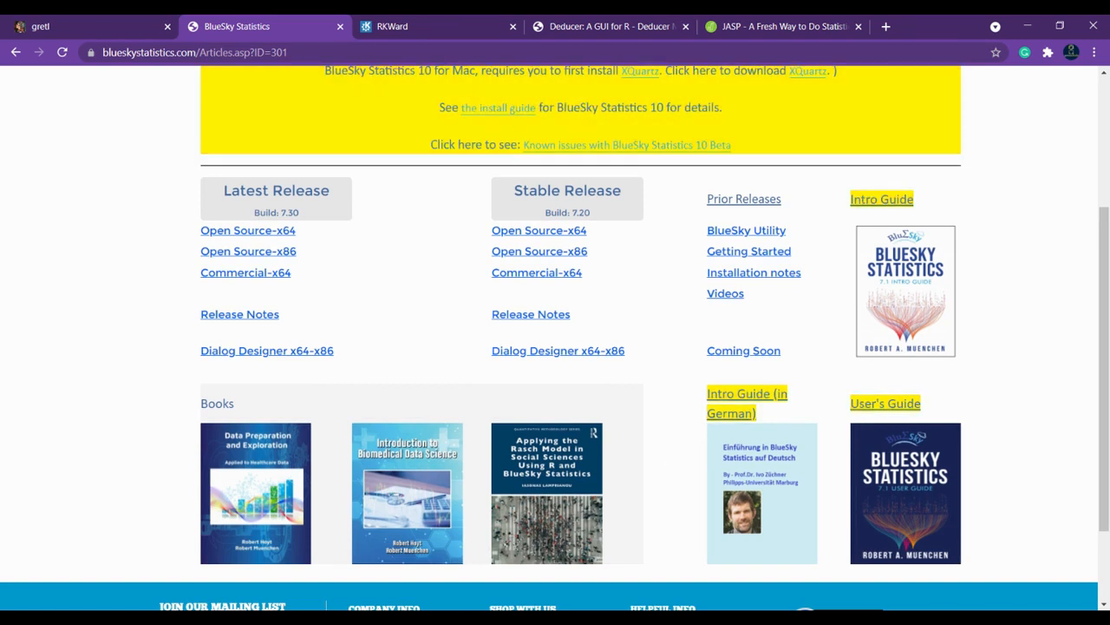
# Step: View the BlueSky Statistics 7.1 User Guide listing on Lulu
pyautogui.click(885, 402)
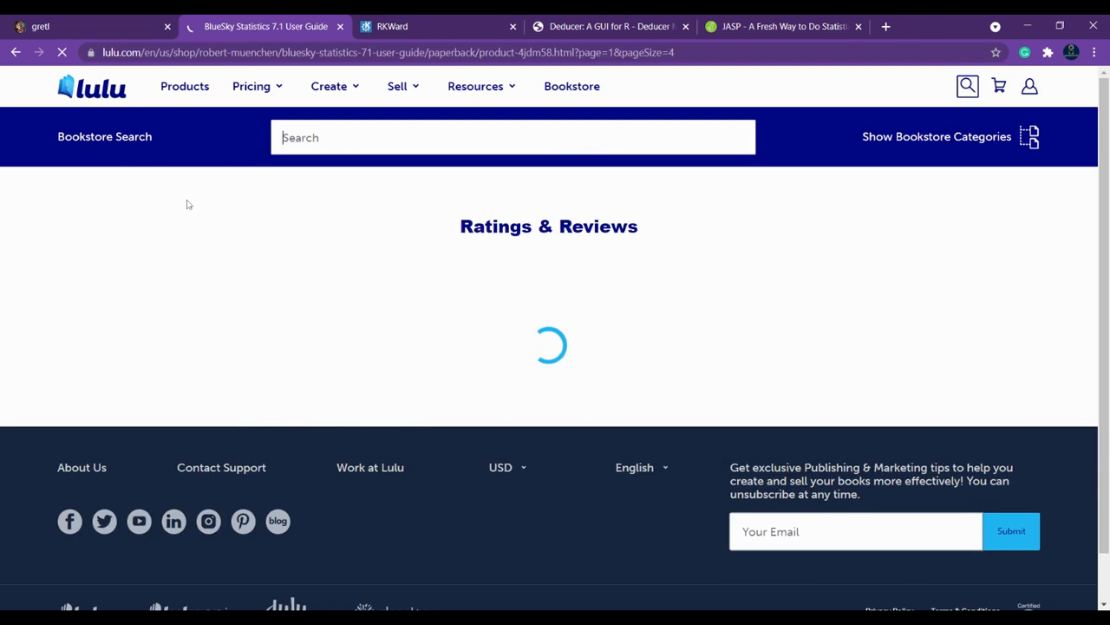
pyautogui.scroll(3)
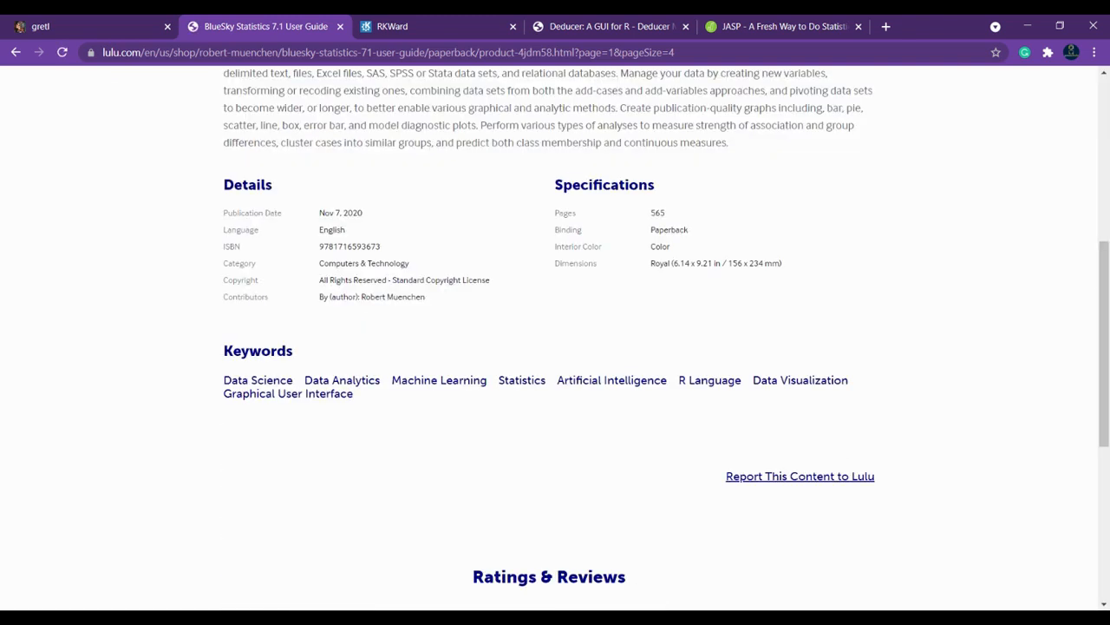
pyautogui.scroll(3)
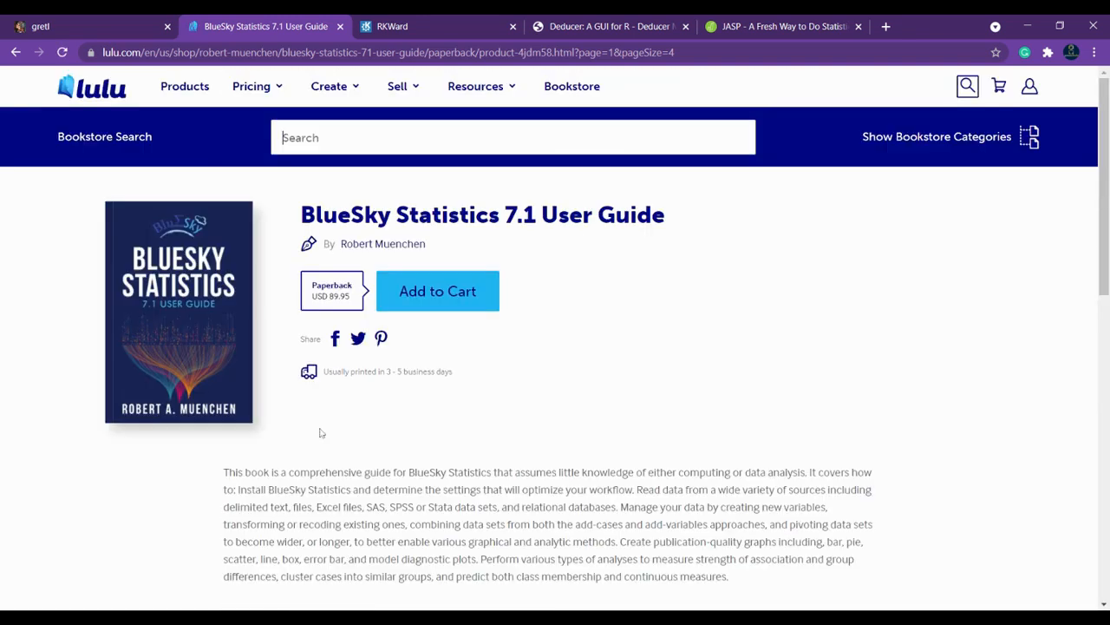
pyautogui.scroll(-3)
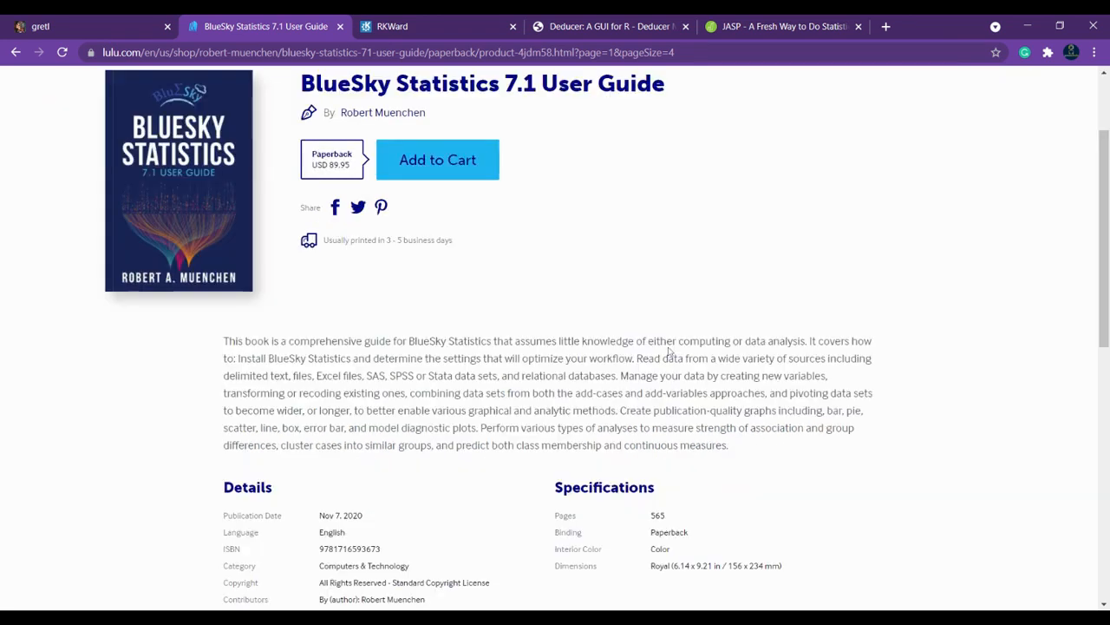
pyautogui.scroll(3)
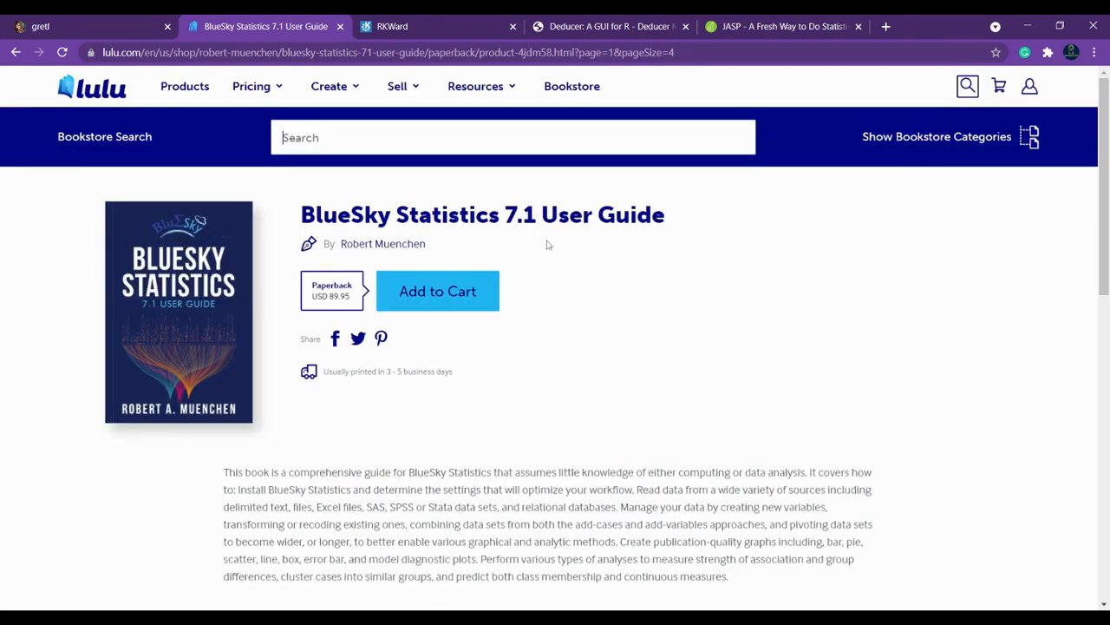
# Step: Go to Lulu's Guides & Templates page under Resources
pyautogui.click(475, 86)
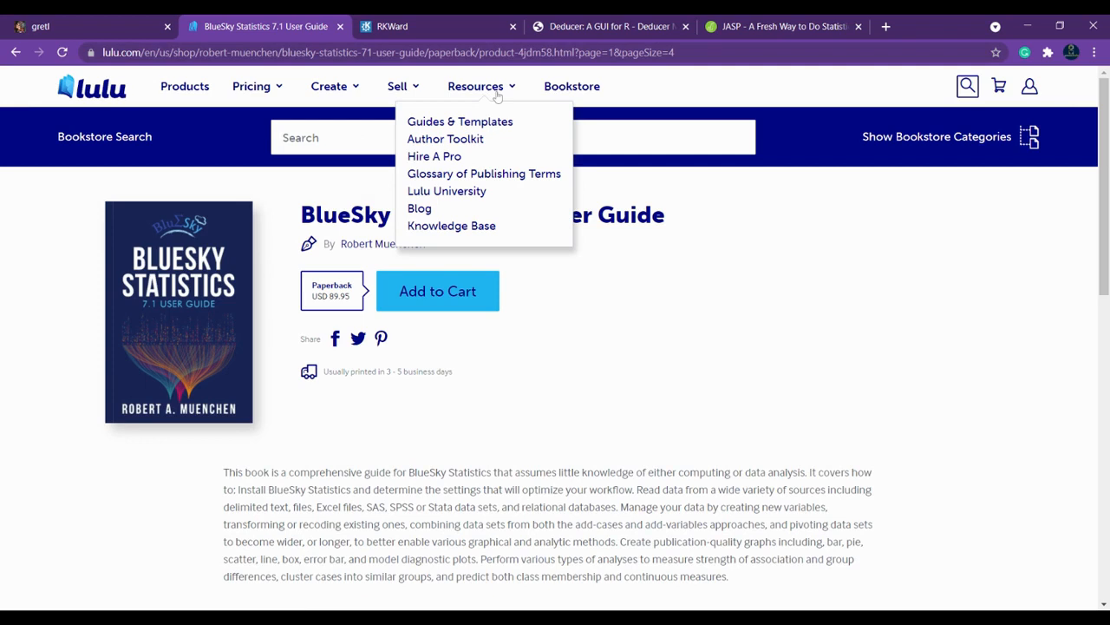
pyautogui.click(459, 121)
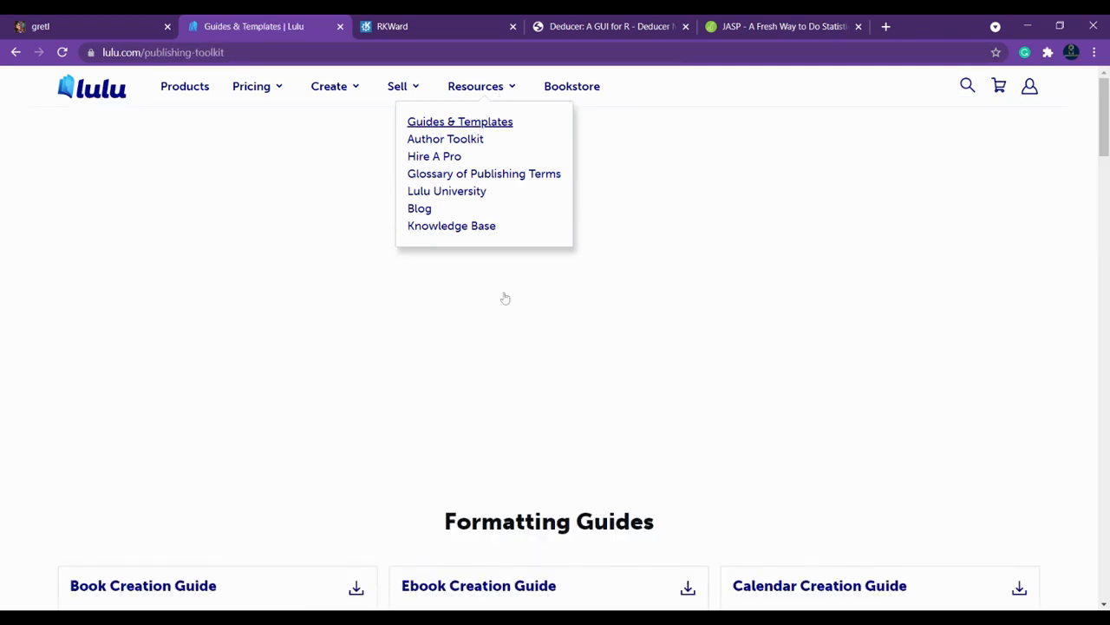
pyautogui.scroll(-3)
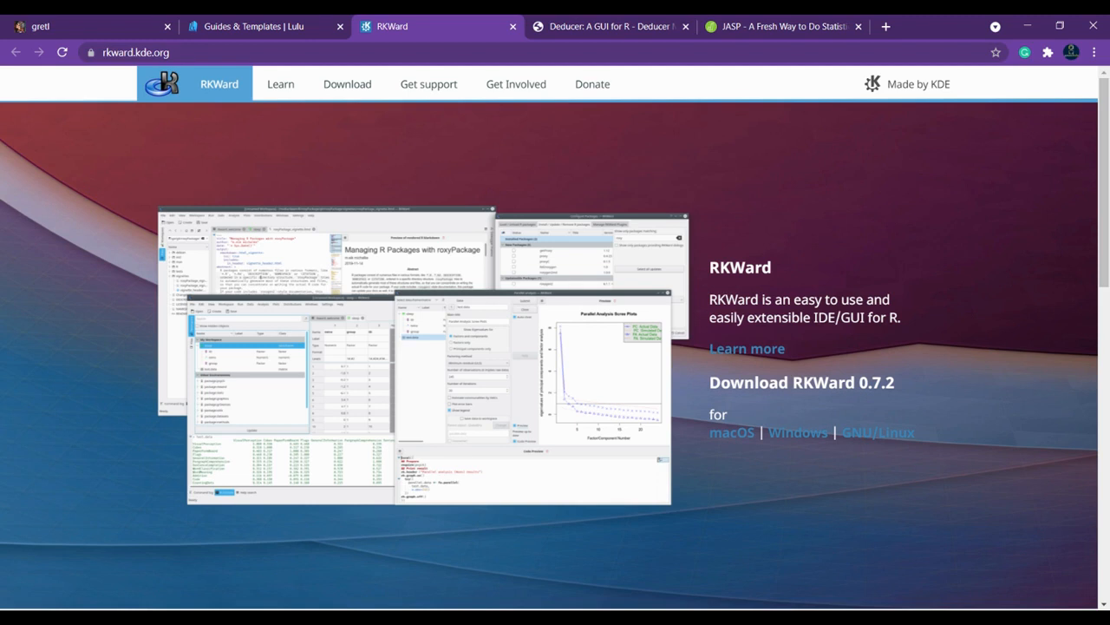
pyautogui.moveTo(38, 271)
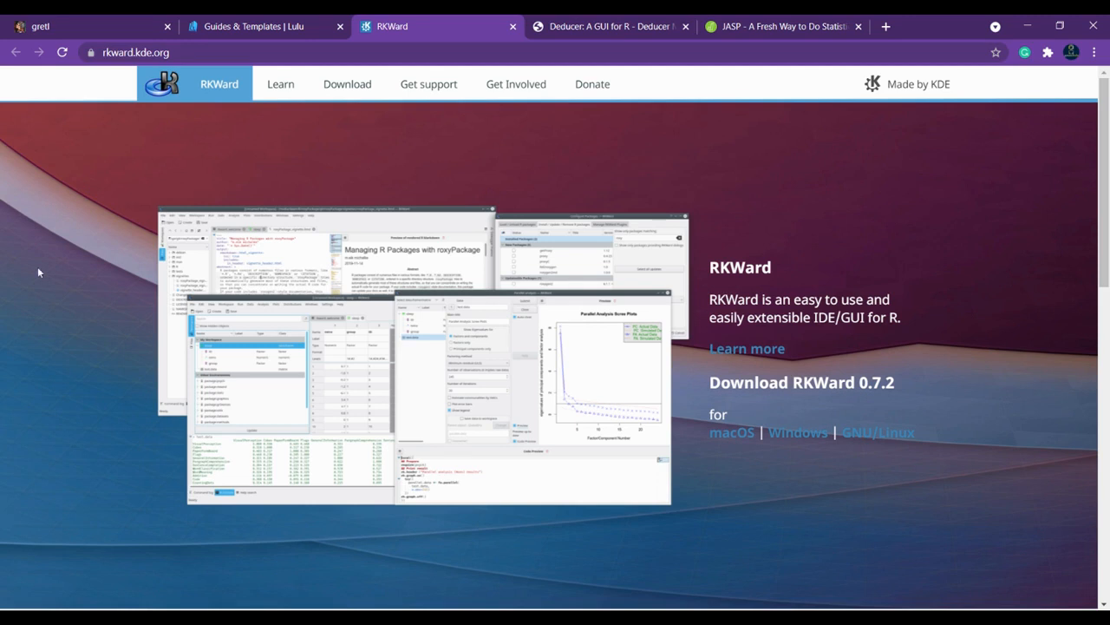
pyautogui.moveTo(147, 138)
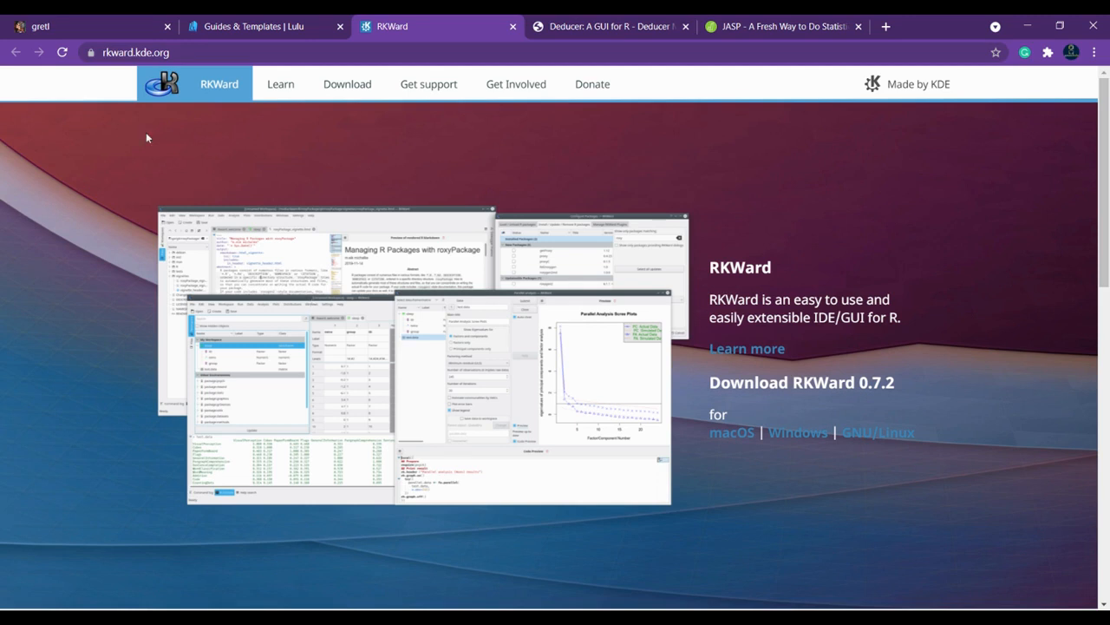
pyautogui.moveTo(255, 113)
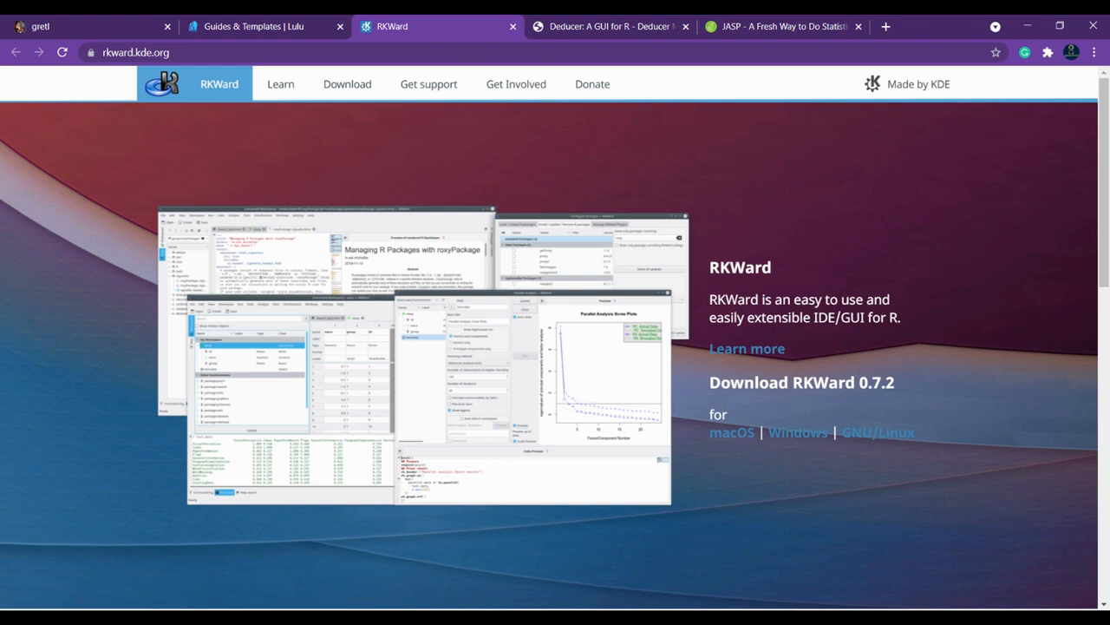
pyautogui.moveTo(847, 346)
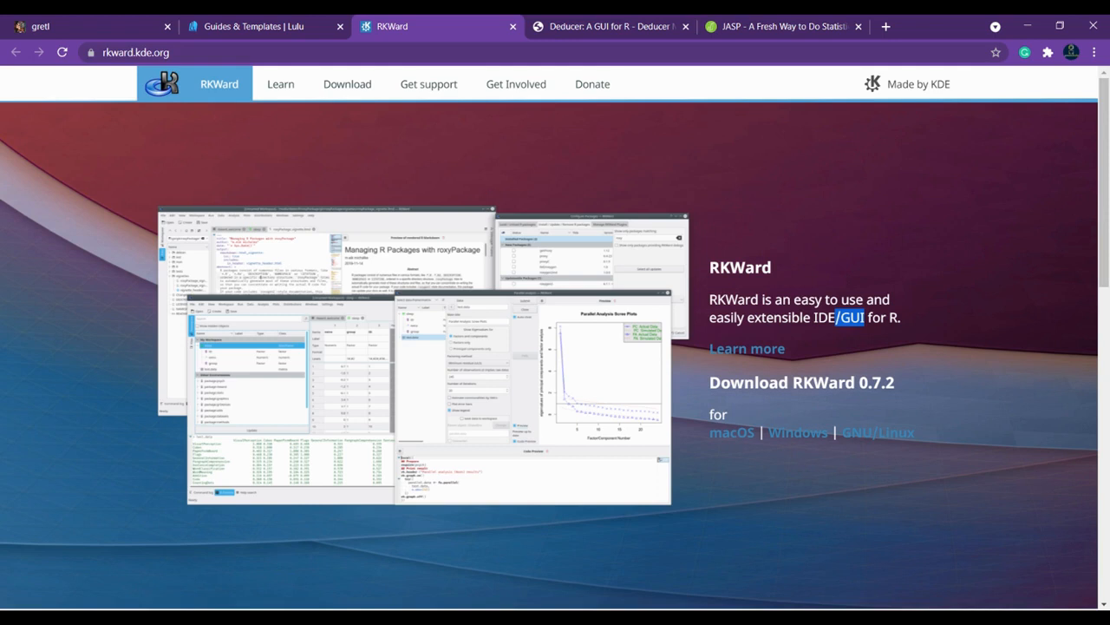
pyautogui.moveTo(797, 432)
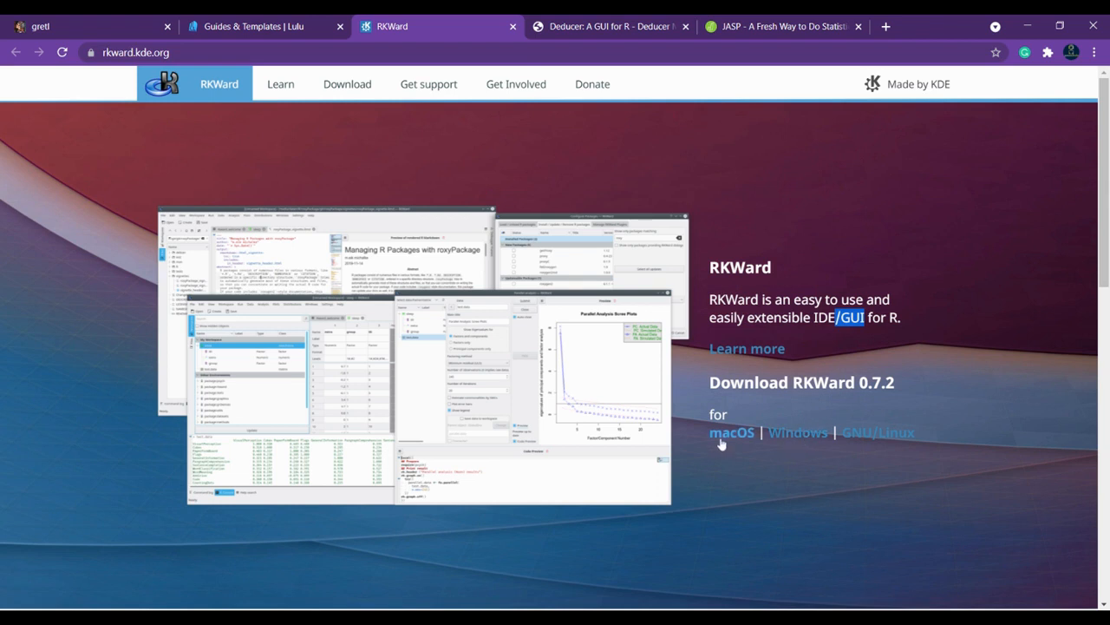
pyautogui.moveTo(878, 432)
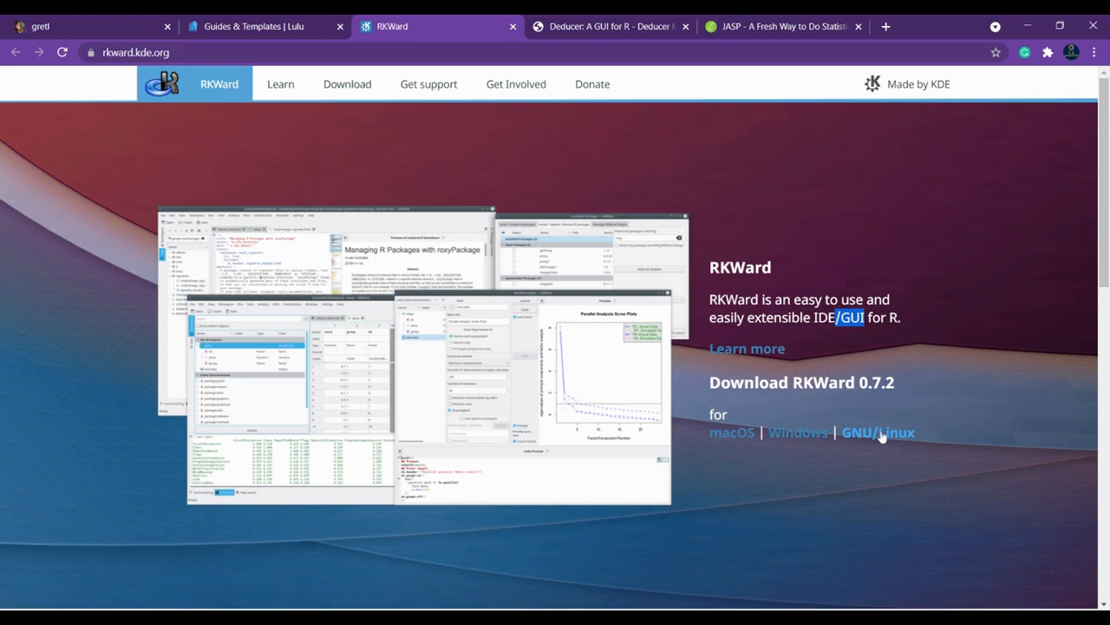
pyautogui.moveTo(991, 373)
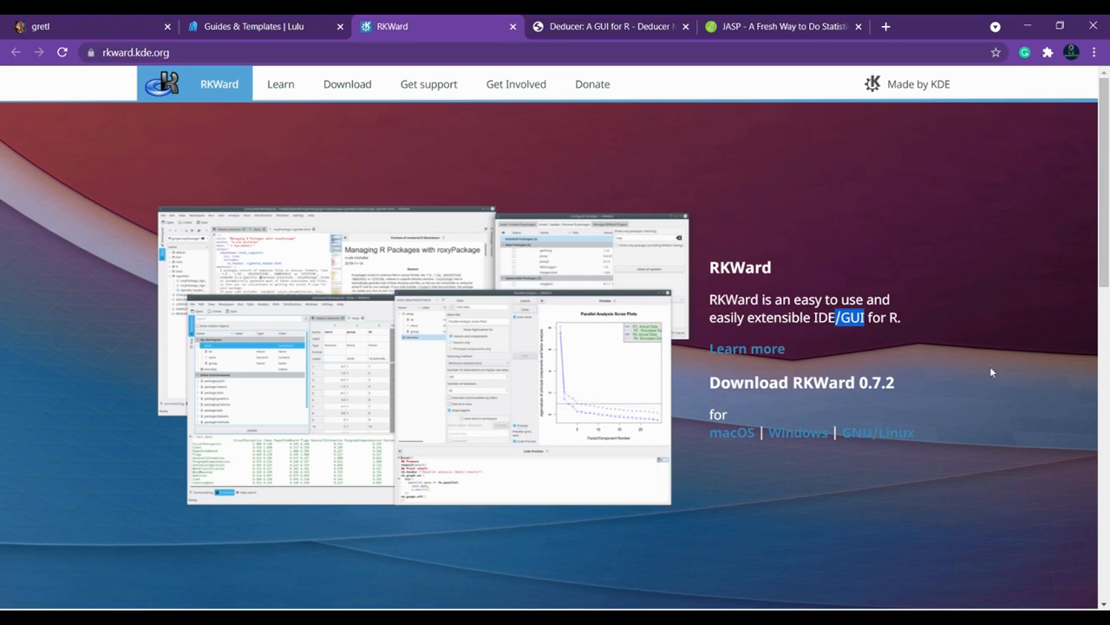
# Step: Scroll the RKWard homepage past its 0.7.2 macOS, Windows and GNU/Linux downloads
pyautogui.scroll(-3)
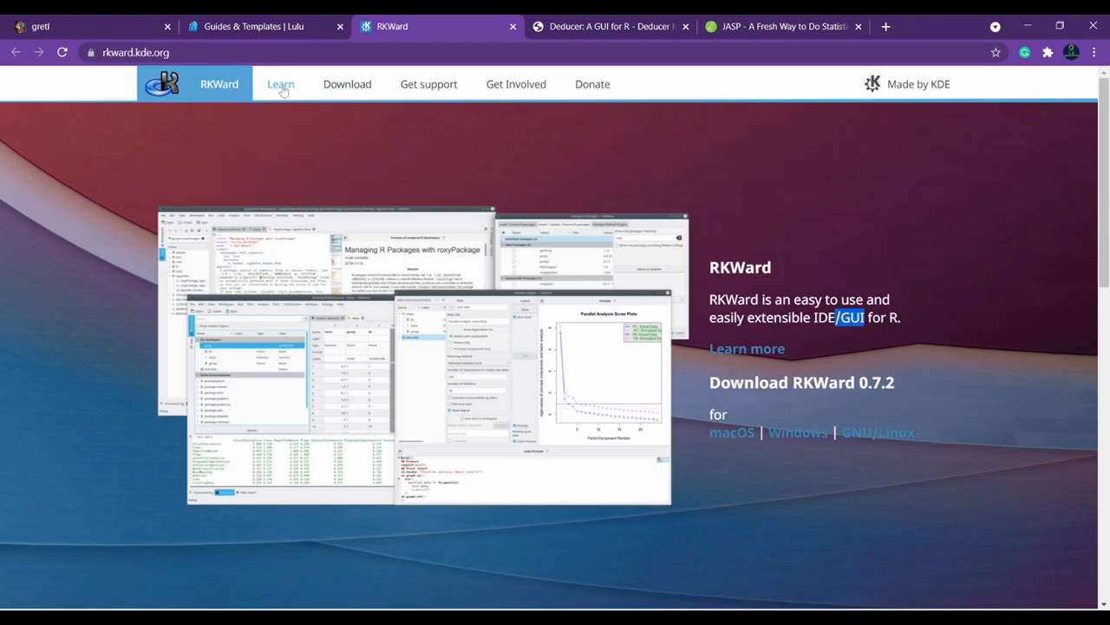
# Step: Open Learn > Overview and read the About RKWard features, authors and contributors
pyautogui.click(280, 85)
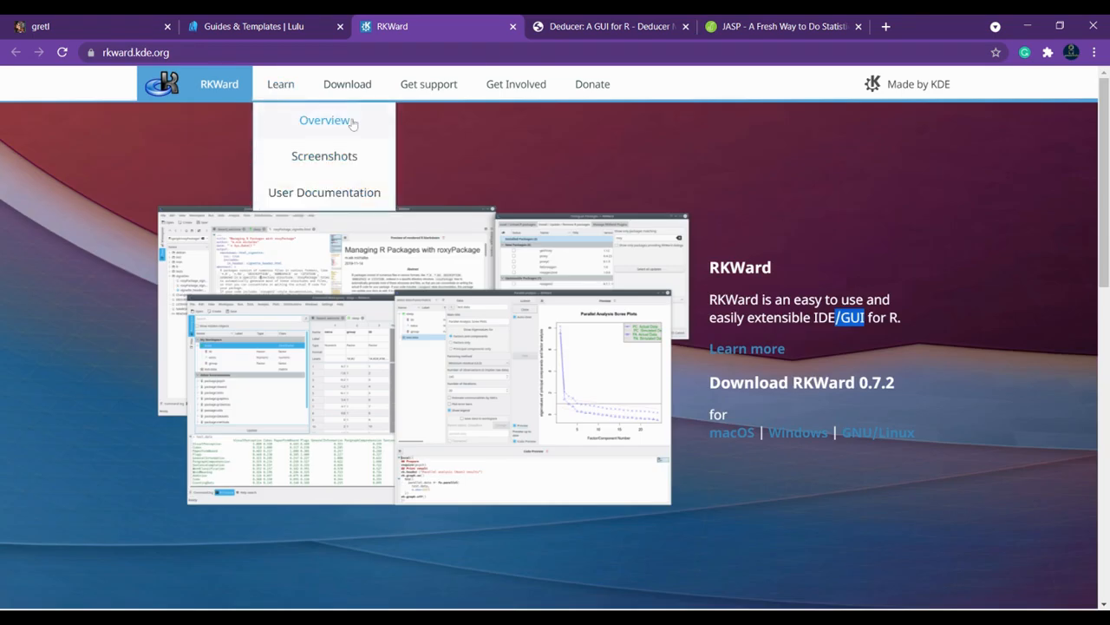
pyautogui.click(325, 120)
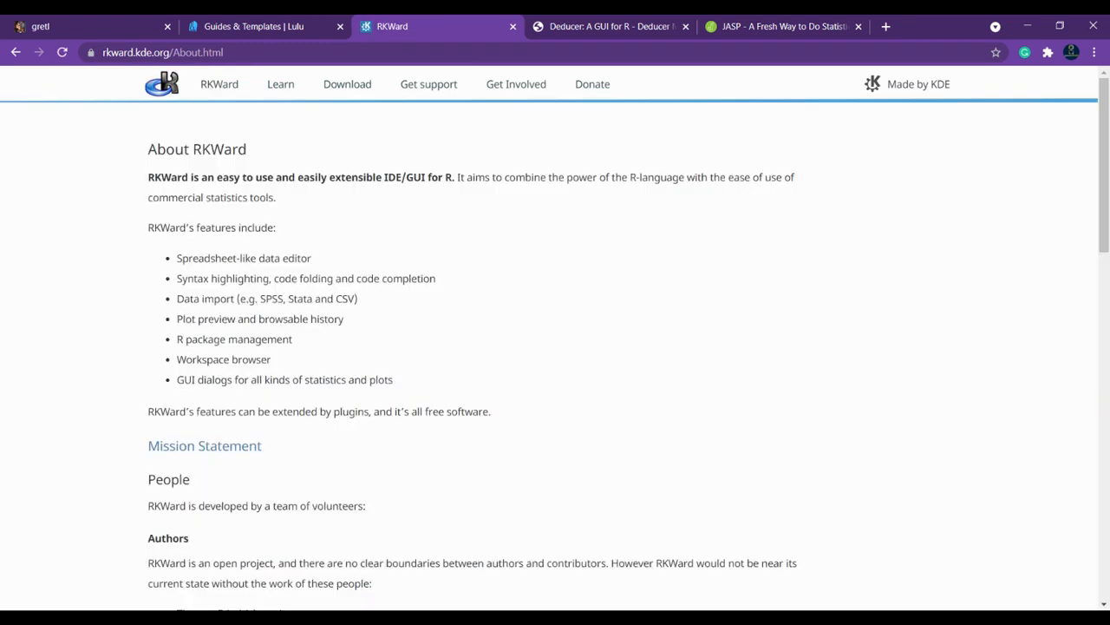
pyautogui.moveTo(137, 178)
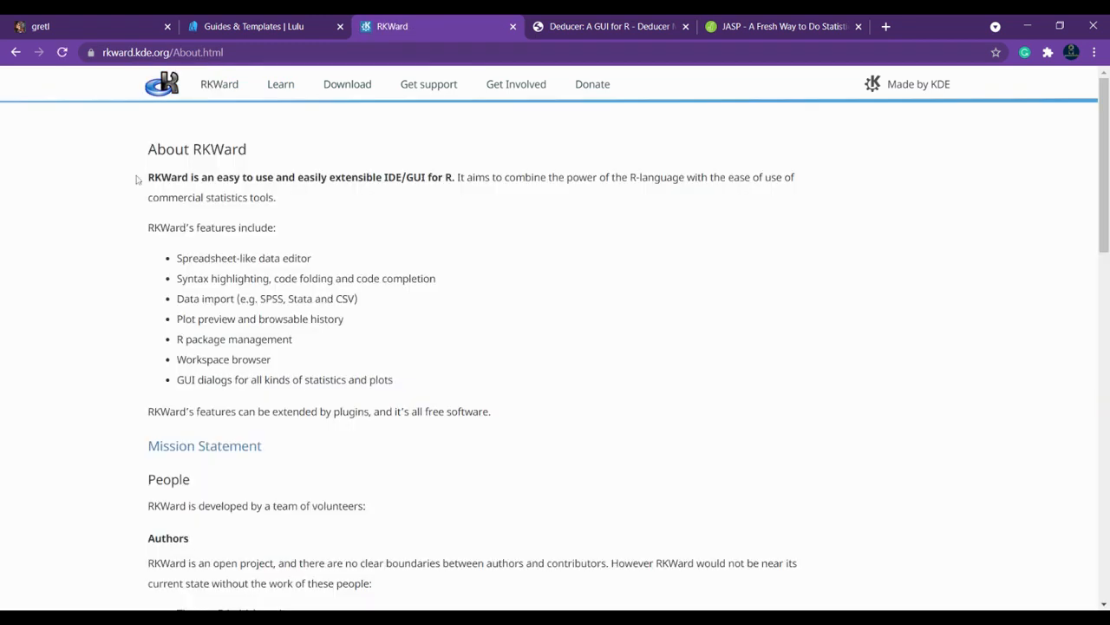
pyautogui.scroll(-3)
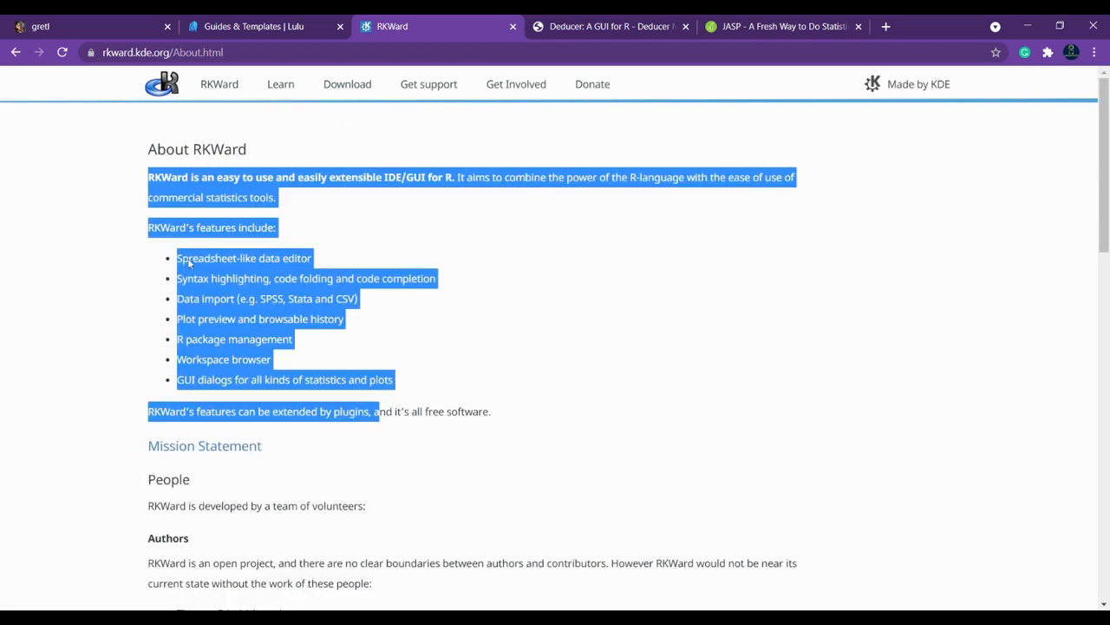
pyautogui.scroll(-3)
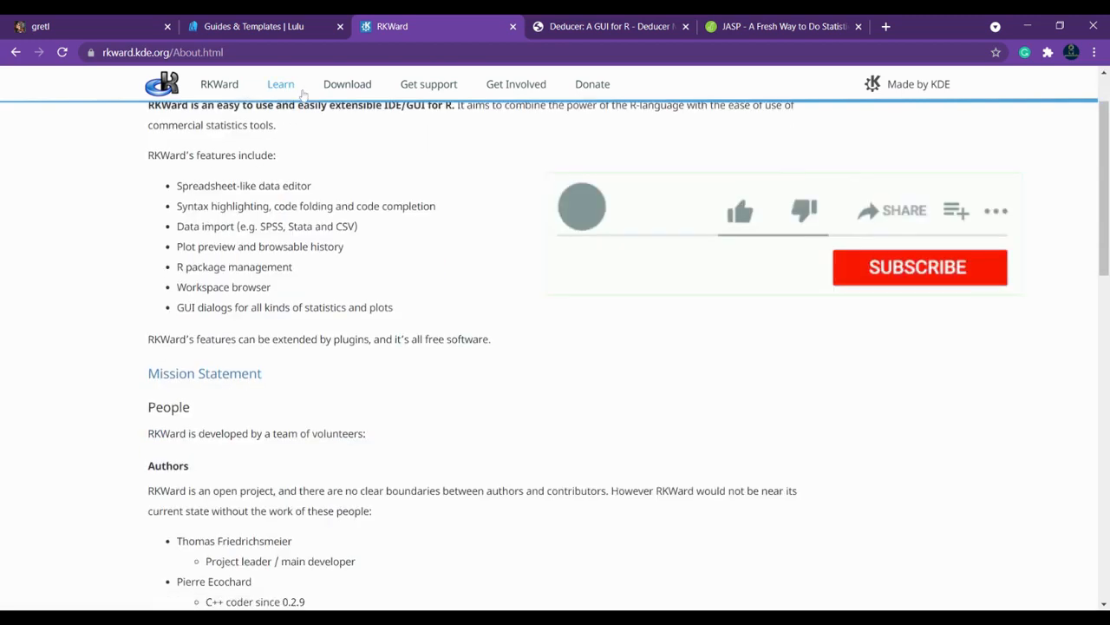
pyautogui.scroll(-3)
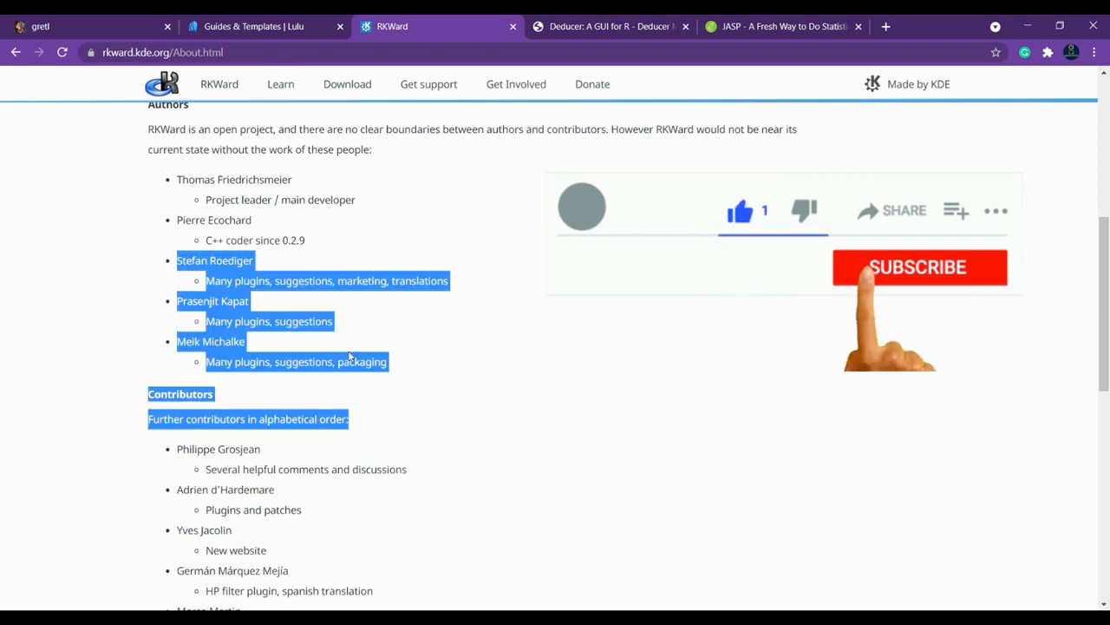
pyautogui.click(280, 84)
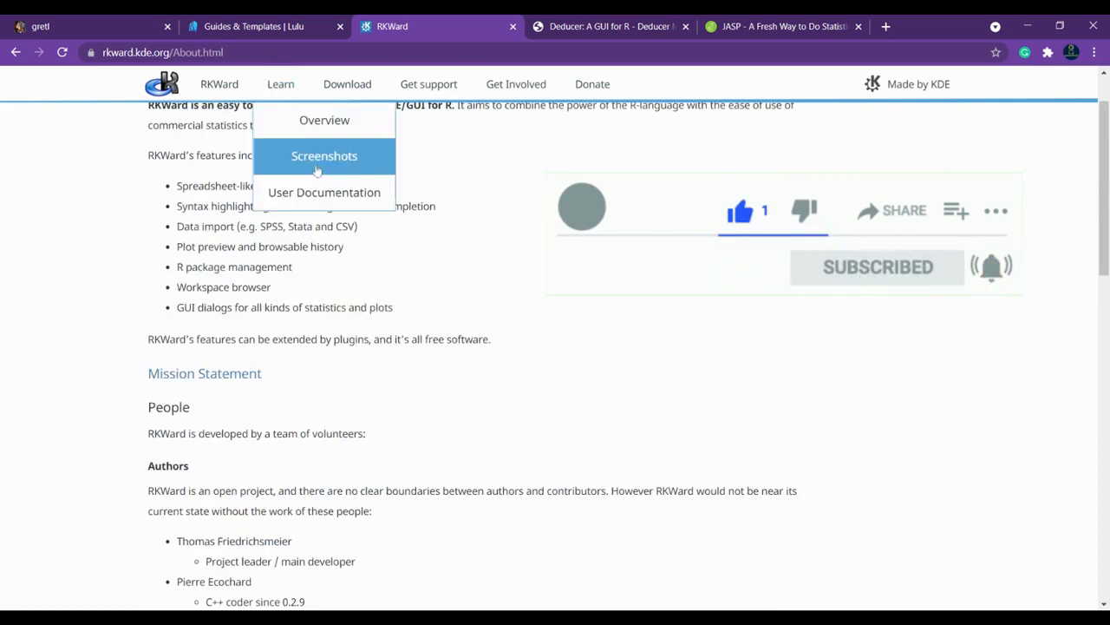
# Step: Scroll RKWard's Screenshots page of editor, console and graphics, then switch to Deducer
pyautogui.click(324, 155)
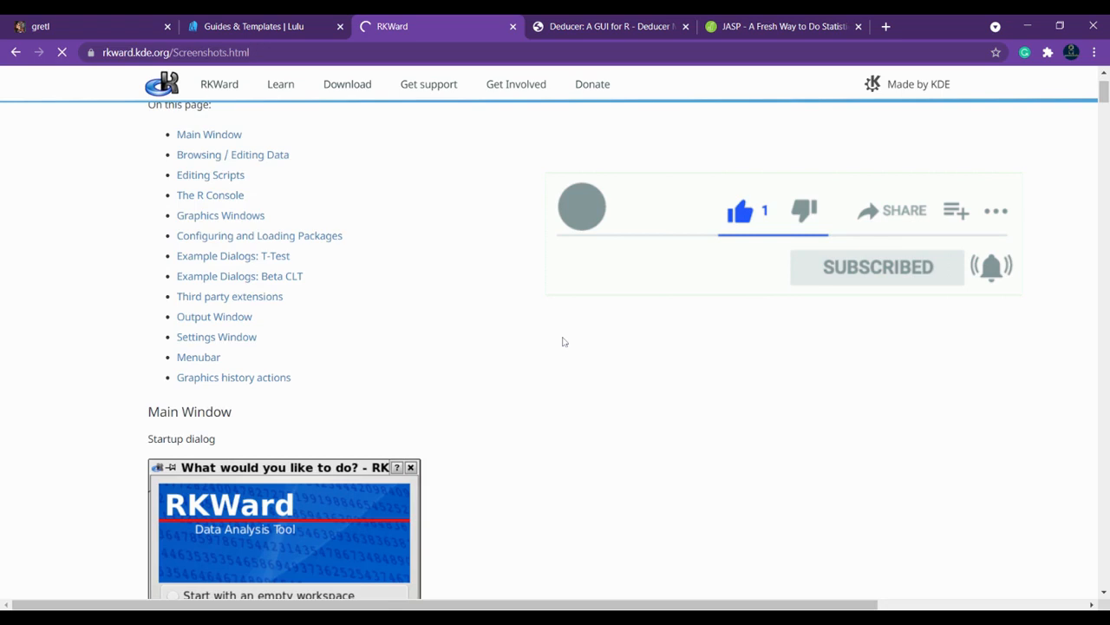
pyautogui.scroll(-3)
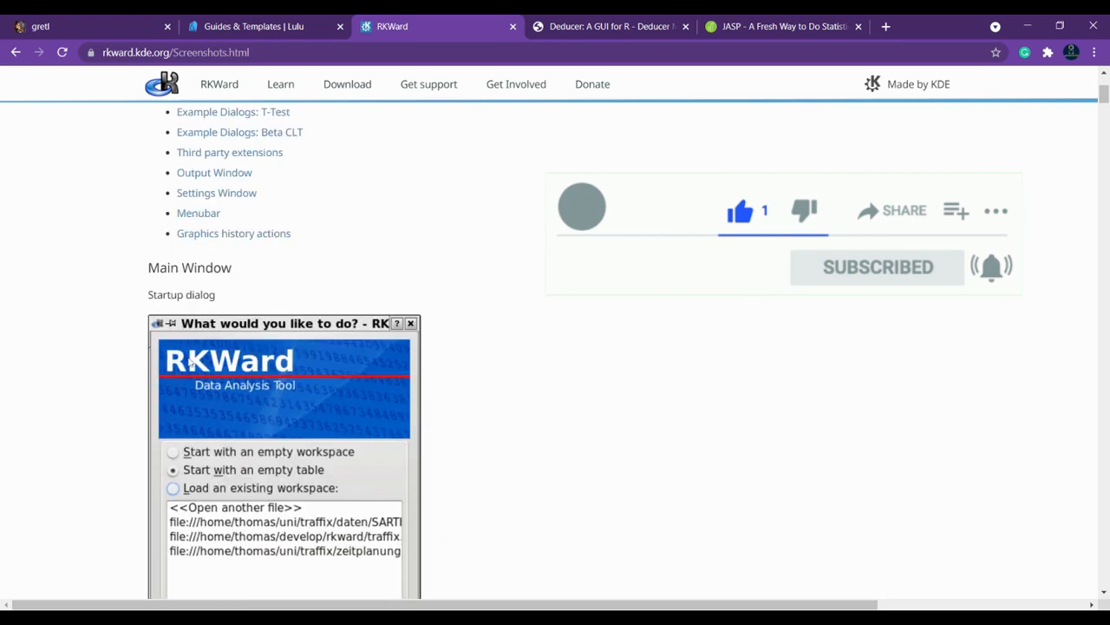
pyautogui.scroll(-3)
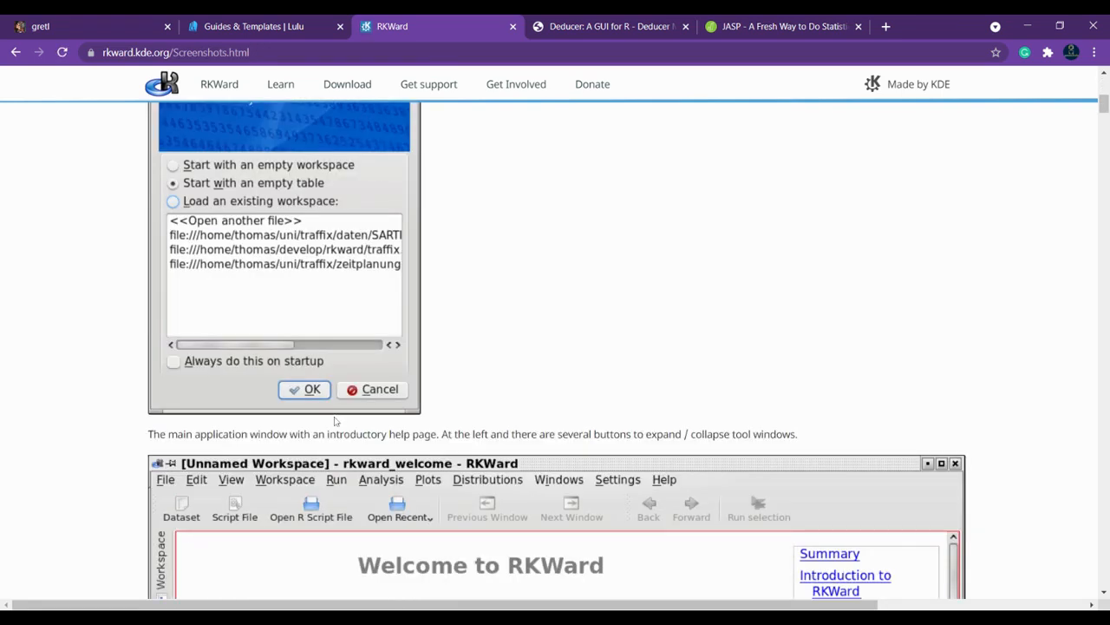
pyautogui.scroll(-3)
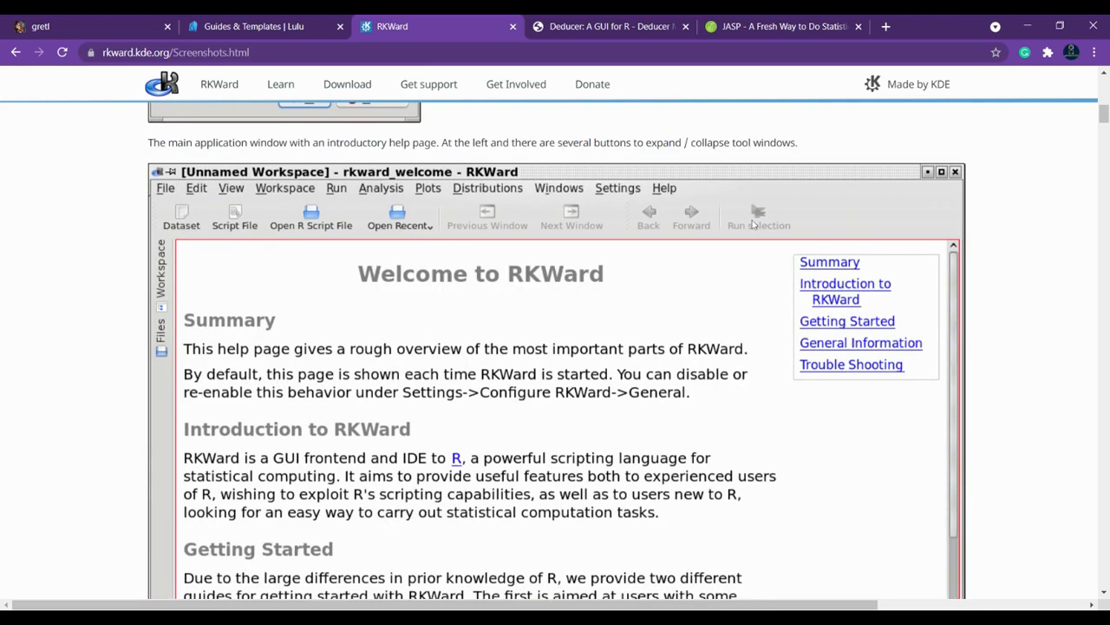
pyautogui.scroll(-3)
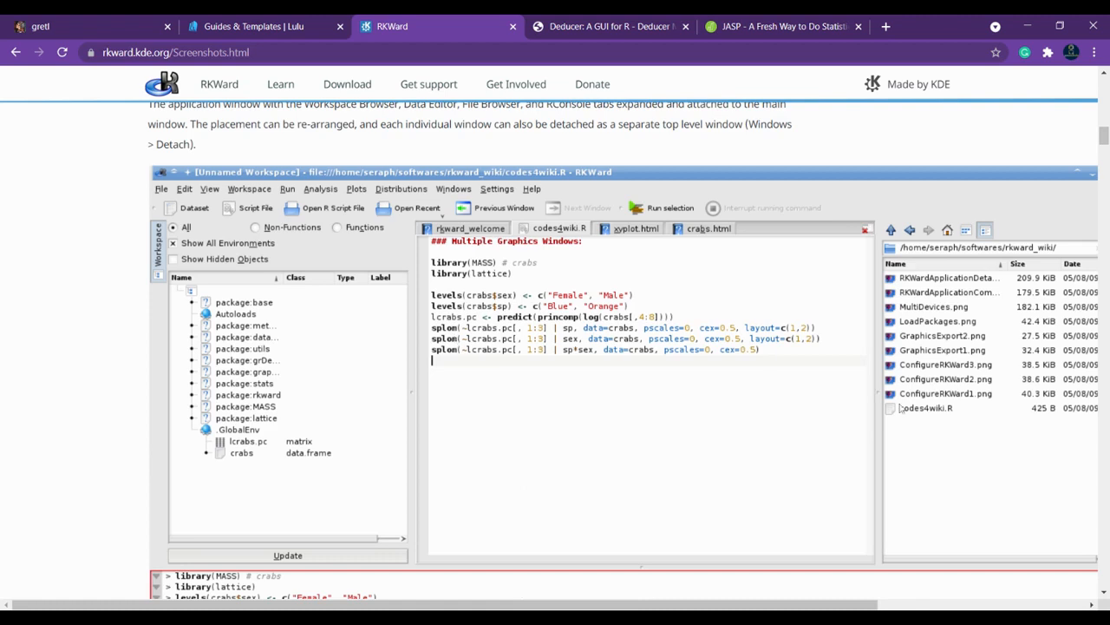
pyautogui.moveTo(411, 280)
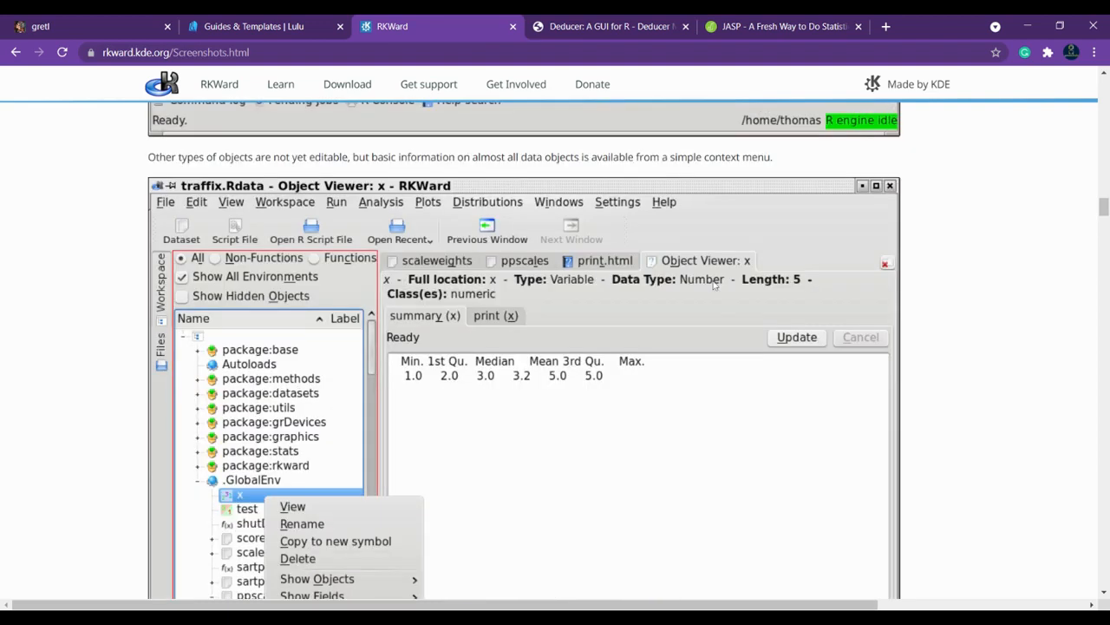
pyautogui.scroll(-3)
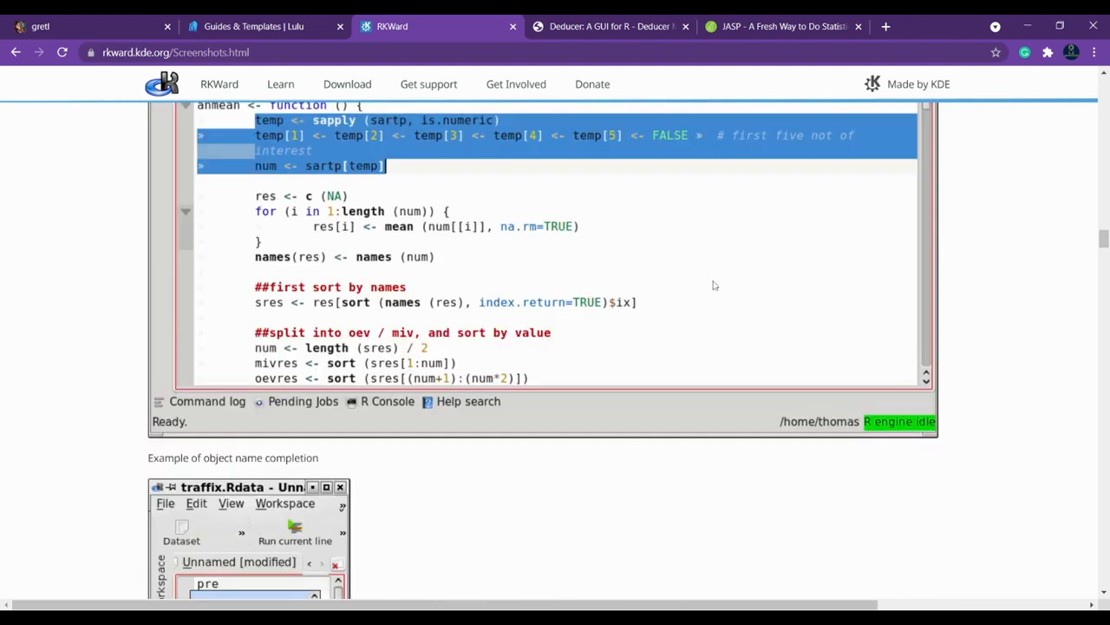
pyautogui.scroll(-3)
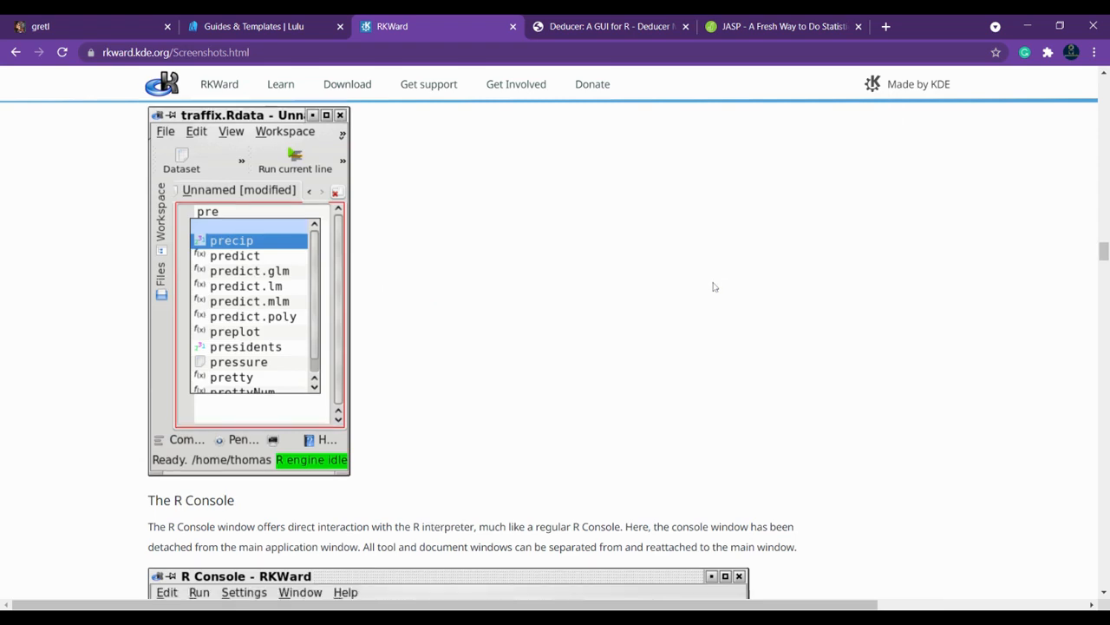
pyautogui.scroll(-3)
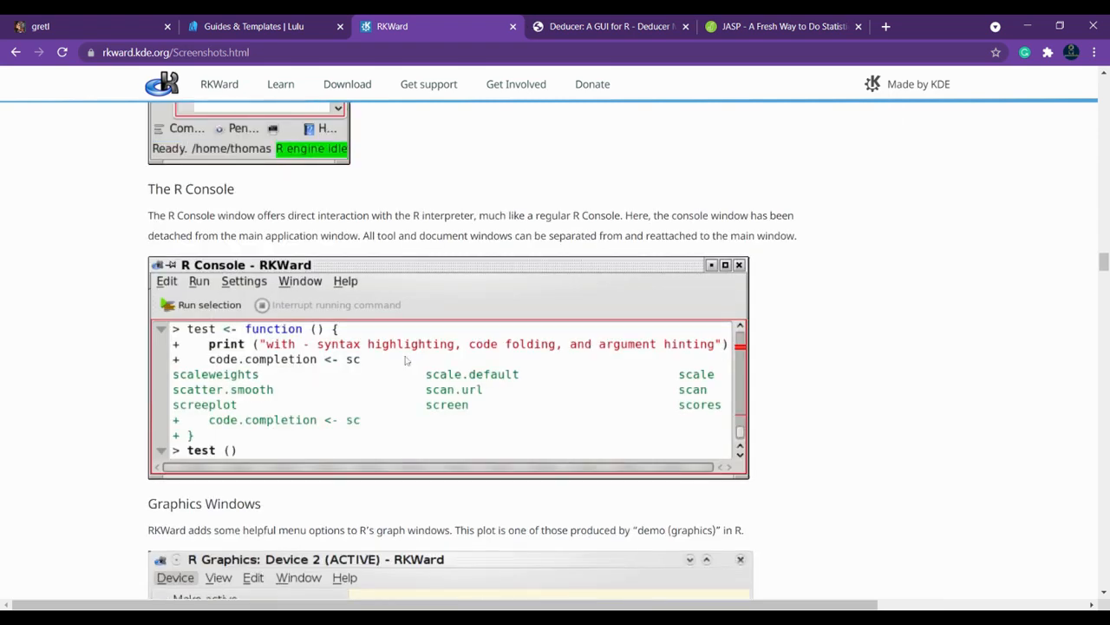
pyautogui.scroll(-3)
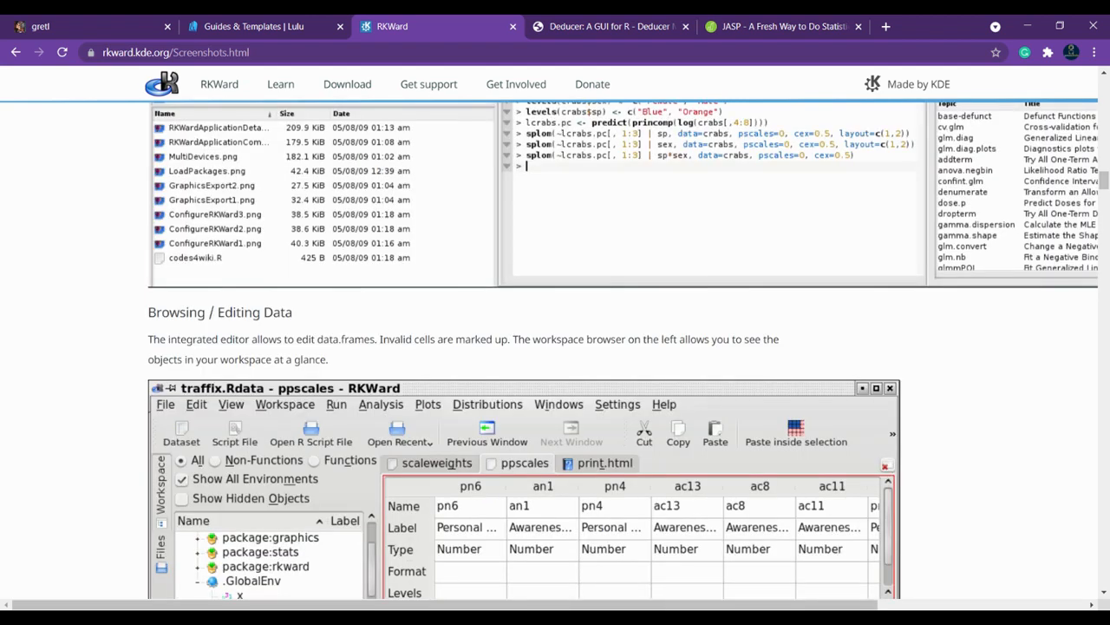
pyautogui.scroll(3)
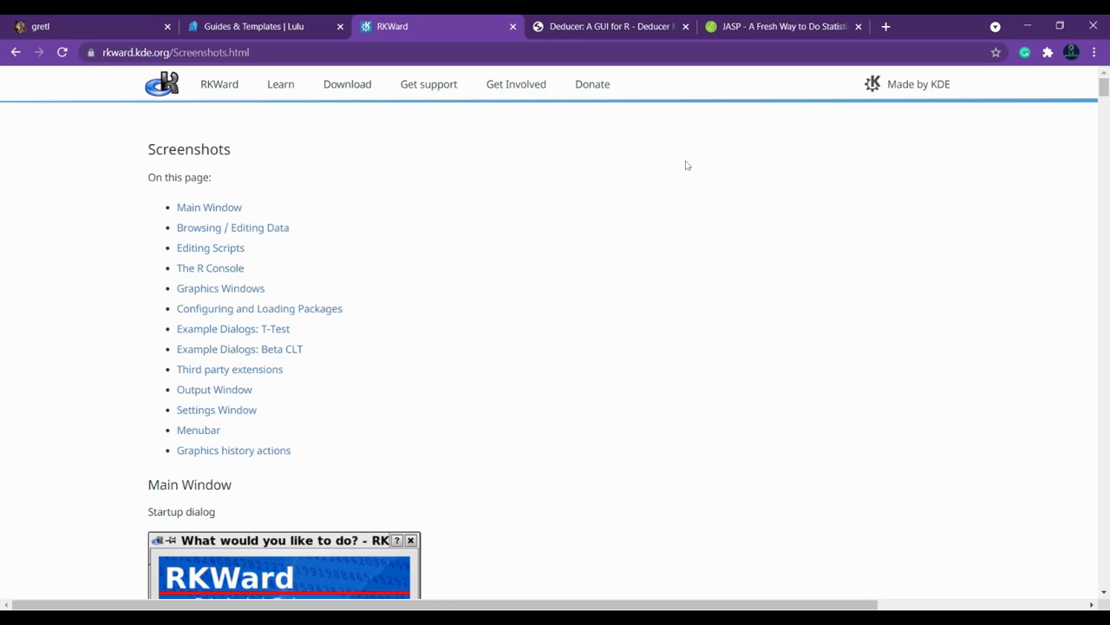
pyautogui.moveTo(321, 156)
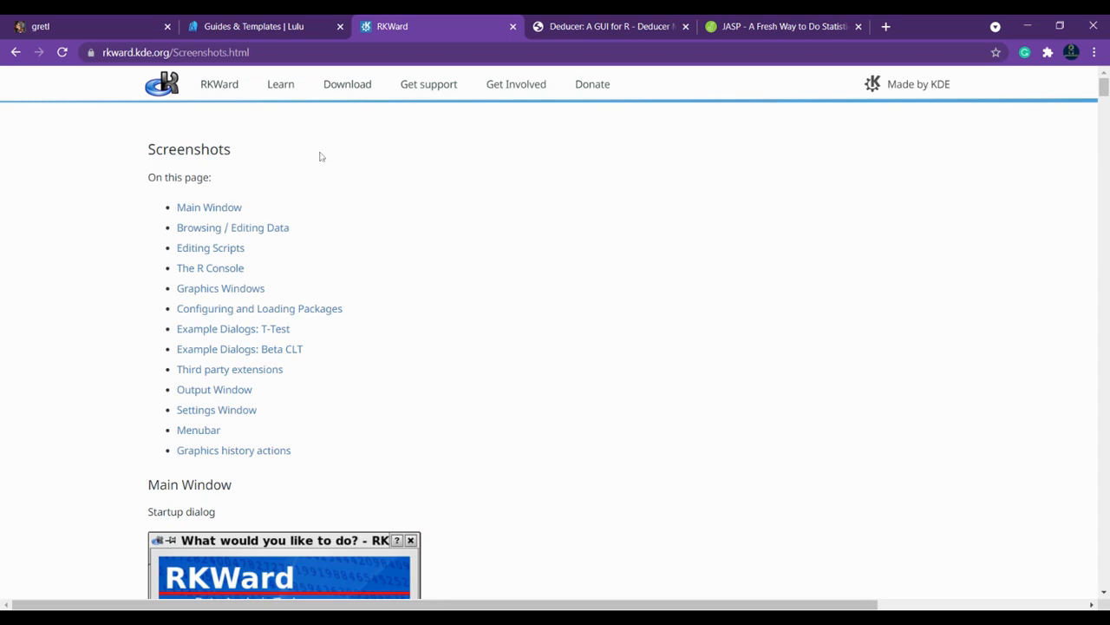
pyautogui.moveTo(338, 154)
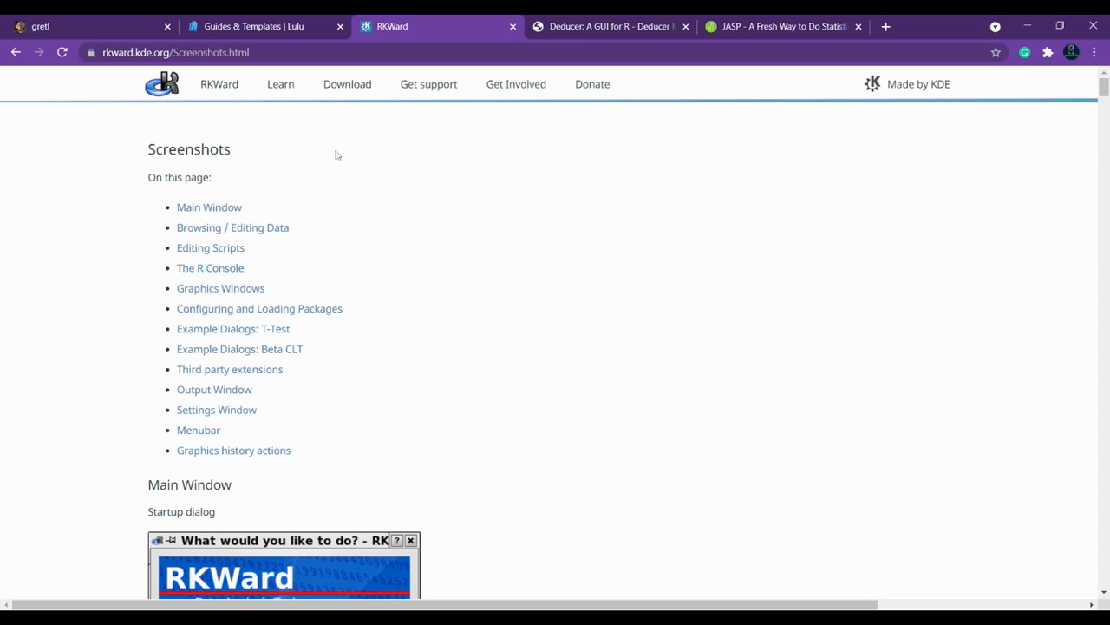
pyautogui.click(607, 26)
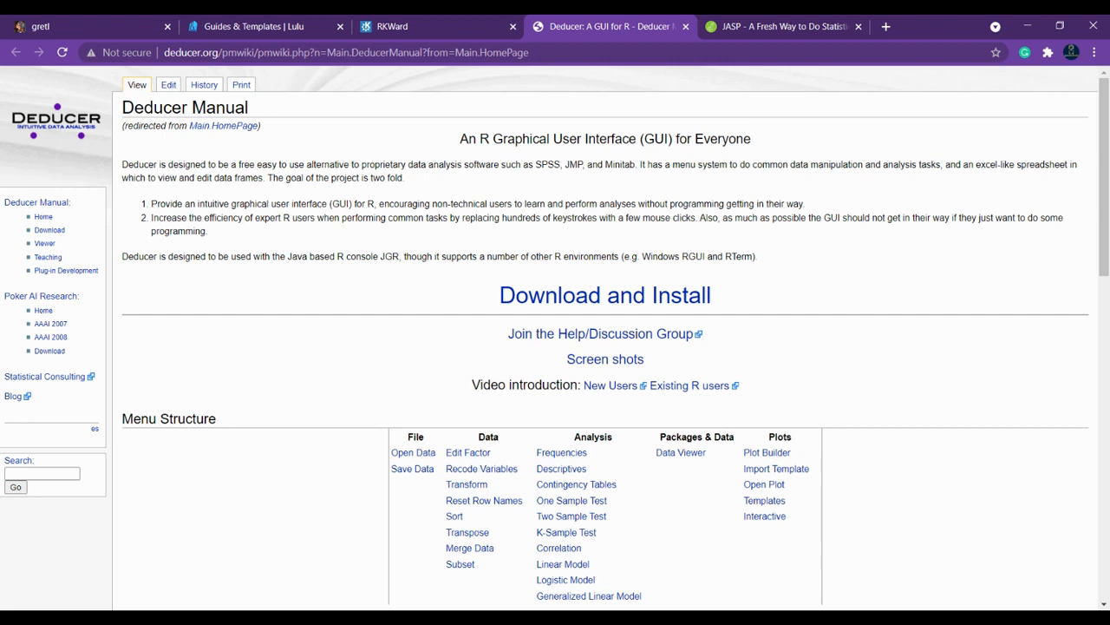
pyautogui.moveTo(556, 295)
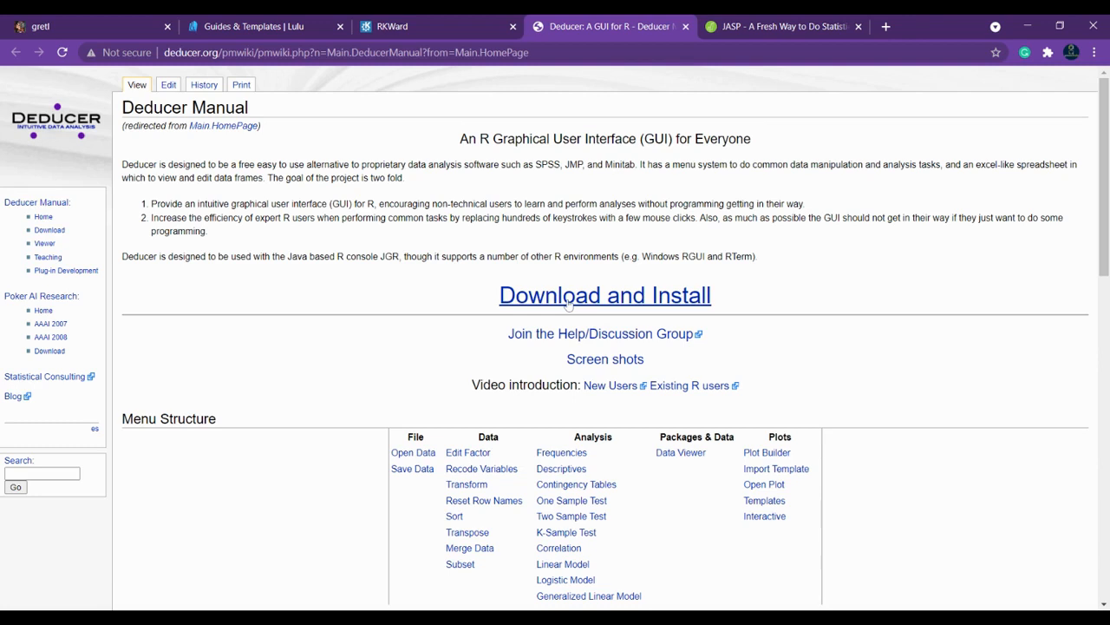
pyautogui.moveTo(605, 358)
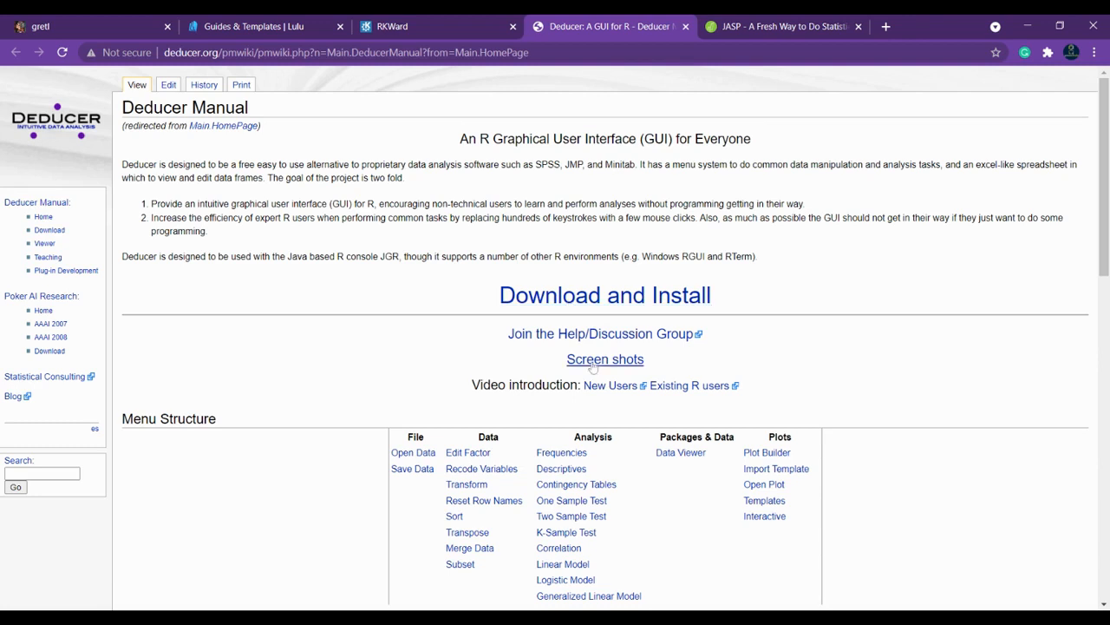
pyautogui.moveTo(397, 198)
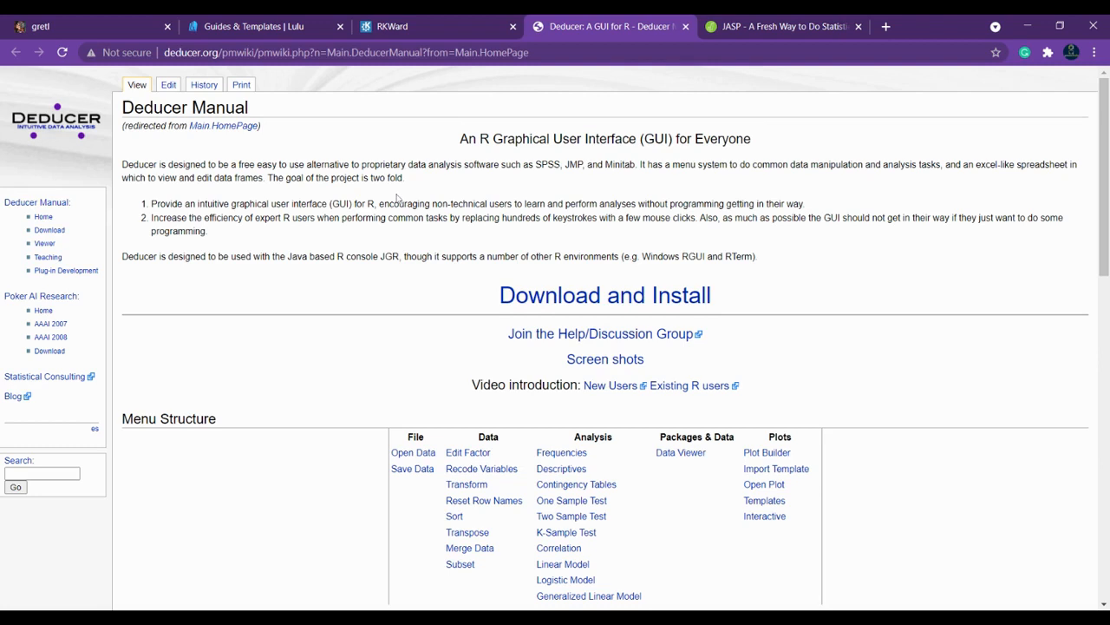
pyautogui.moveTo(195, 193)
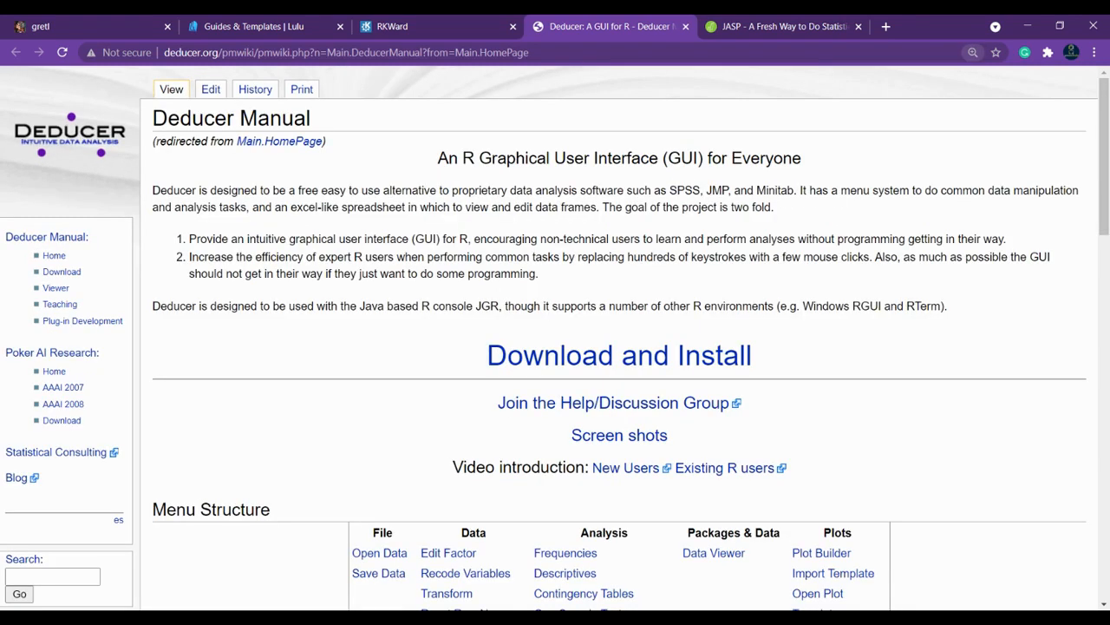
# Step: Highlight Deducer as a free alternative to SPSS, JMP and Minitab, then open Transform help
pyautogui.moveTo(296, 190); pyautogui.dragTo(455, 190)
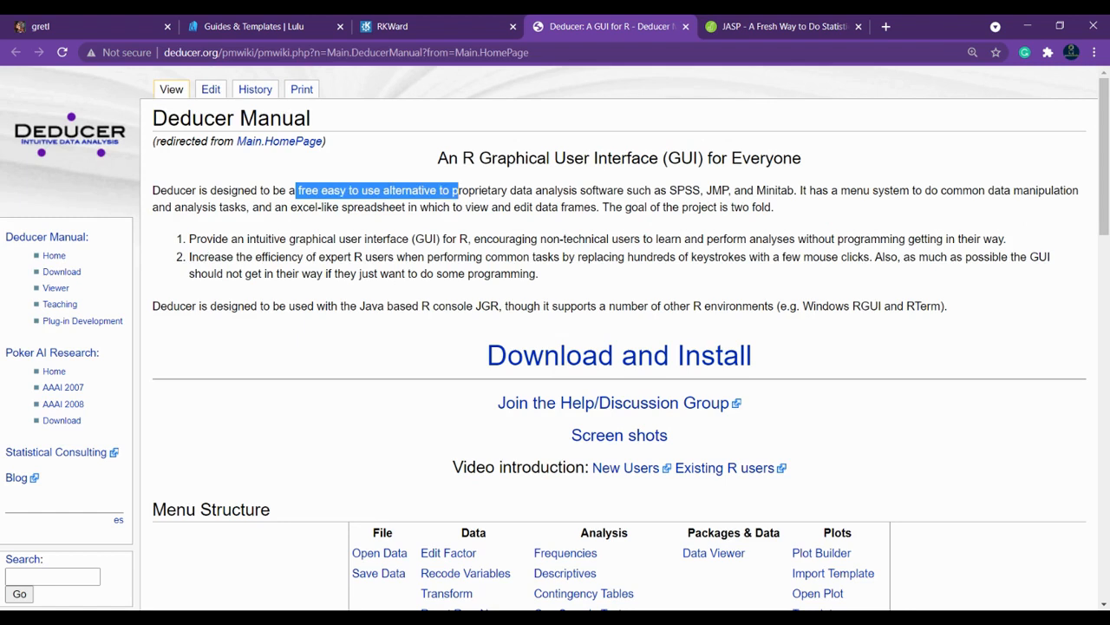
pyautogui.moveTo(451, 190); pyautogui.dragTo(568, 190)
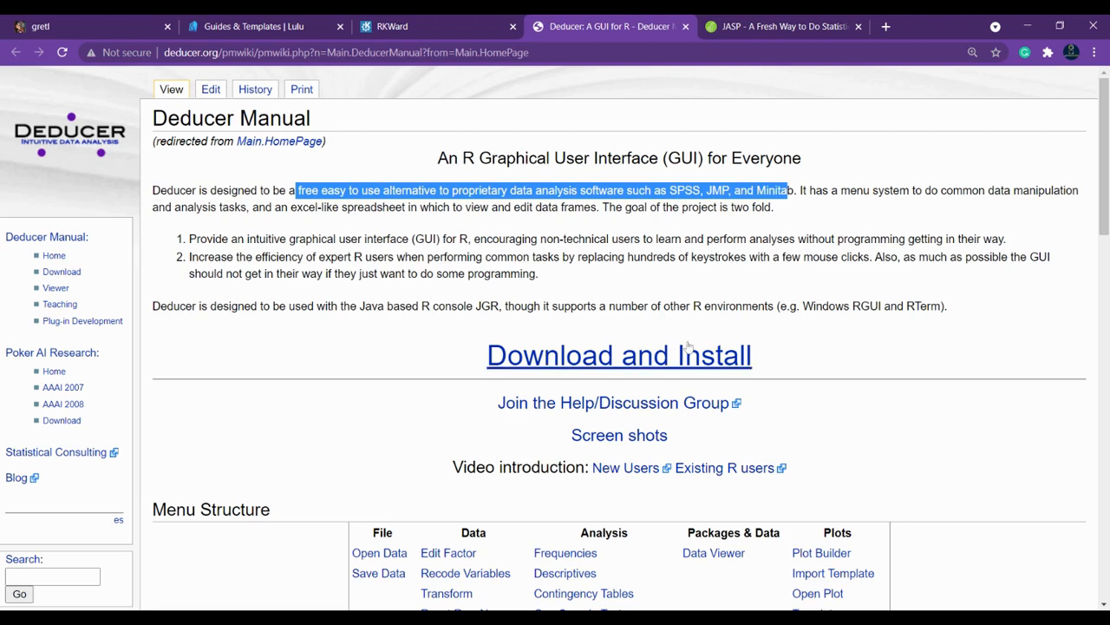
pyautogui.moveTo(960, 276)
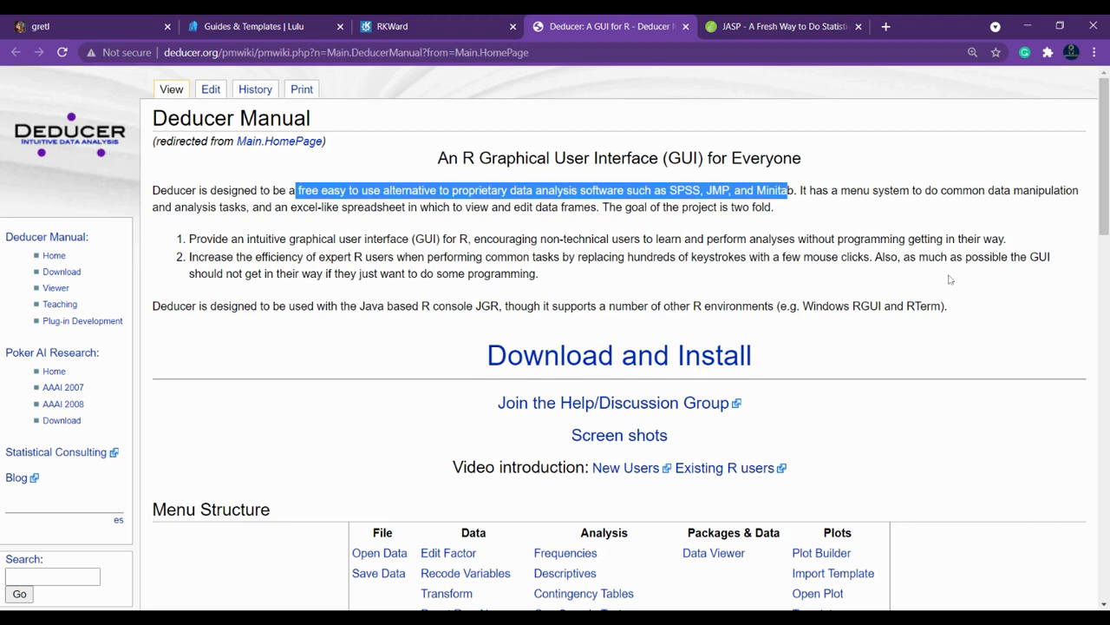
pyautogui.moveTo(951, 278)
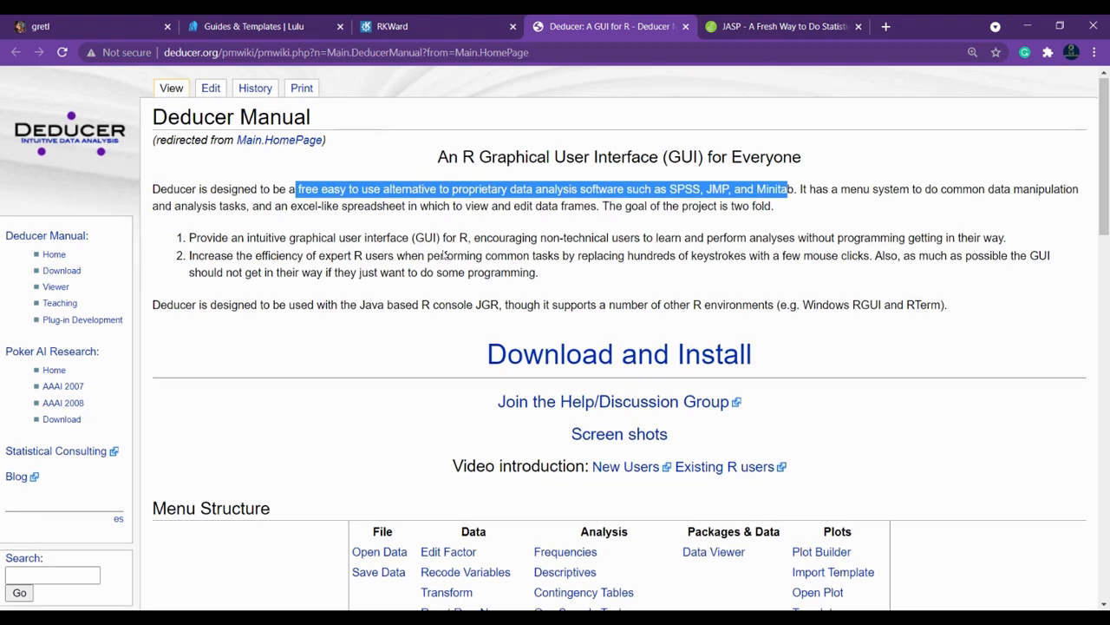
pyautogui.scroll(-3)
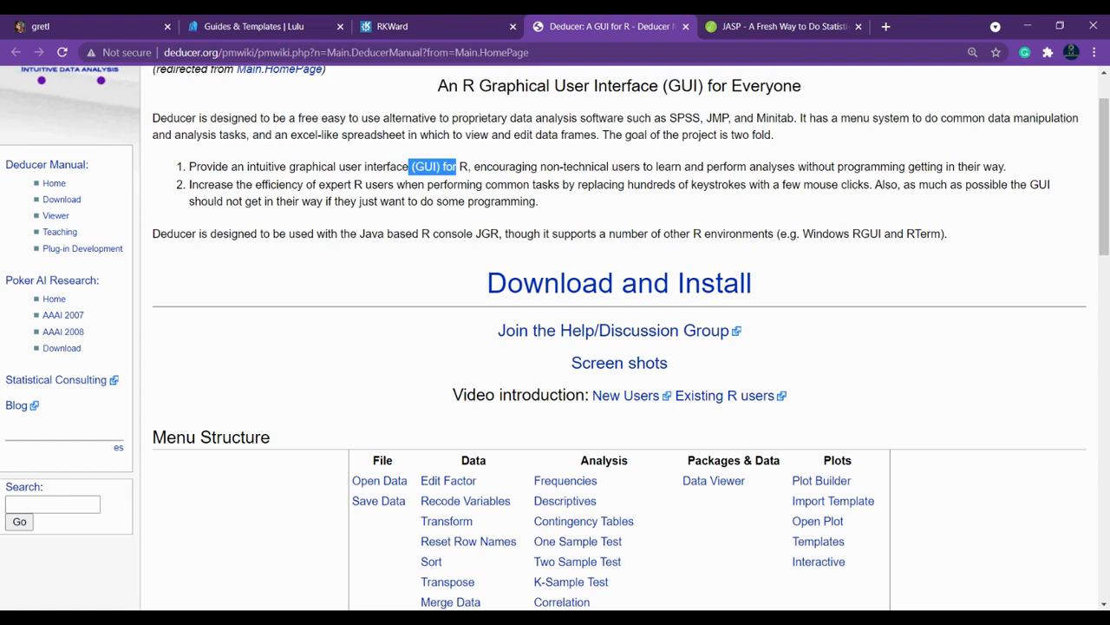
pyautogui.moveTo(491, 218)
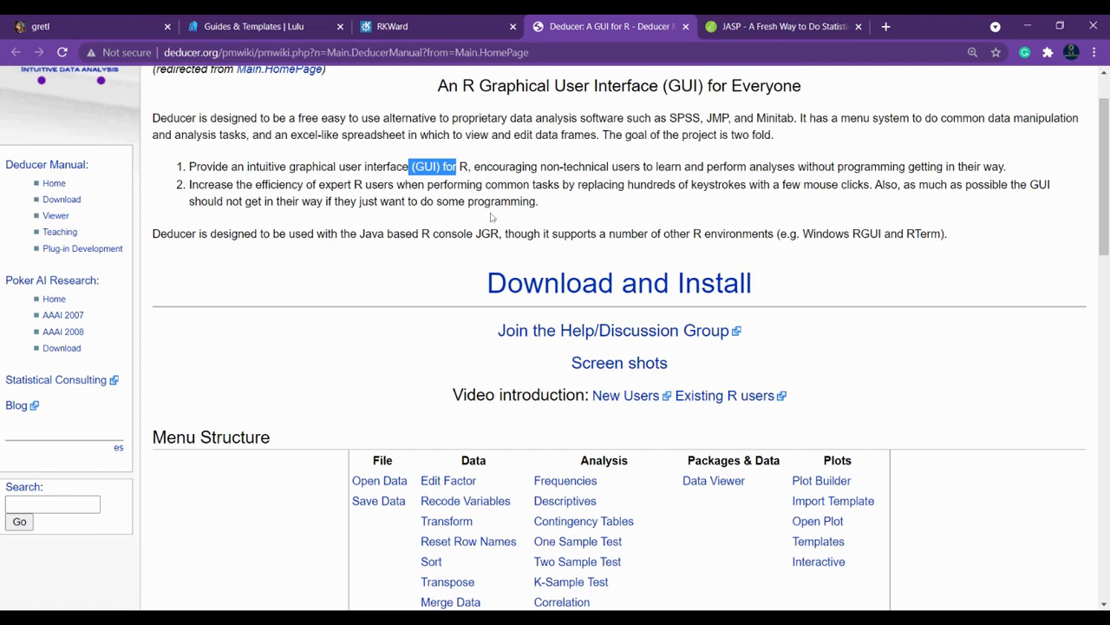
pyautogui.scroll(-3)
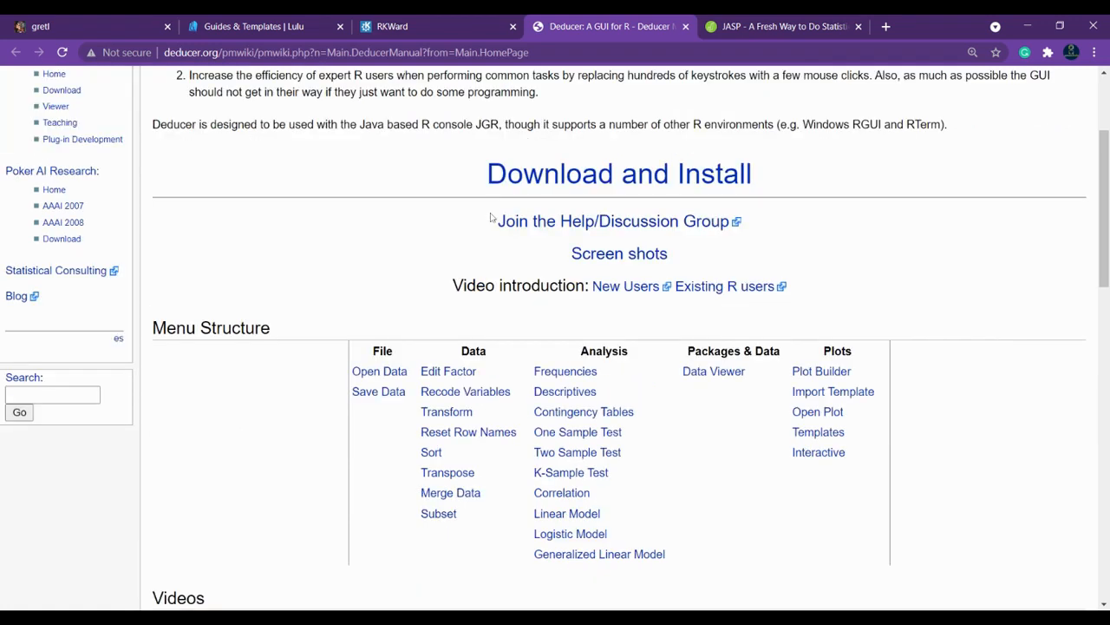
pyautogui.scroll(-3)
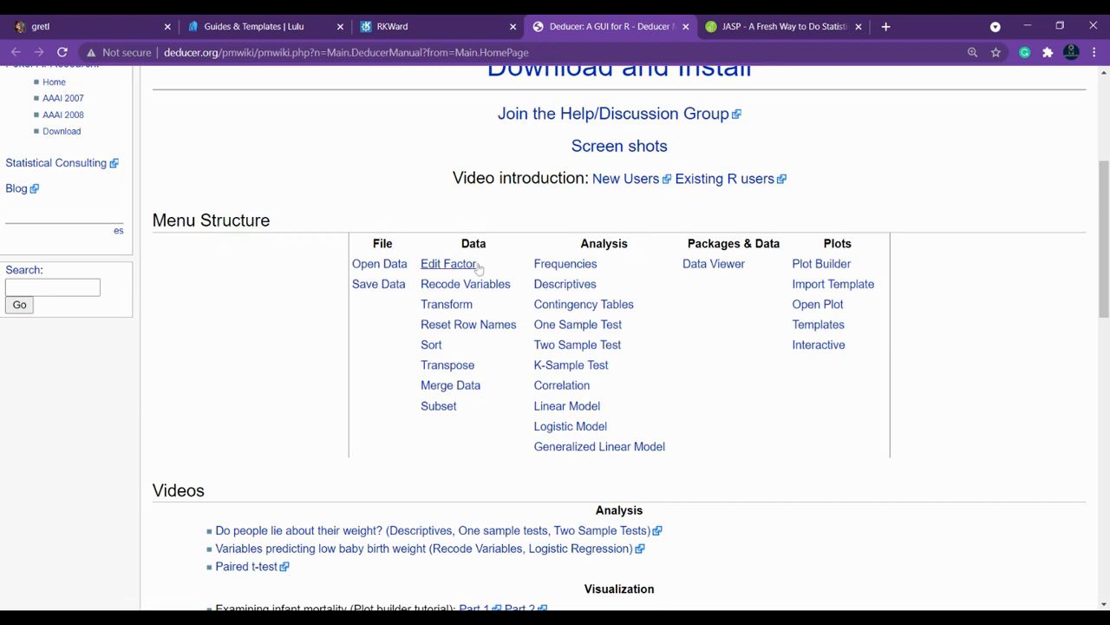
pyautogui.moveTo(378, 284)
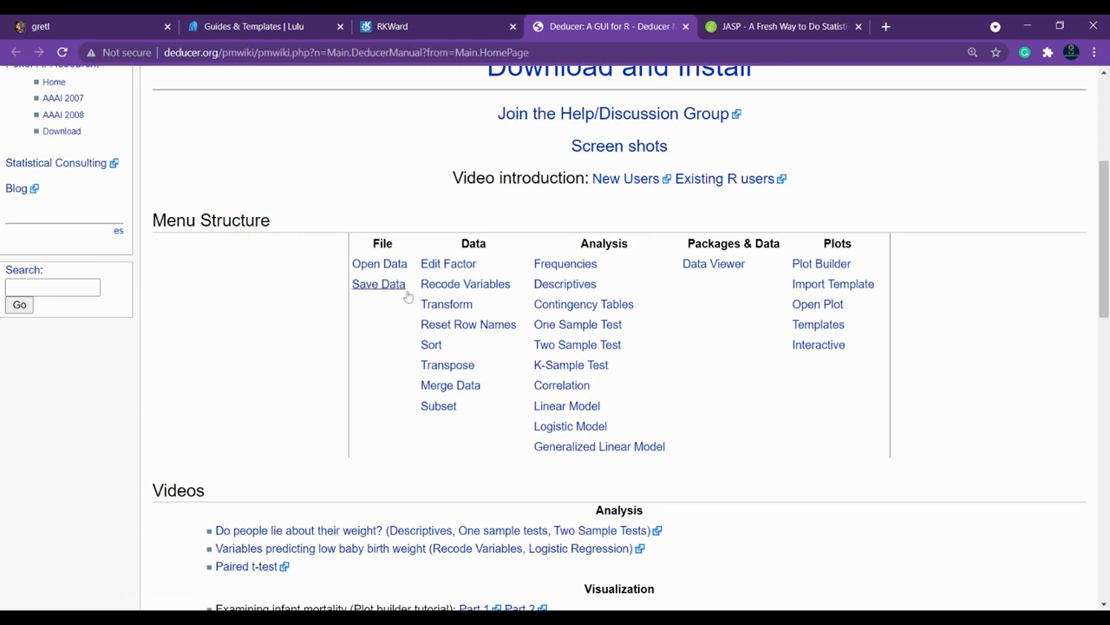
pyautogui.moveTo(466, 284)
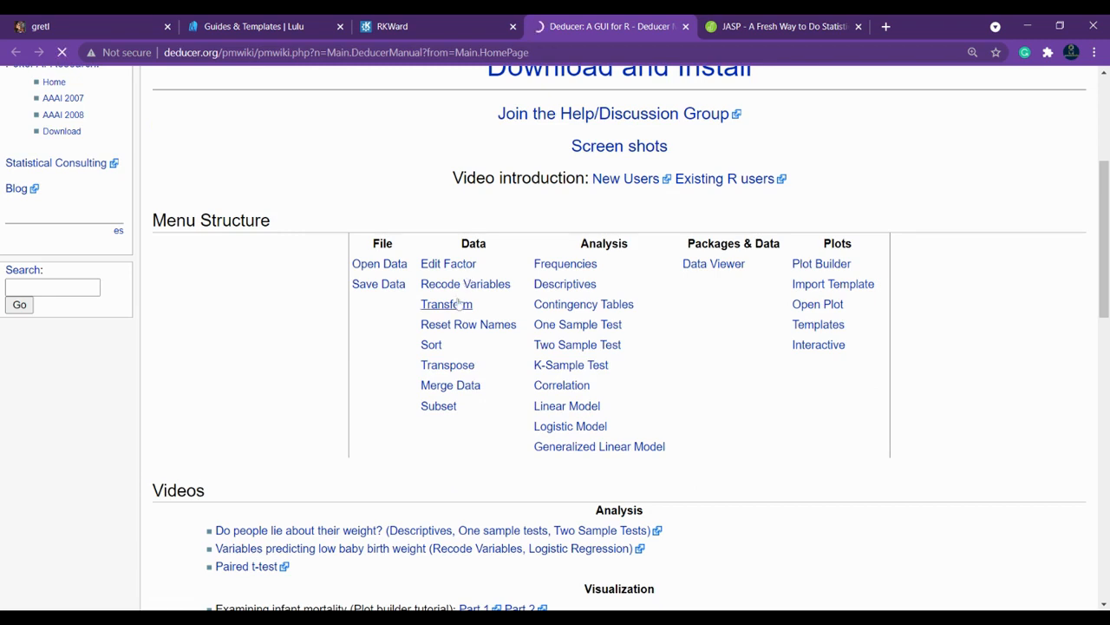
pyautogui.click(446, 303)
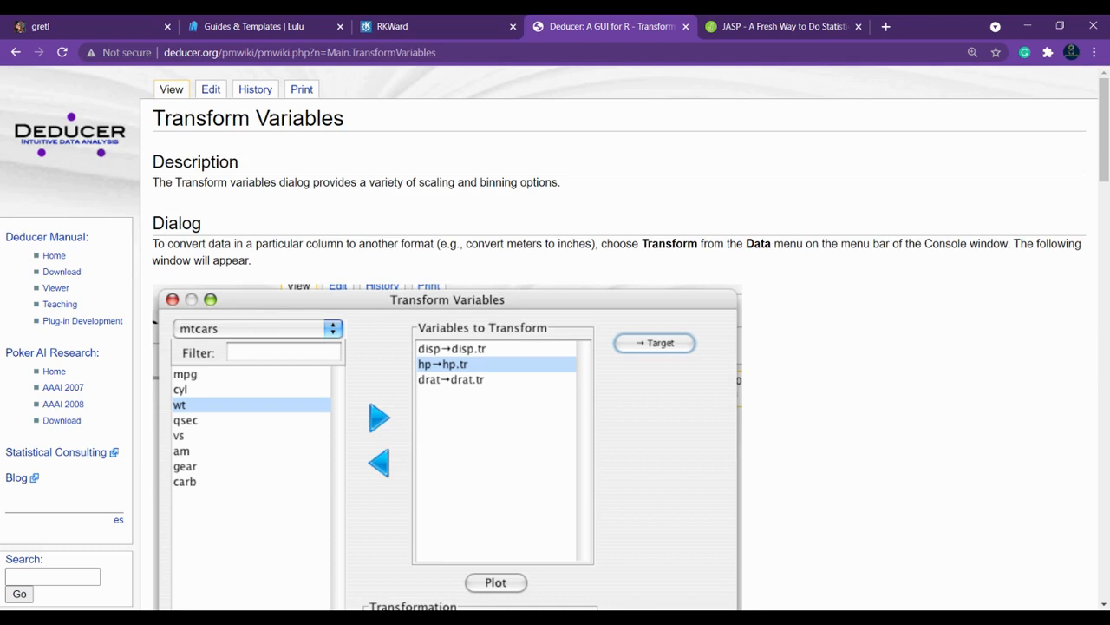
# Step: Read Transform Variables, highlighting Center and Standardize, then go back to the Deducer Manual
pyautogui.scroll(-3)
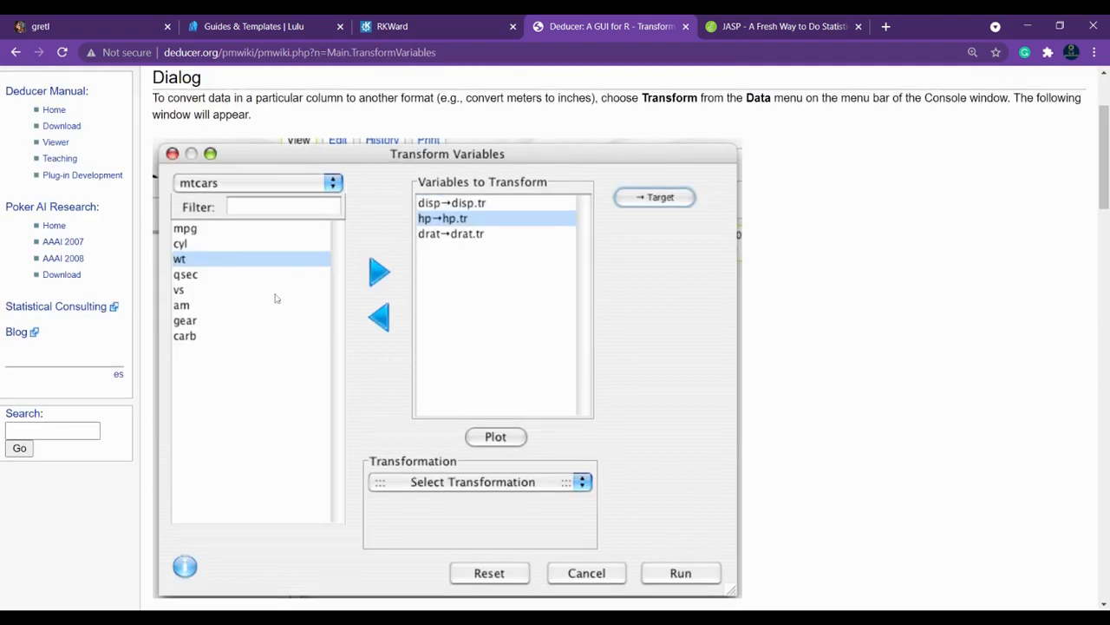
pyautogui.scroll(-3)
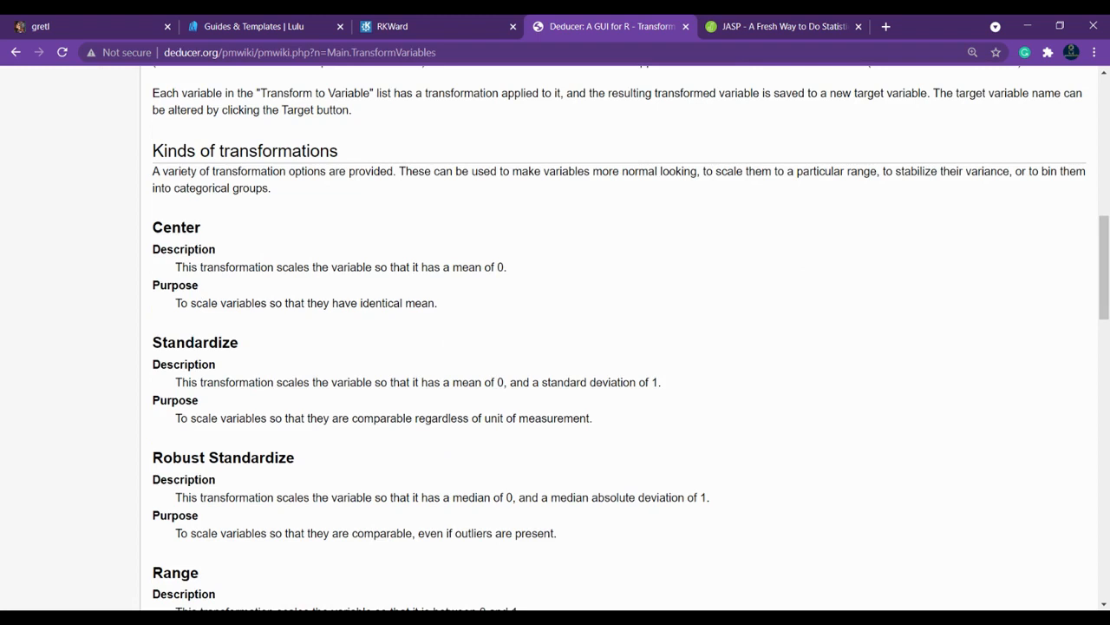
pyautogui.moveTo(153, 226); pyautogui.dragTo(294, 457)
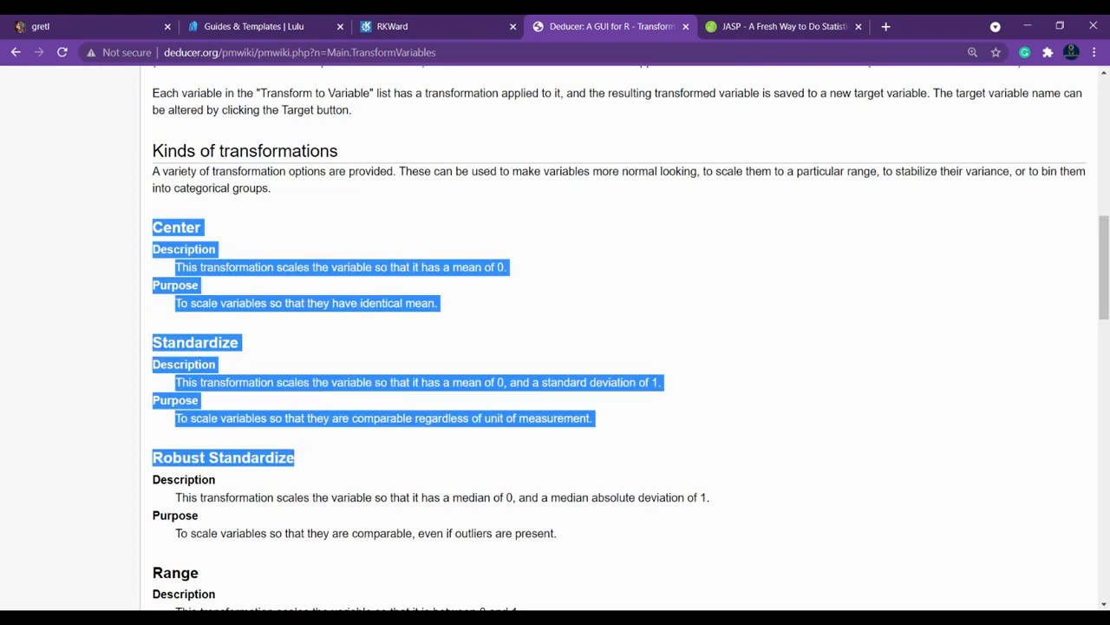
pyautogui.scroll(-3)
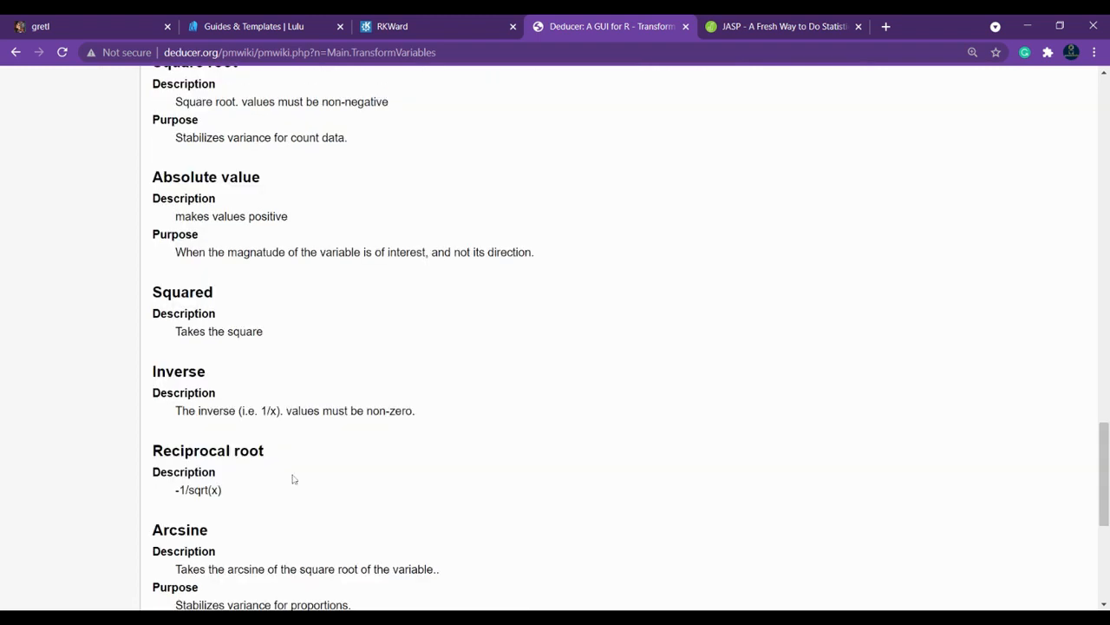
pyautogui.scroll(3)
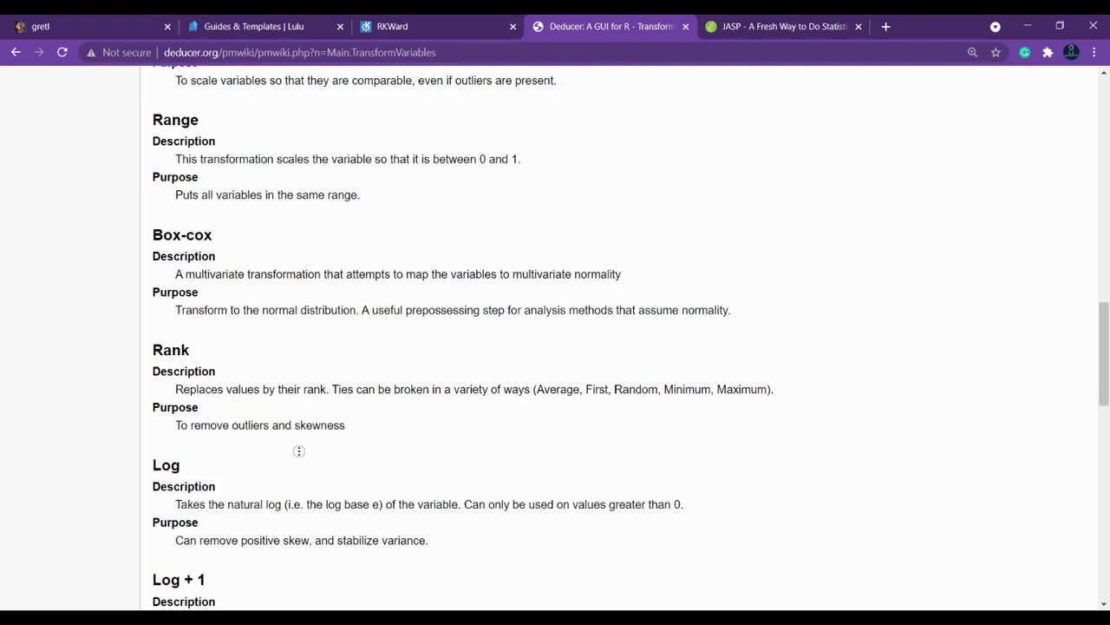
pyautogui.scroll(3)
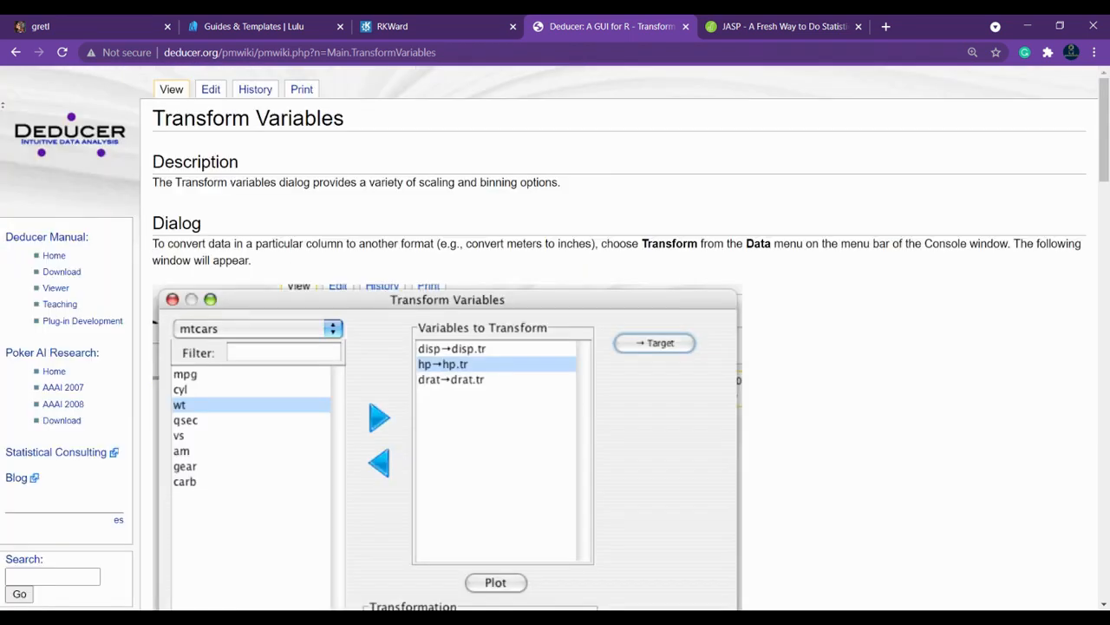
pyautogui.click(15, 52)
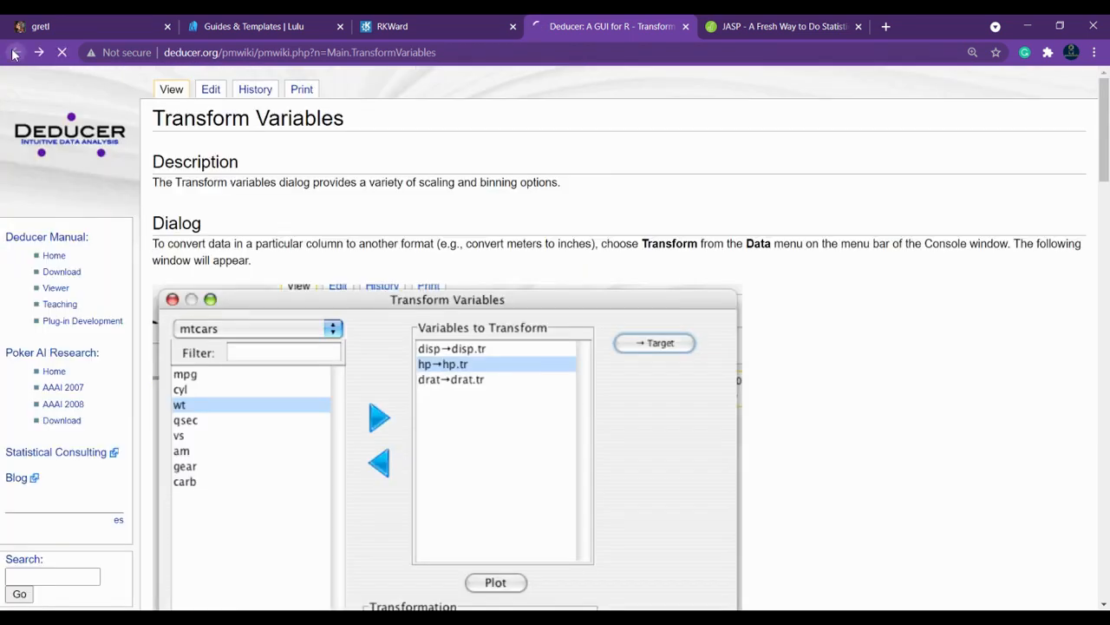
pyautogui.click(15, 52)
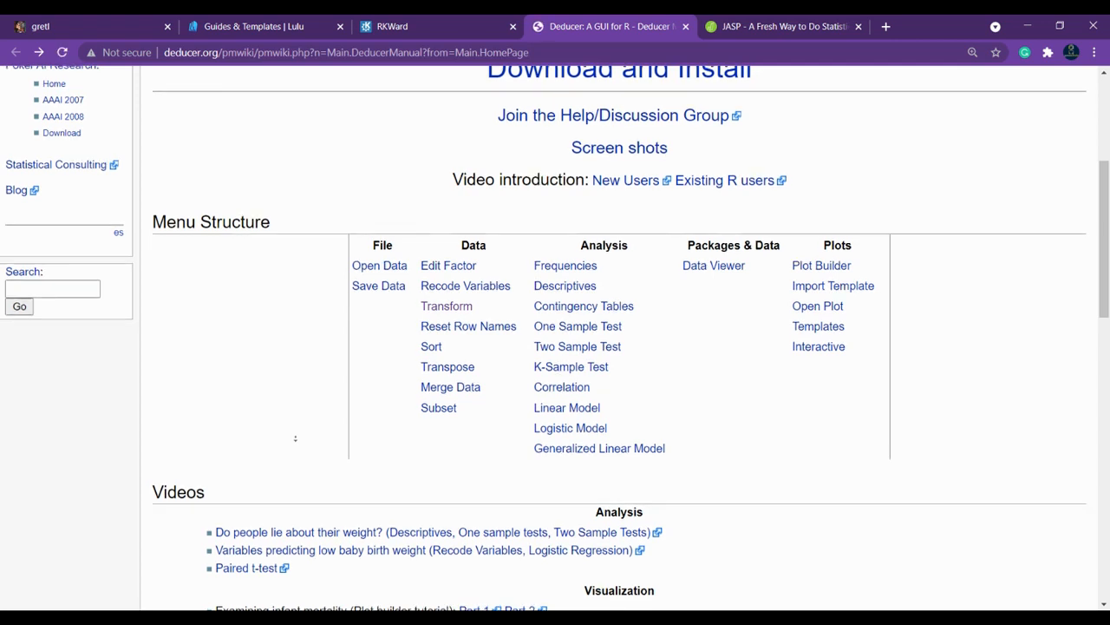
# Step: Scroll through Deducer's Screen shots page, then switch to the JASP website
pyautogui.scroll(3)
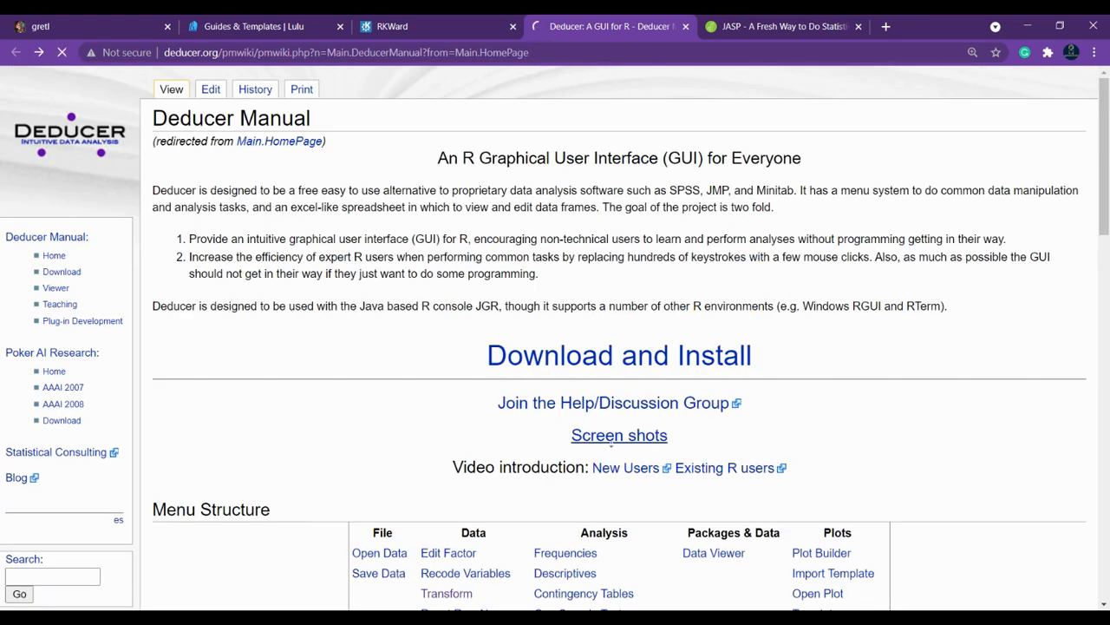
pyautogui.click(619, 434)
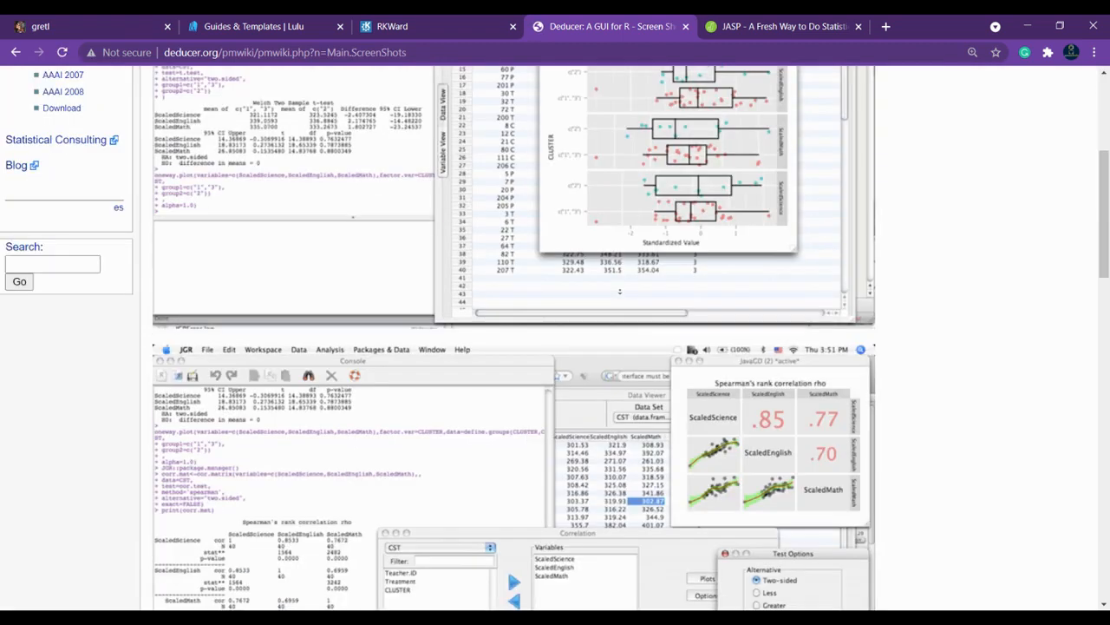
pyautogui.scroll(3)
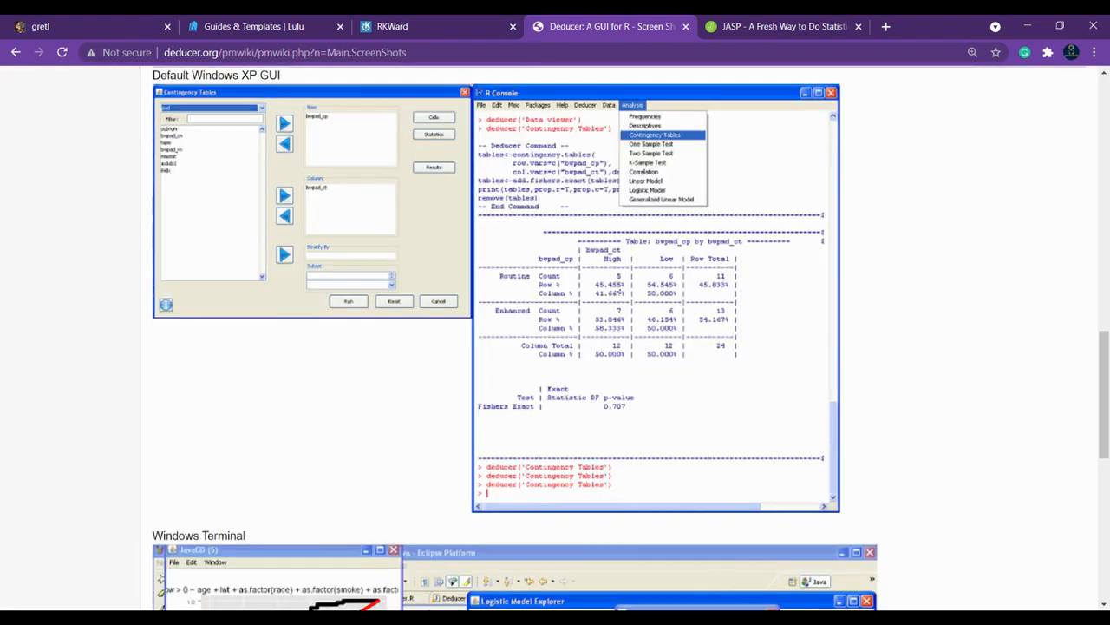
pyautogui.scroll(-3)
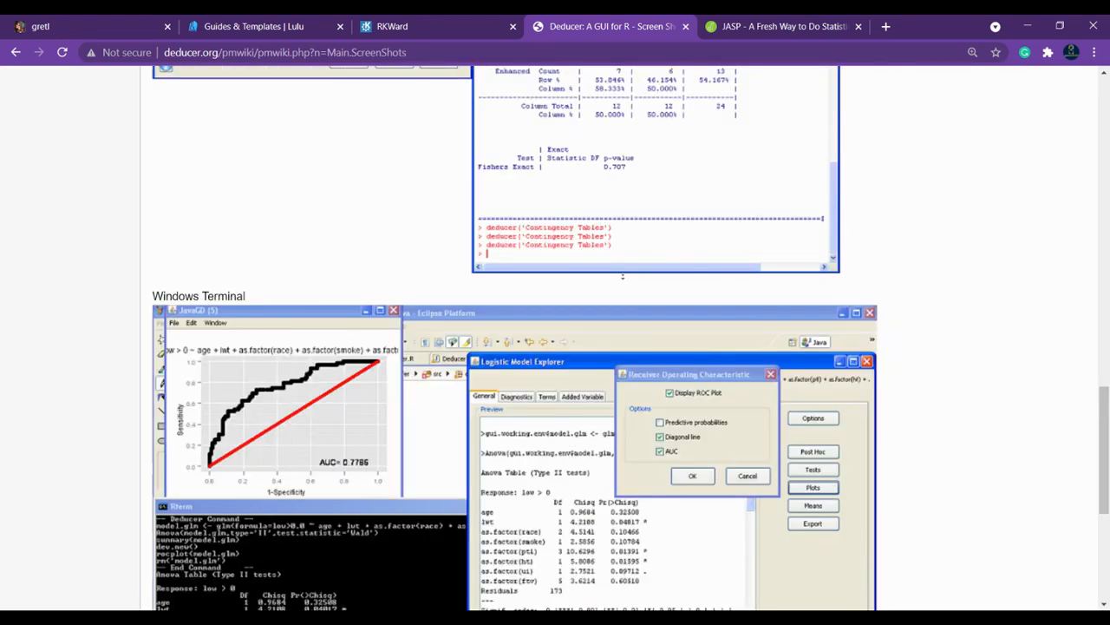
pyautogui.click(781, 26)
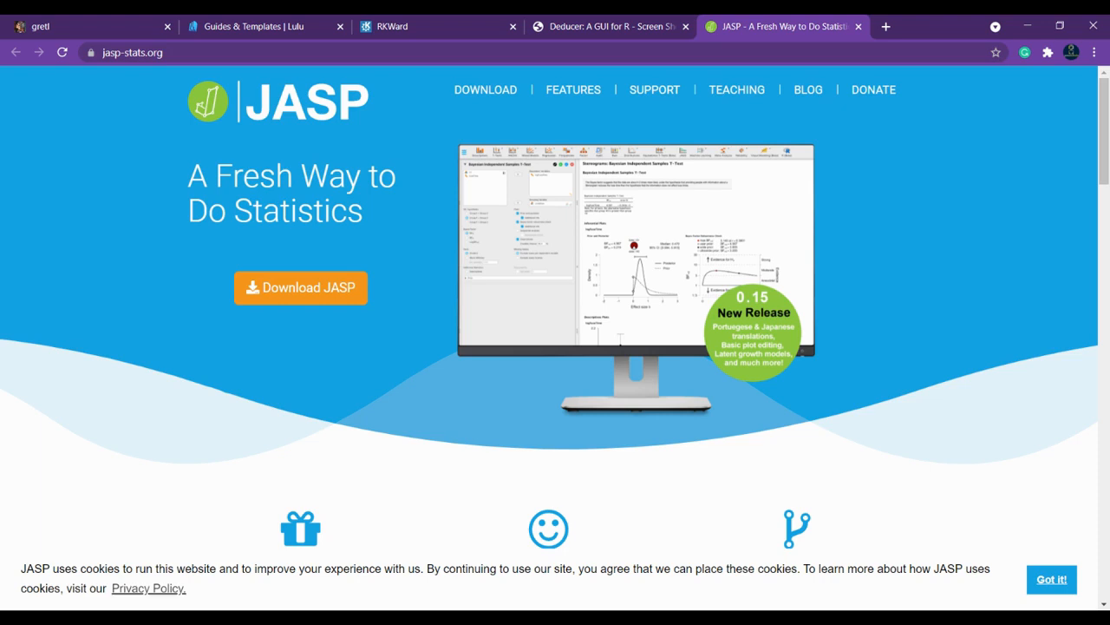
pyautogui.moveTo(289, 72)
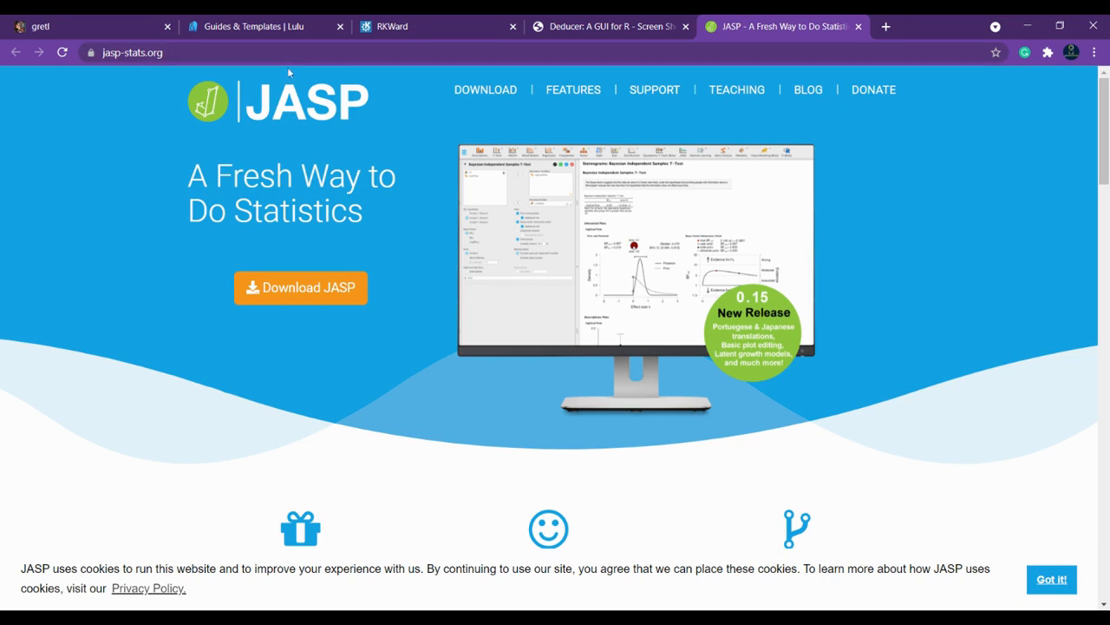
# Step: Scroll the JASP homepage to the getting-started video, back up, and request TEACHING
pyautogui.scroll(-3)
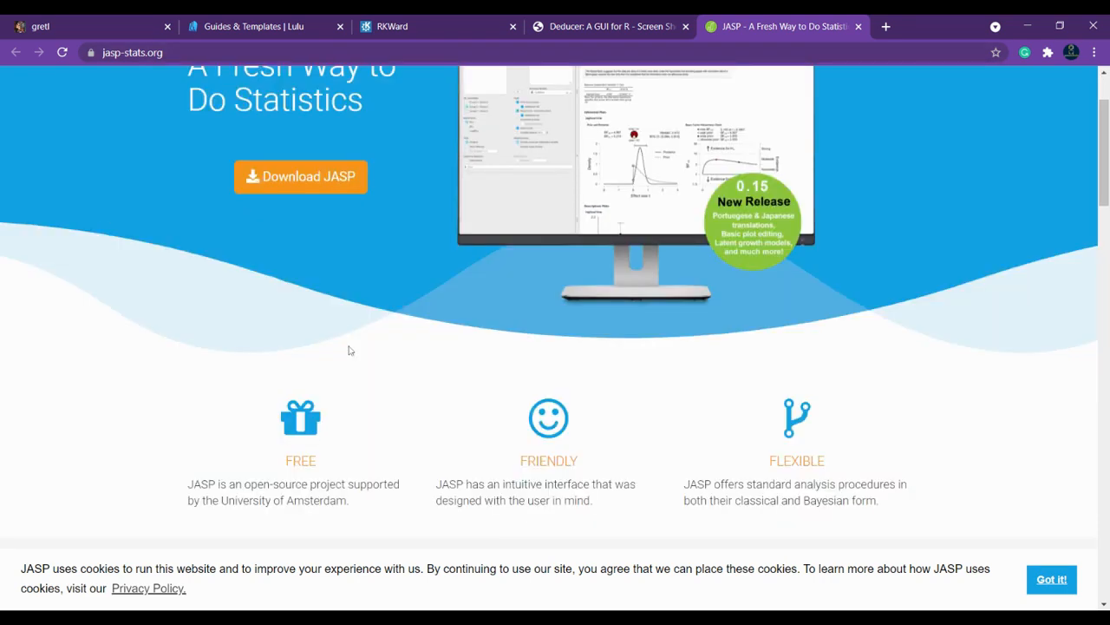
pyautogui.scroll(-3)
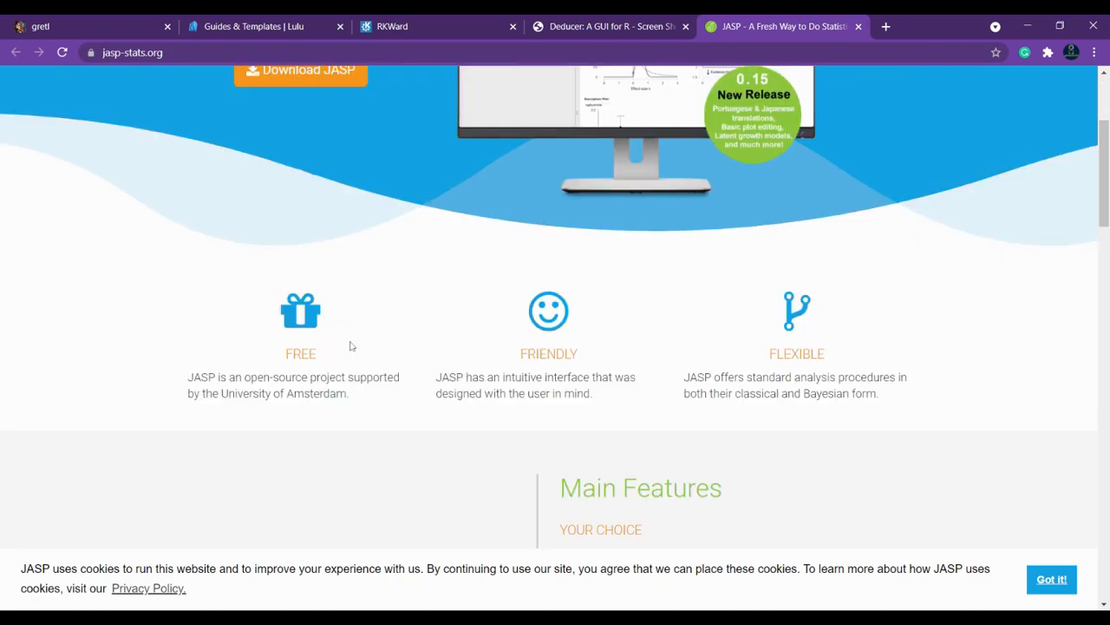
pyautogui.scroll(-3)
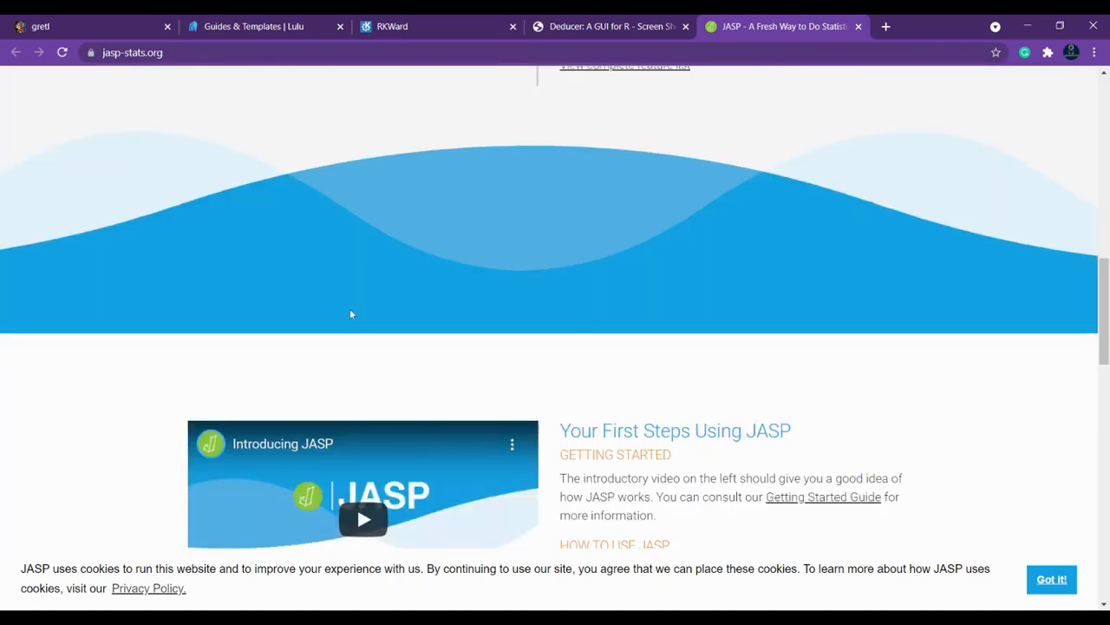
pyautogui.scroll(3)
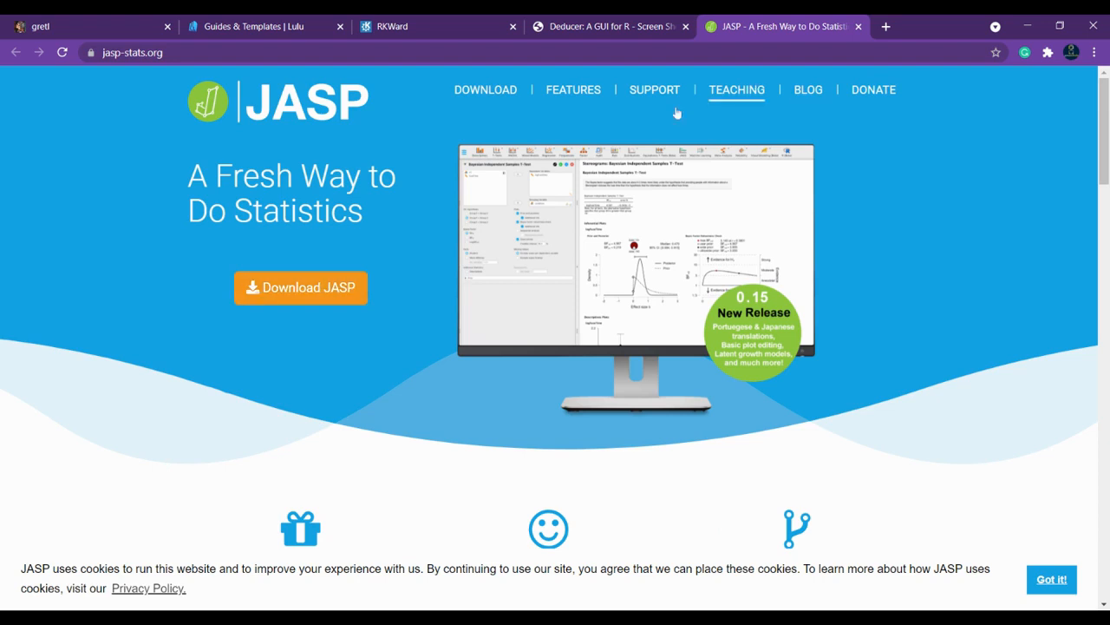
pyautogui.moveTo(725, 105)
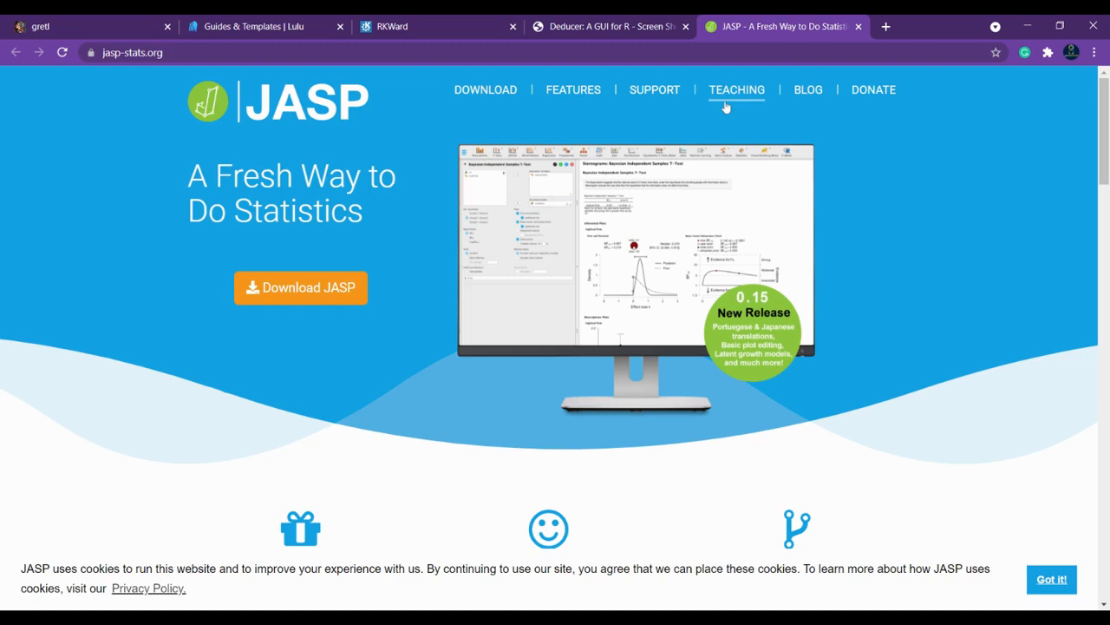
pyautogui.click(735, 90)
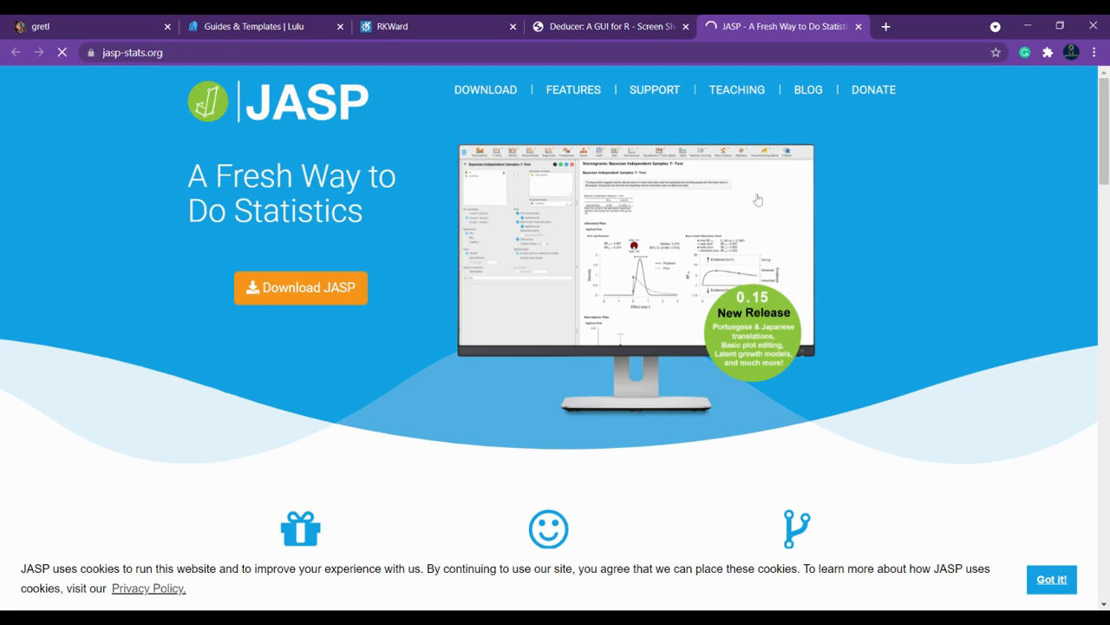
# Step: Open JASP's Teaching page and follow the Bayesian Inference guide's 'data sets' link to OSF
pyautogui.click(735, 90)
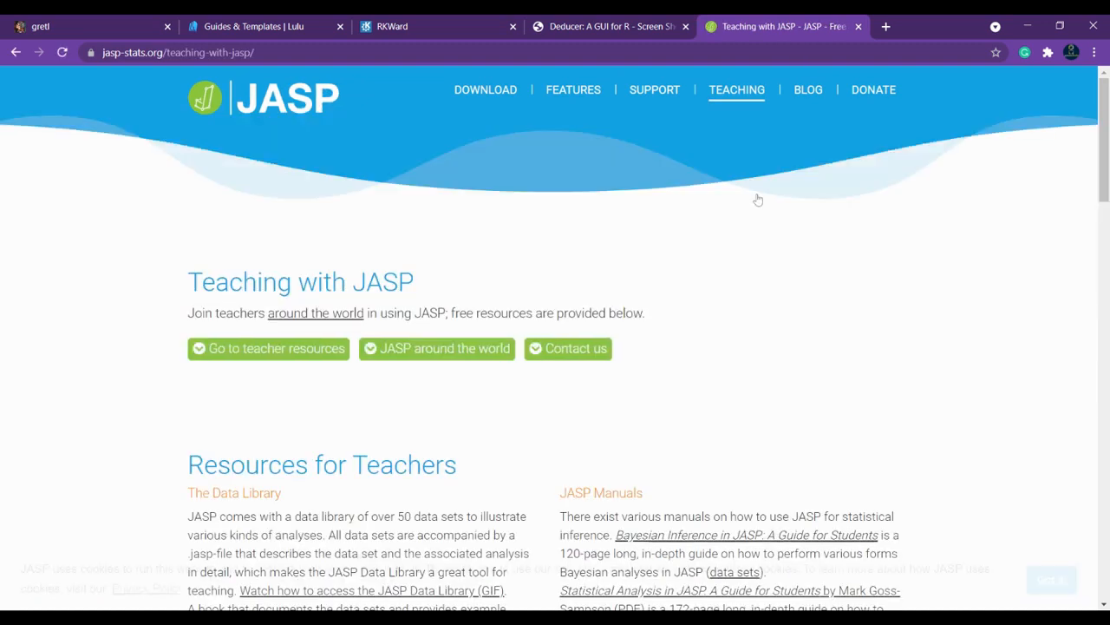
pyautogui.scroll(-3)
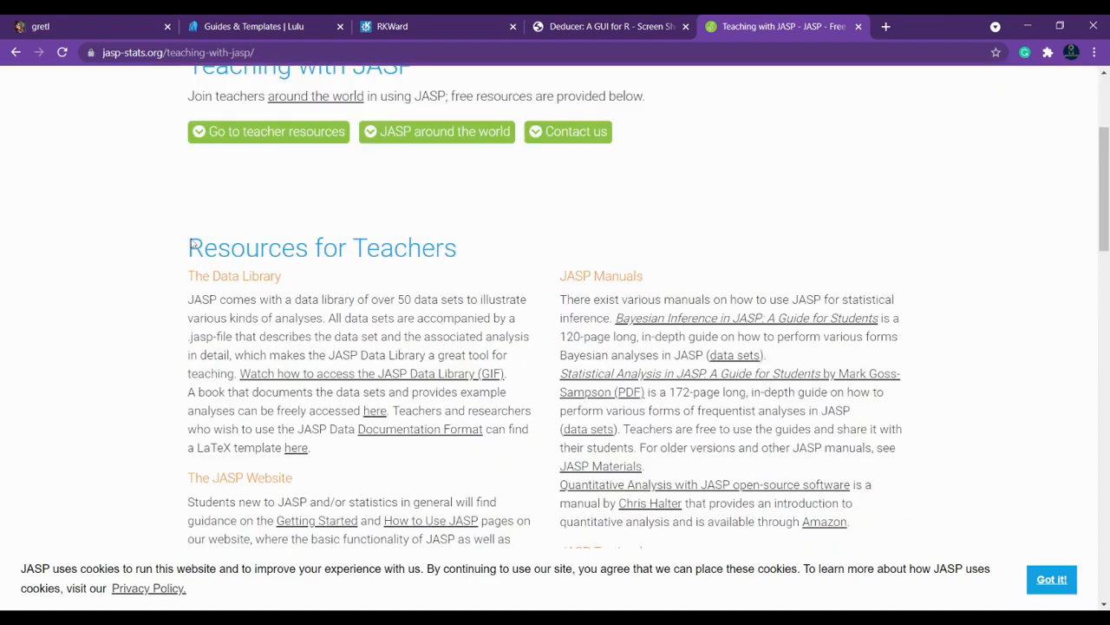
pyautogui.scroll(-3)
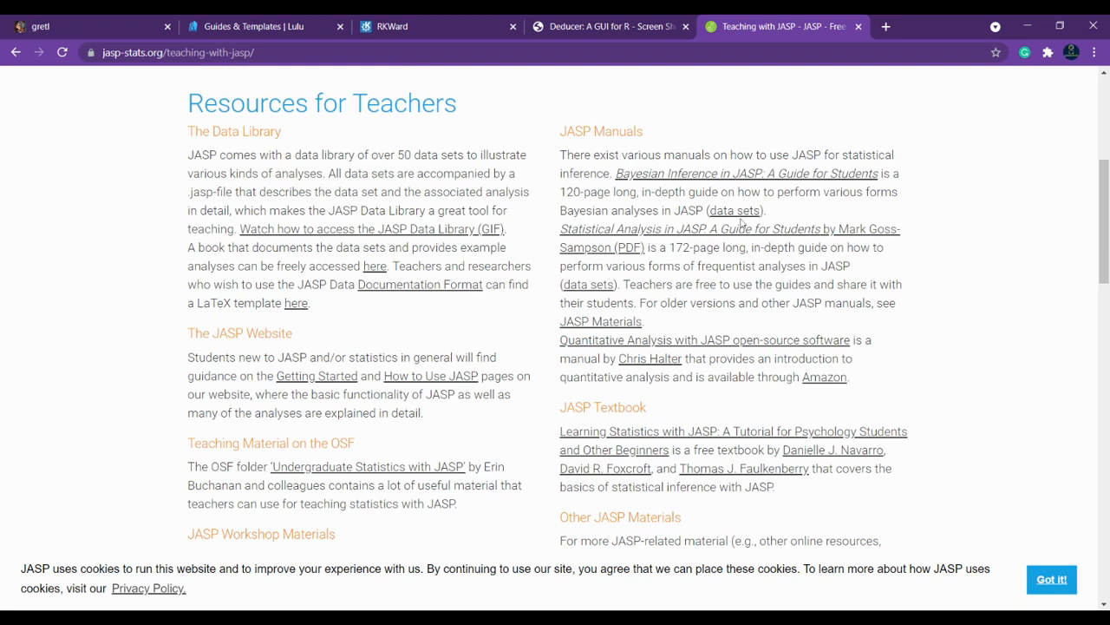
pyautogui.click(734, 210)
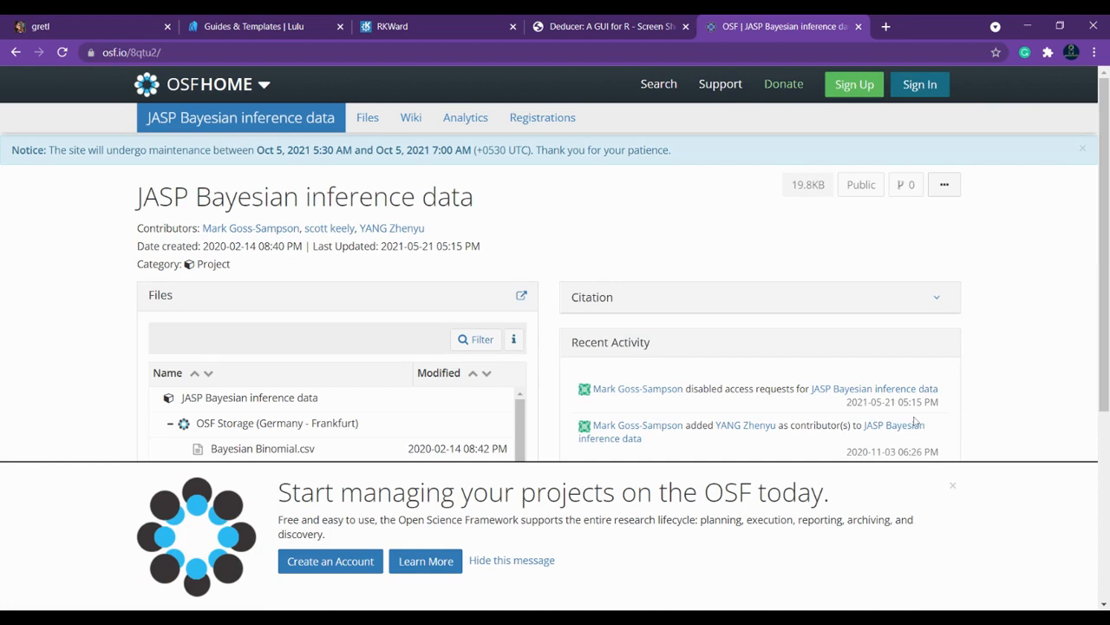
# Step: Scroll through the OSF project's Files panel listing the Bayesian inference CSV data files
pyautogui.scroll(-3)
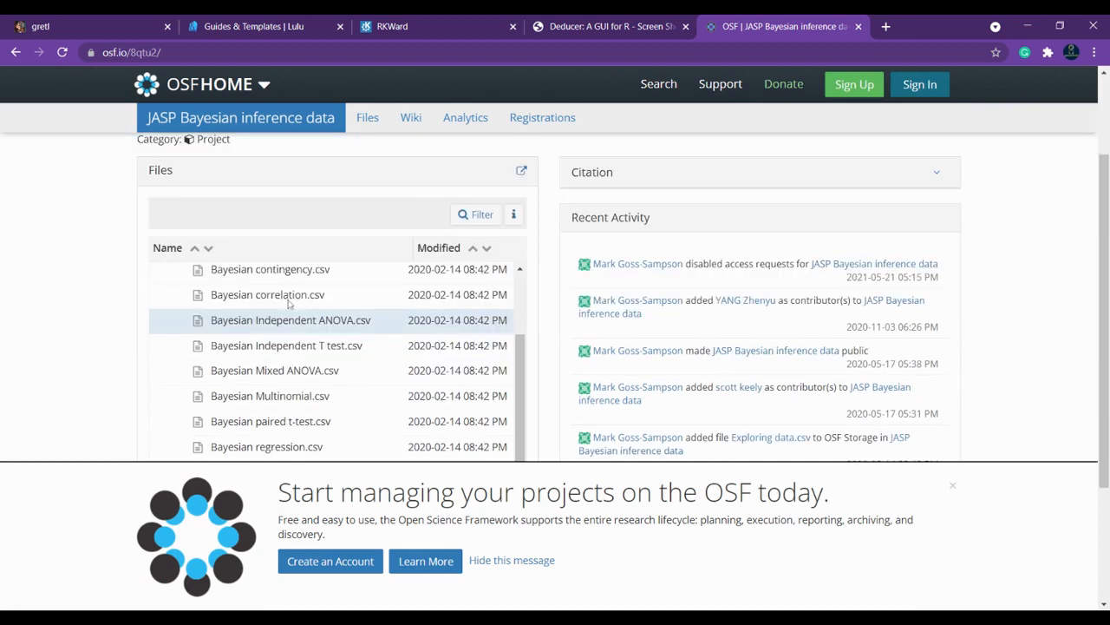
pyautogui.moveTo(264, 320)
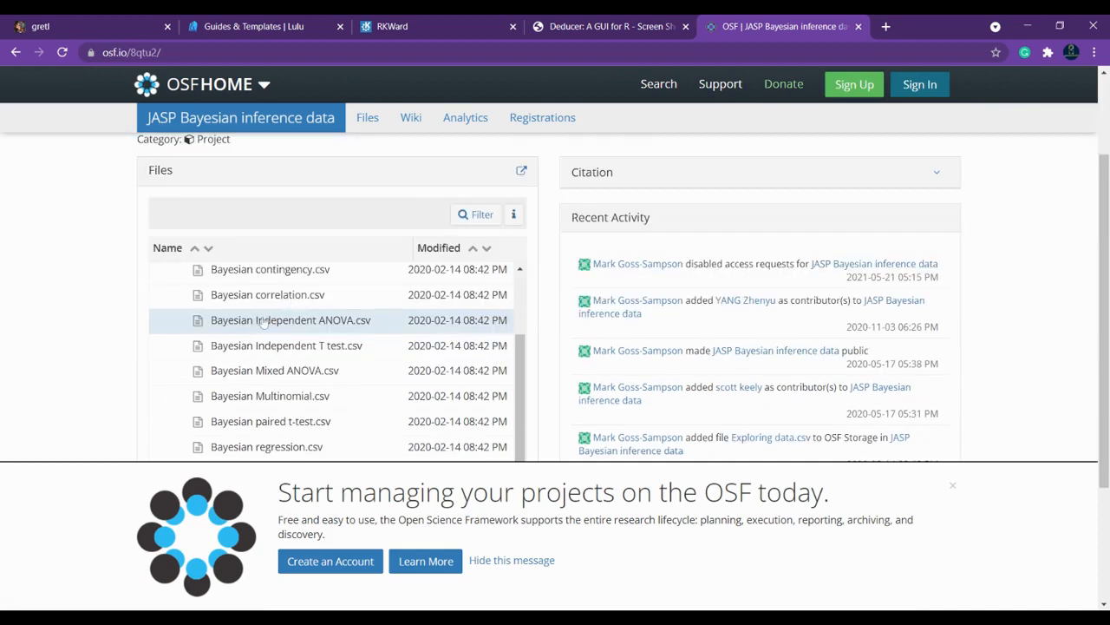
pyautogui.scroll(3)
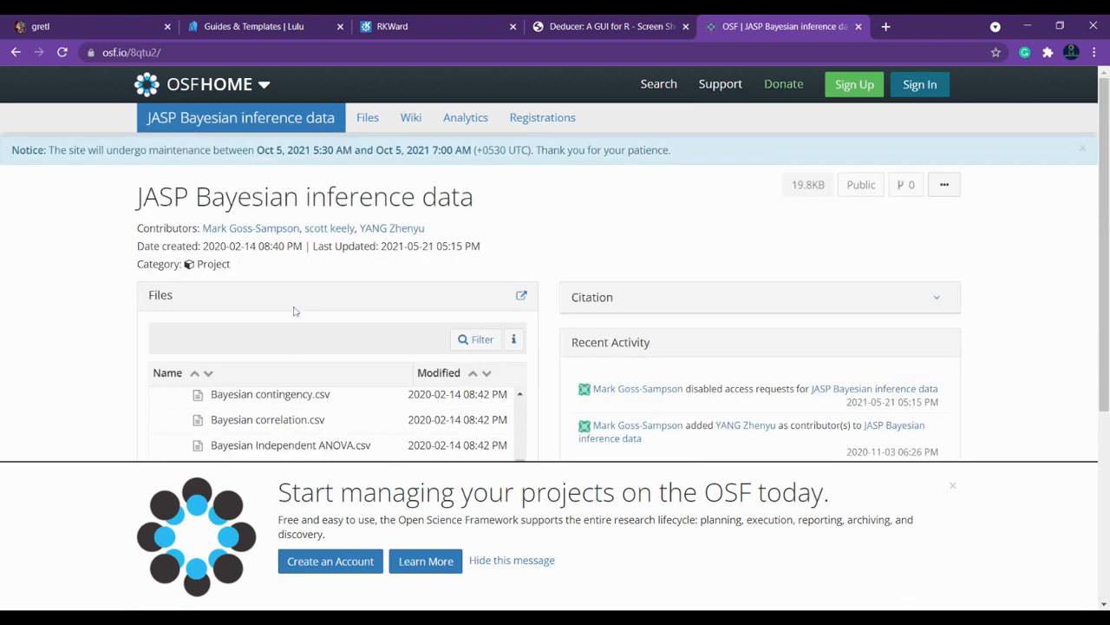
pyautogui.scroll(-3)
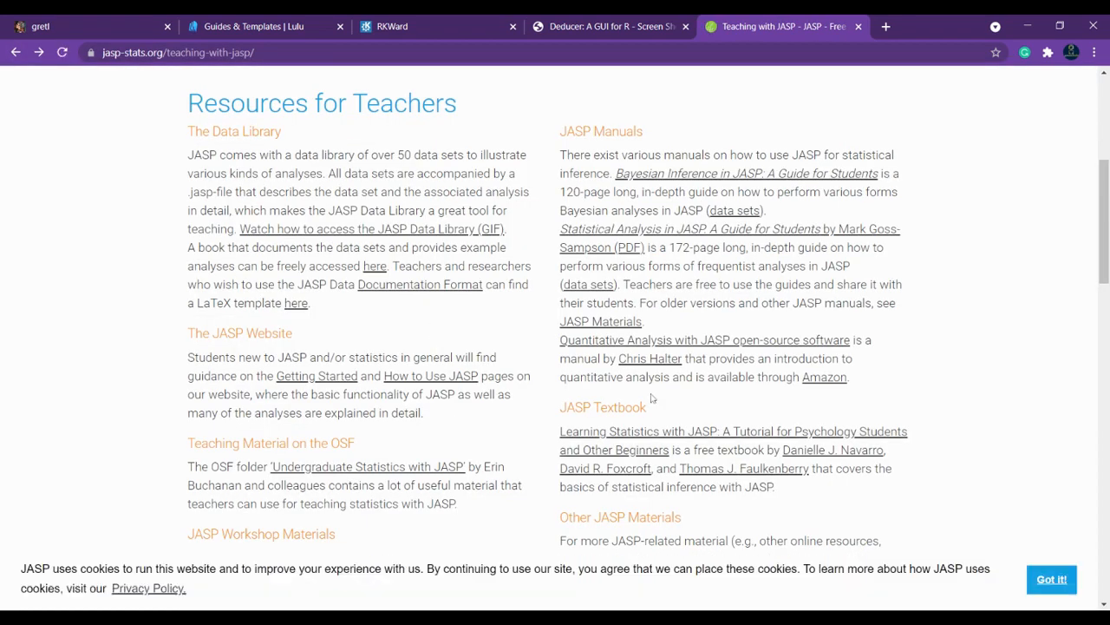
# Step: Scroll the Teaching with JASP page down to community help, then back to the top
pyautogui.scroll(3)
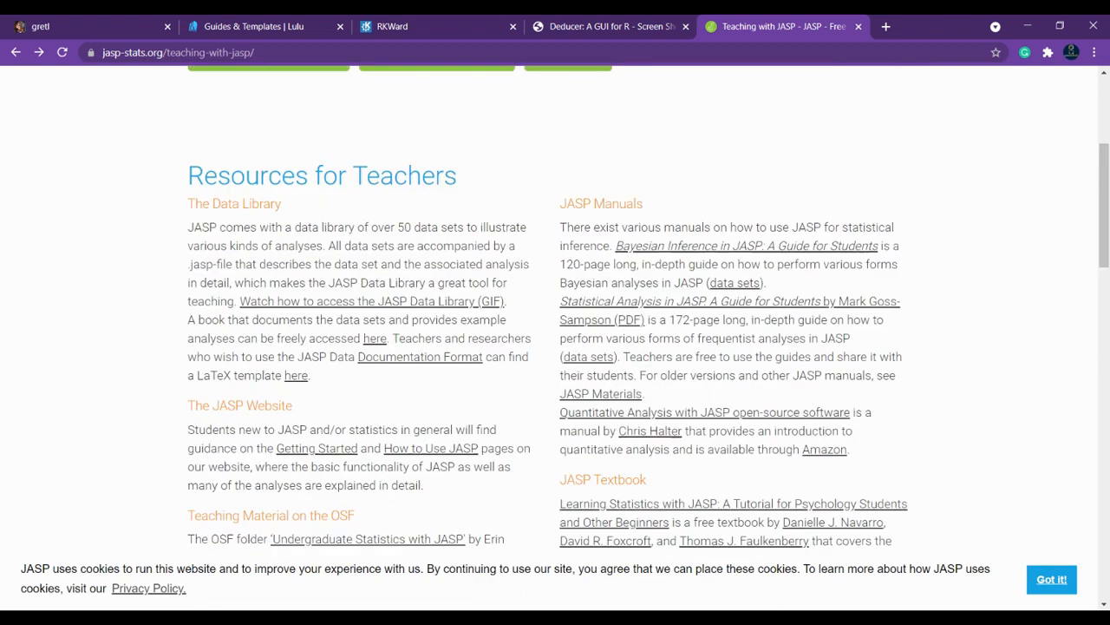
pyautogui.scroll(-3)
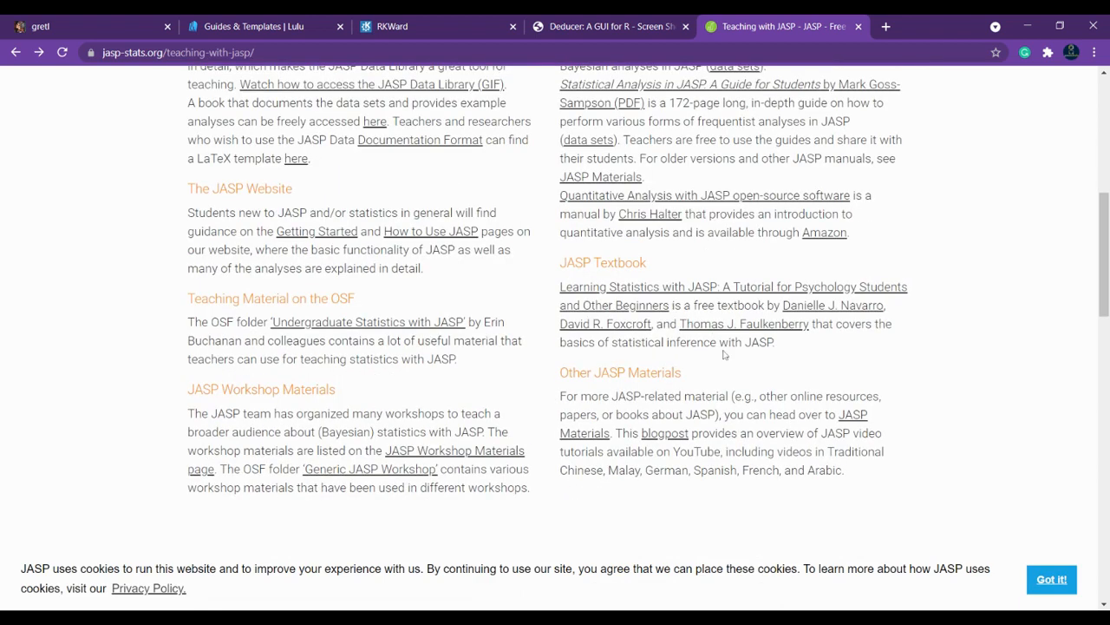
pyautogui.scroll(-3)
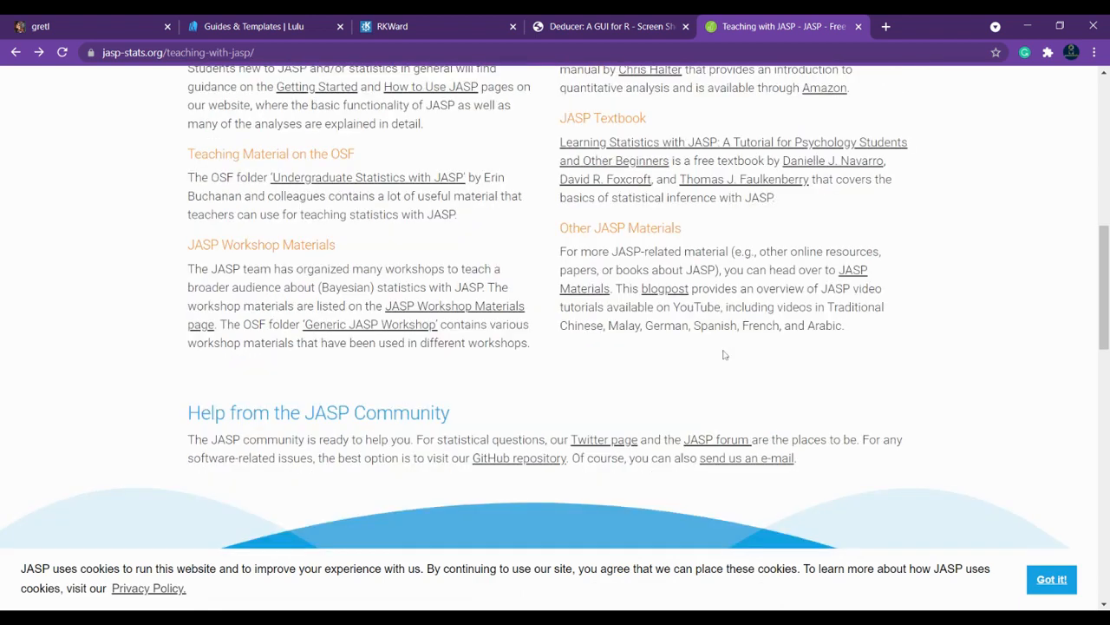
pyautogui.scroll(3)
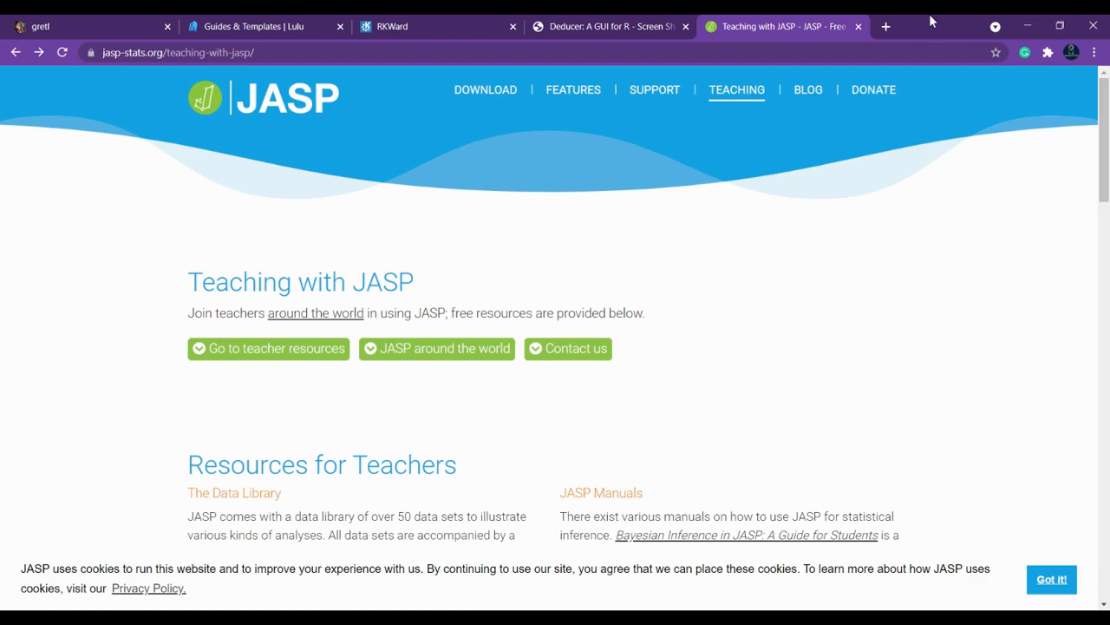
pyautogui.moveTo(831, 33)
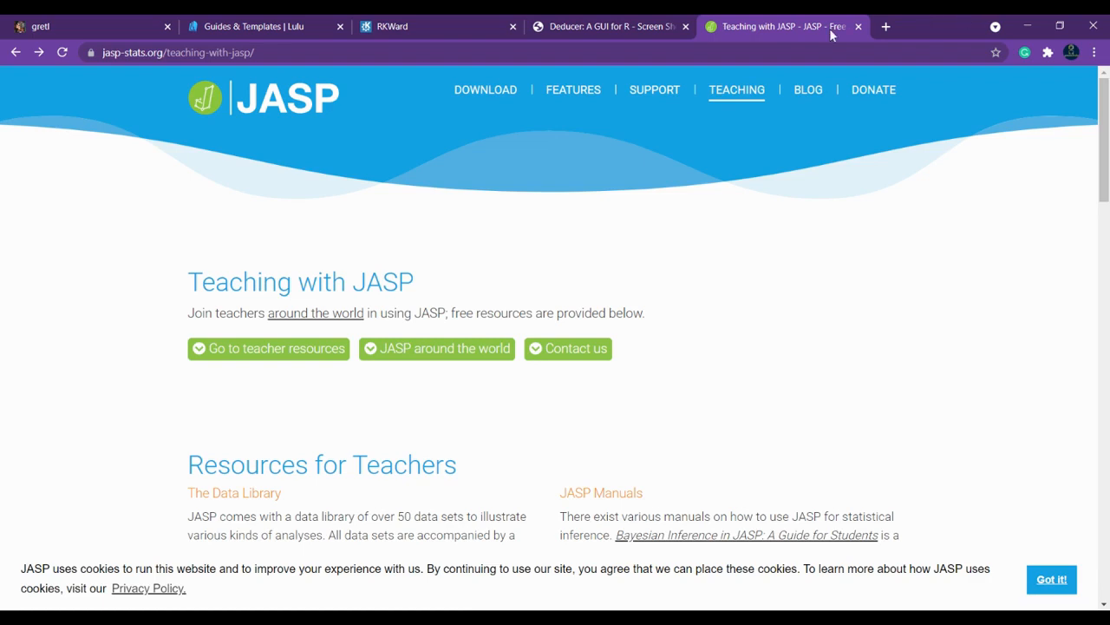
pyautogui.moveTo(830, 35)
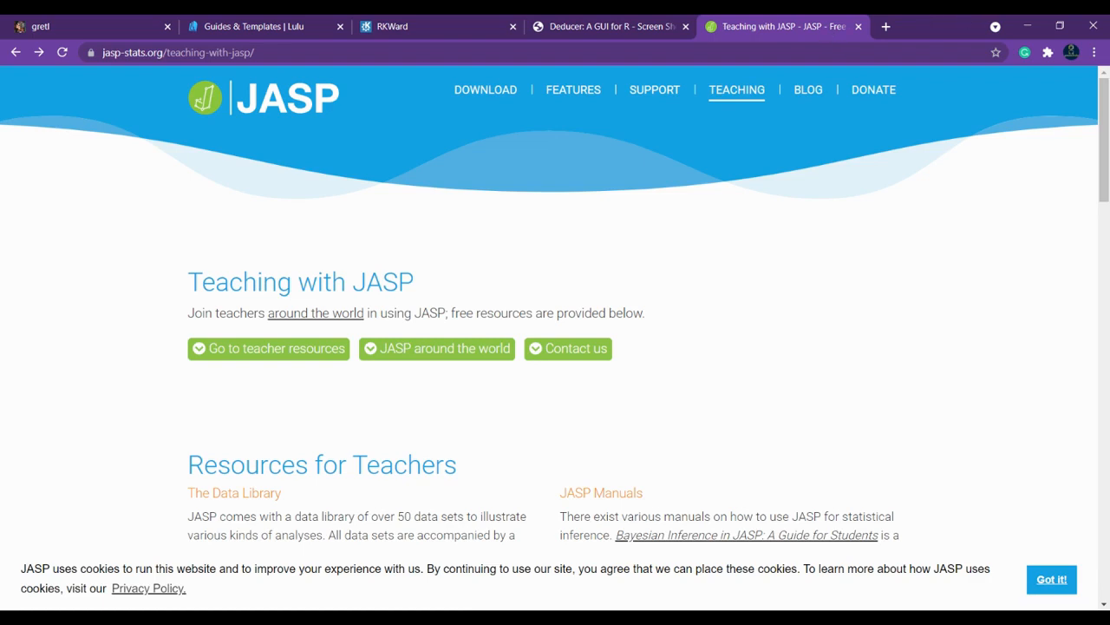